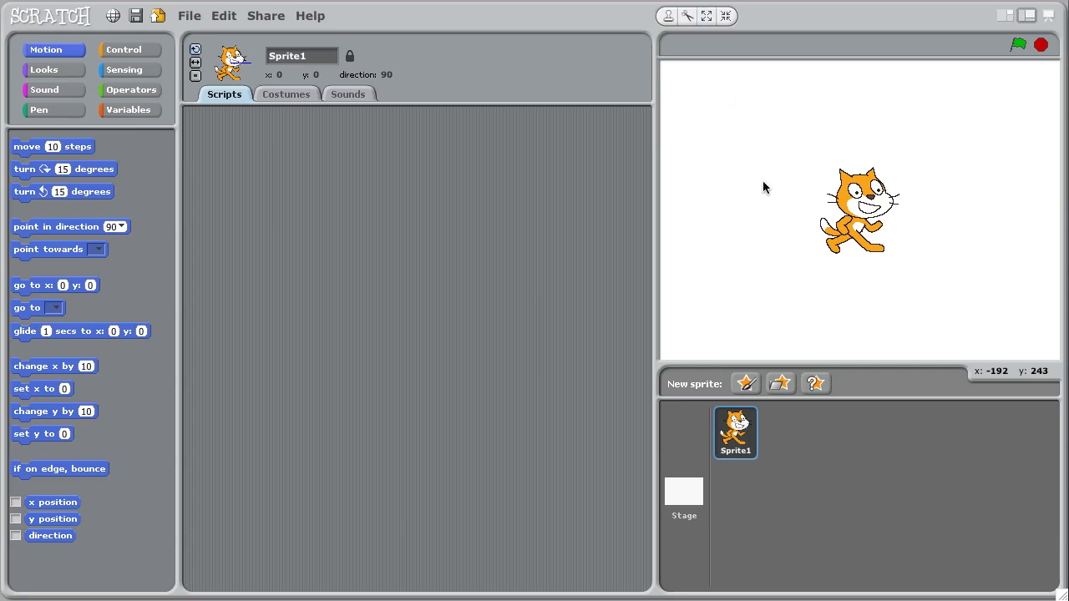
pyautogui.moveTo(750, 374)
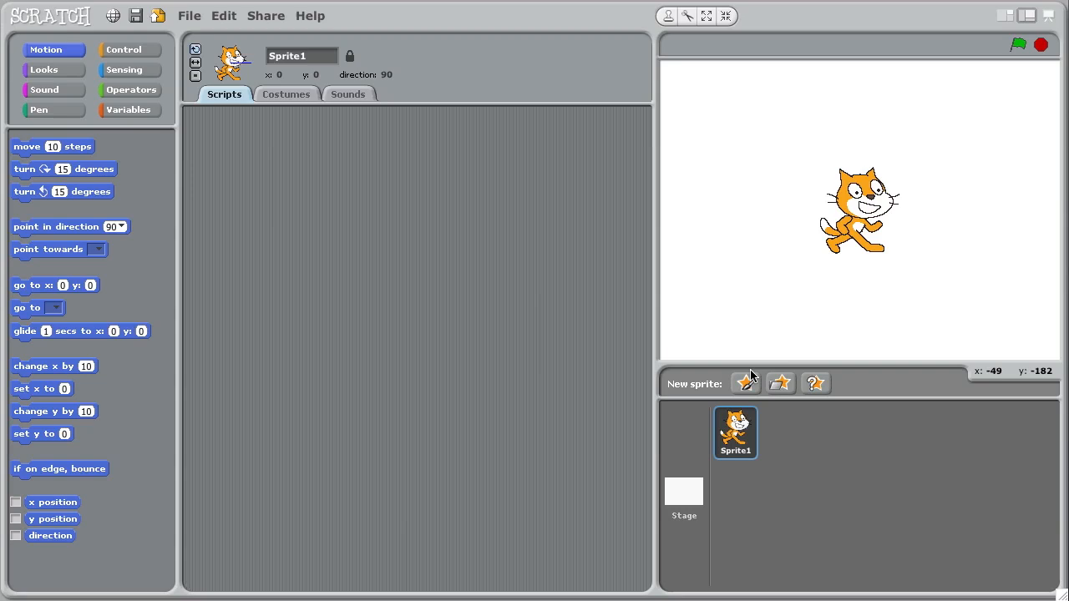
# Edit background1 of the Stage and fill it solid black with the bucket
pyautogui.click(683, 497)
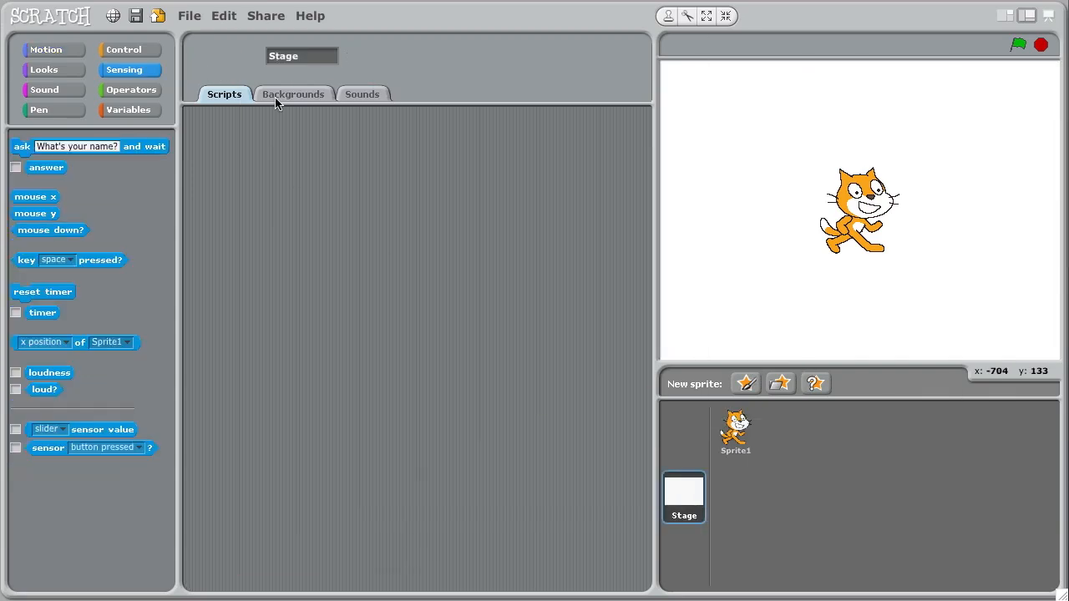
pyautogui.click(294, 94)
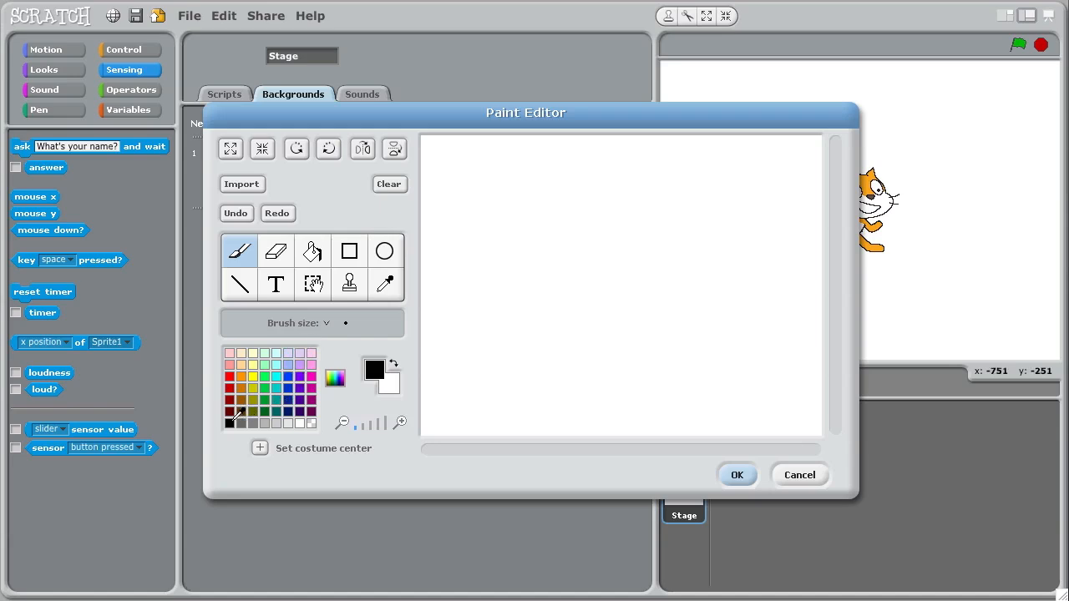
pyautogui.click(312, 250)
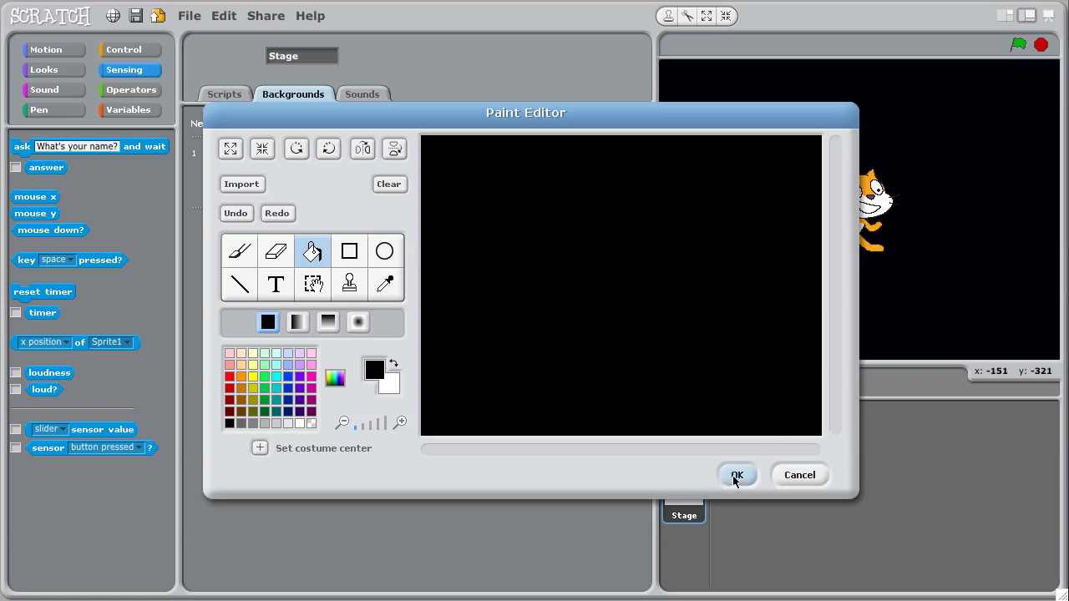
pyautogui.click(737, 474)
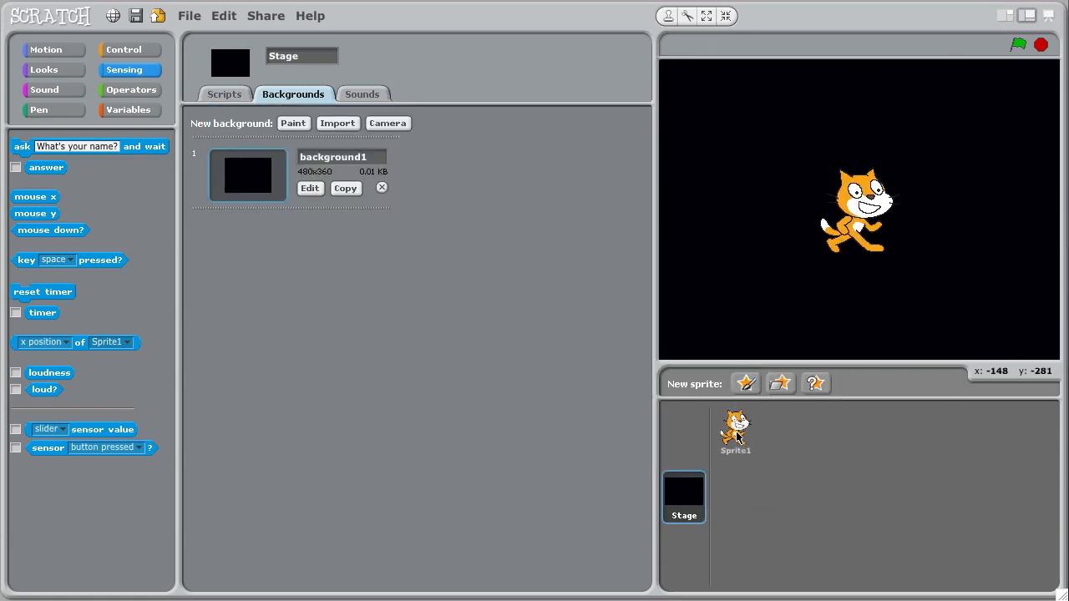
# Give the cat a clear block plus a script with pen down and pen colour set to white
pyautogui.click(735, 431)
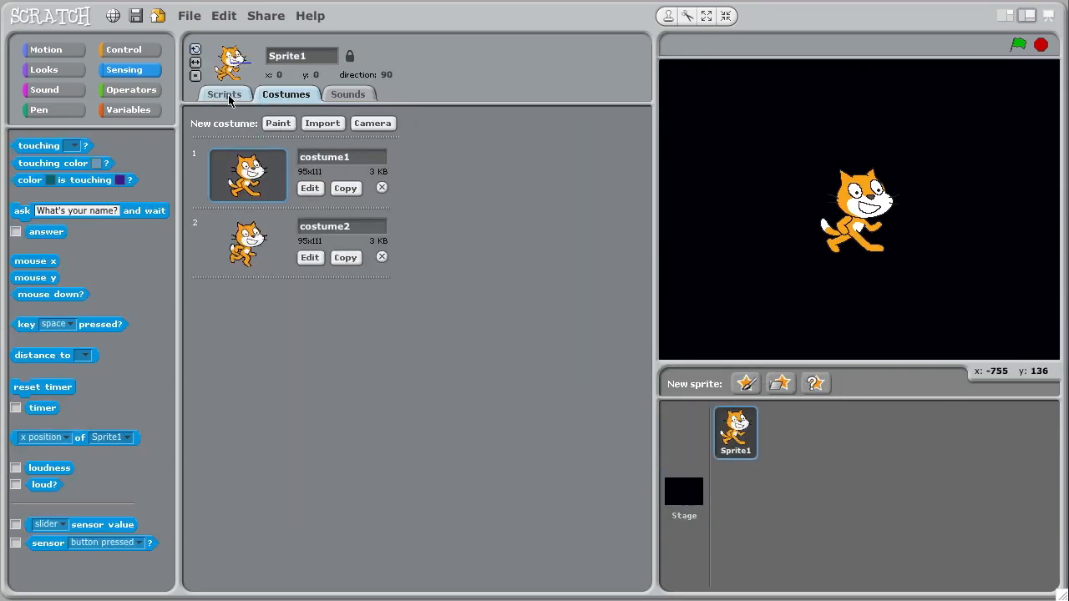
pyautogui.click(224, 94)
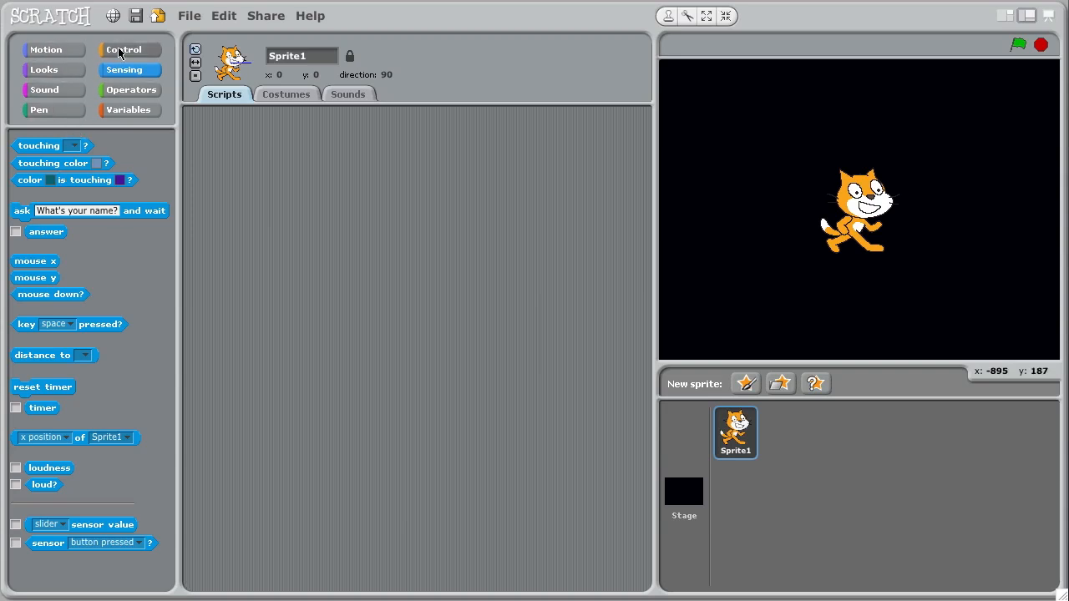
pyautogui.moveTo(67, 110)
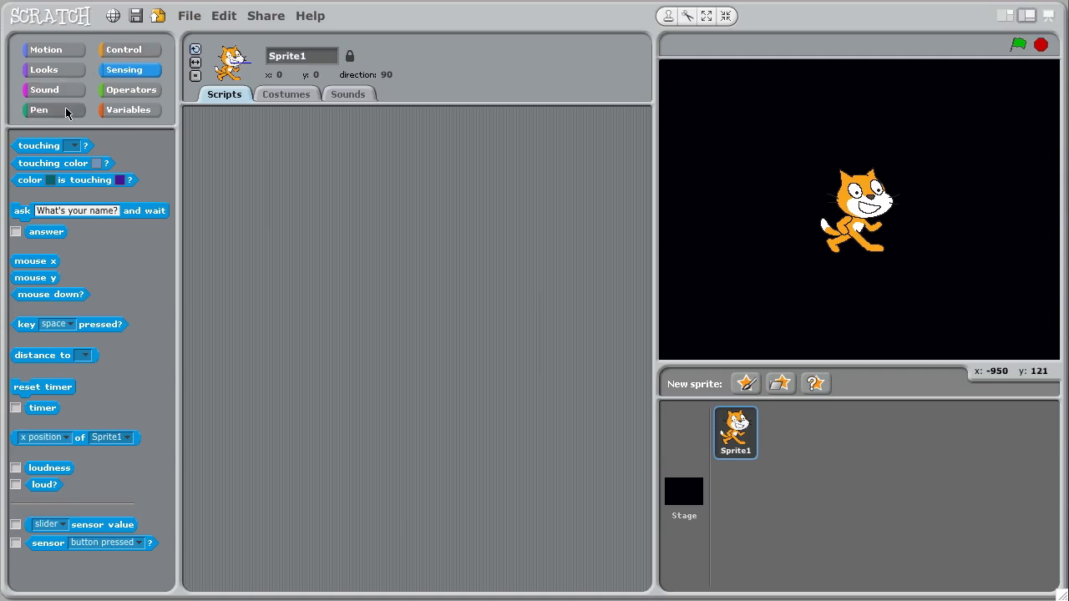
pyautogui.click(38, 110)
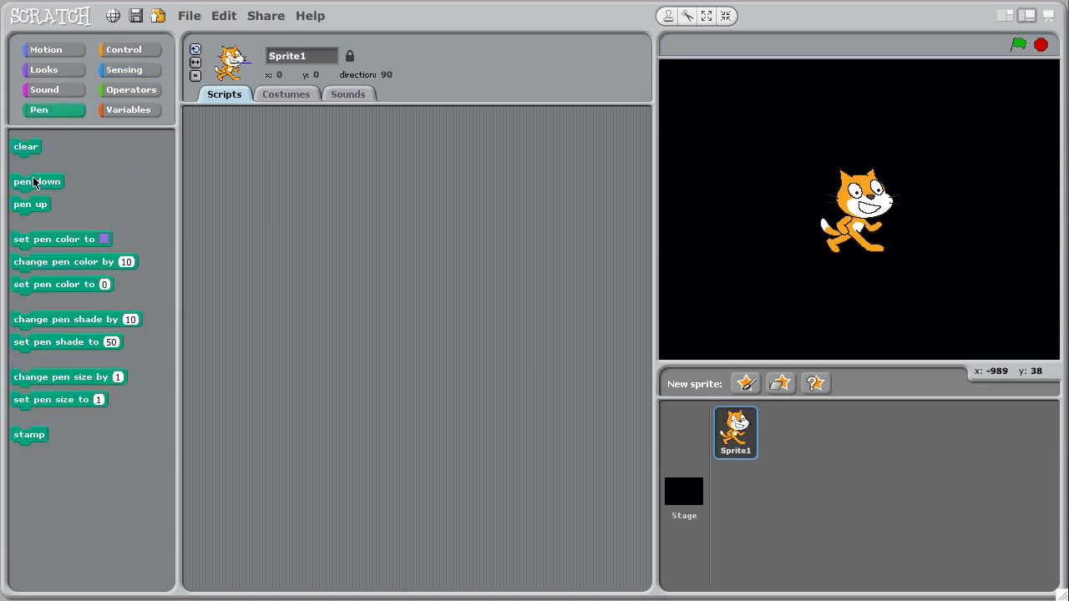
pyautogui.moveTo(25, 147); pyautogui.dragTo(555, 151)
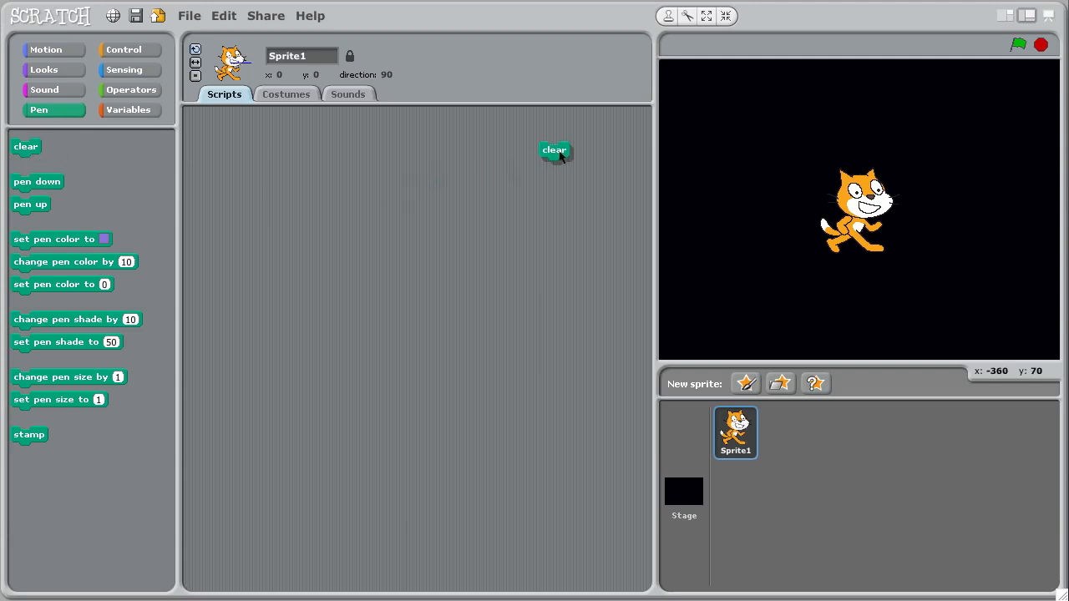
pyautogui.moveTo(37, 180); pyautogui.dragTo(272, 269)
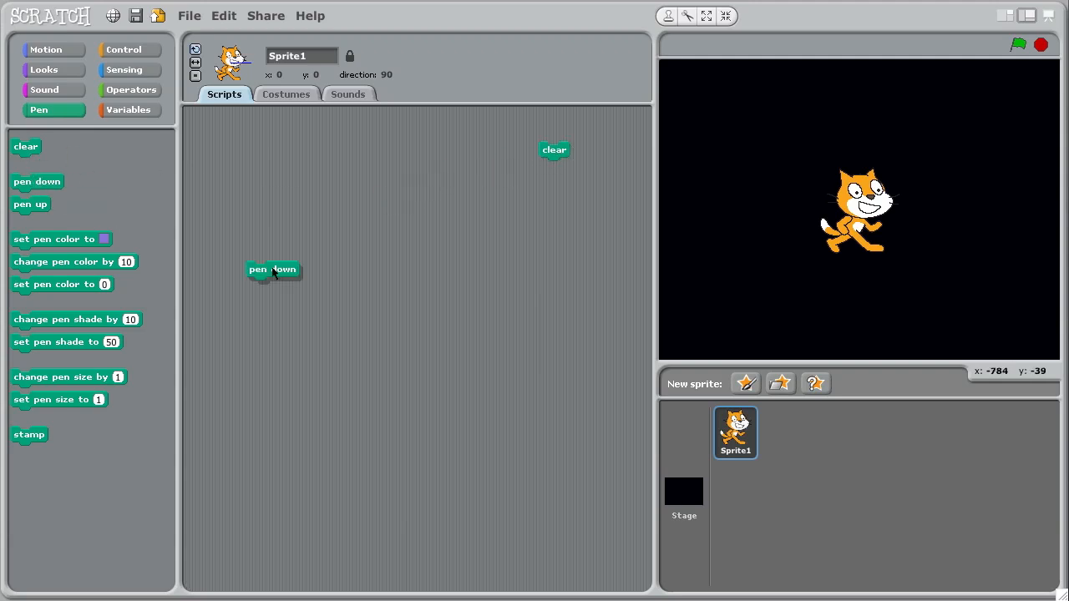
pyautogui.moveTo(61, 237); pyautogui.dragTo(341, 263)
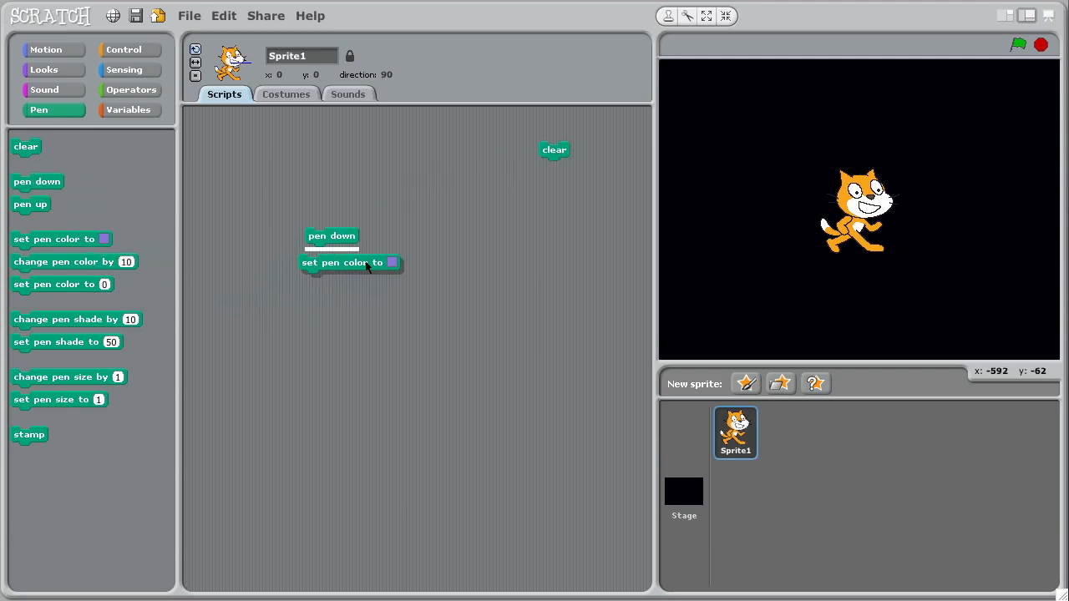
pyautogui.click(391, 262)
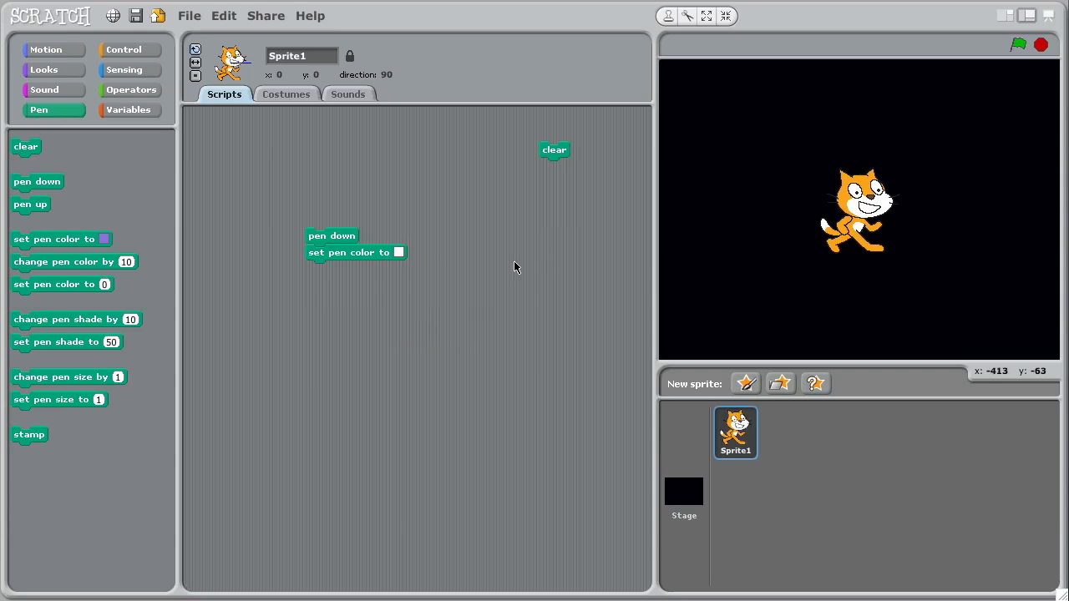
# Add a repeat 5 loop containing move 50 steps and turn 72 degrees
pyautogui.click(123, 50)
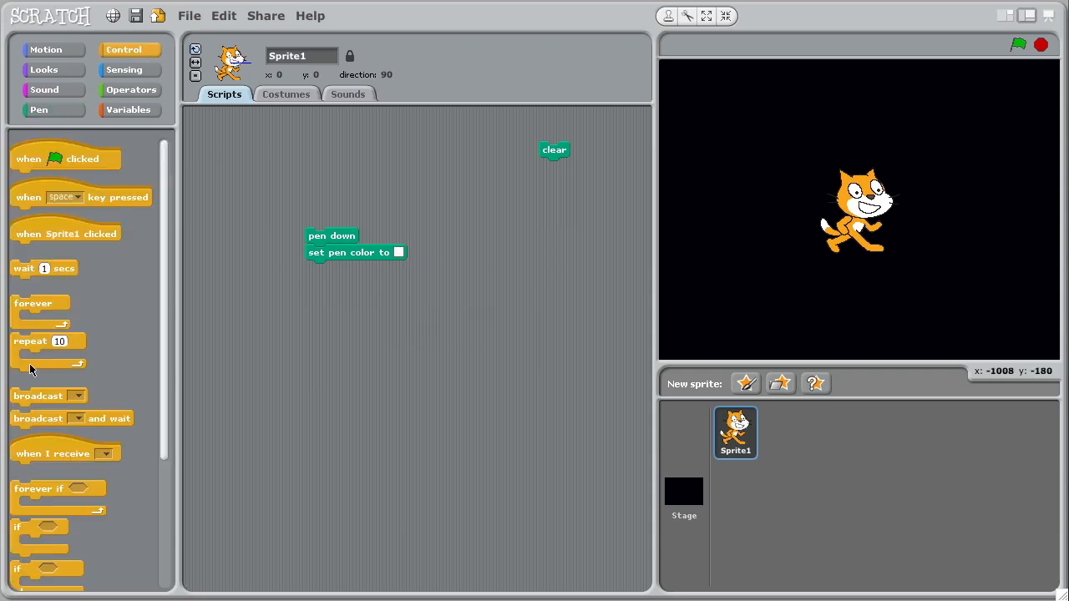
pyautogui.moveTo(30, 341); pyautogui.dragTo(343, 269)
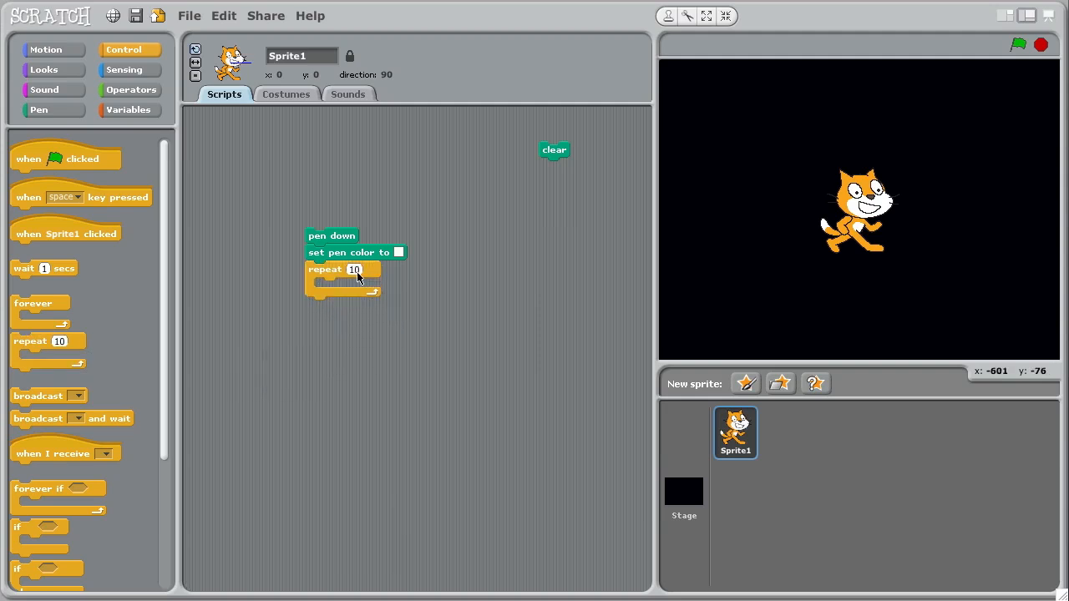
pyautogui.write('5')
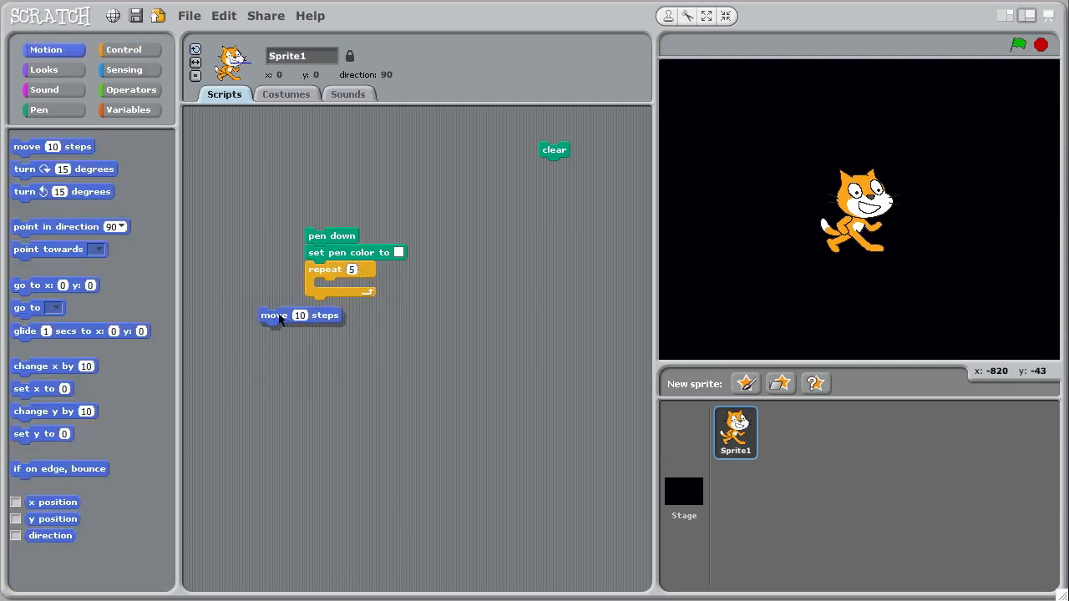
pyautogui.moveTo(275, 314); pyautogui.dragTo(351, 287)
pyautogui.write('50')
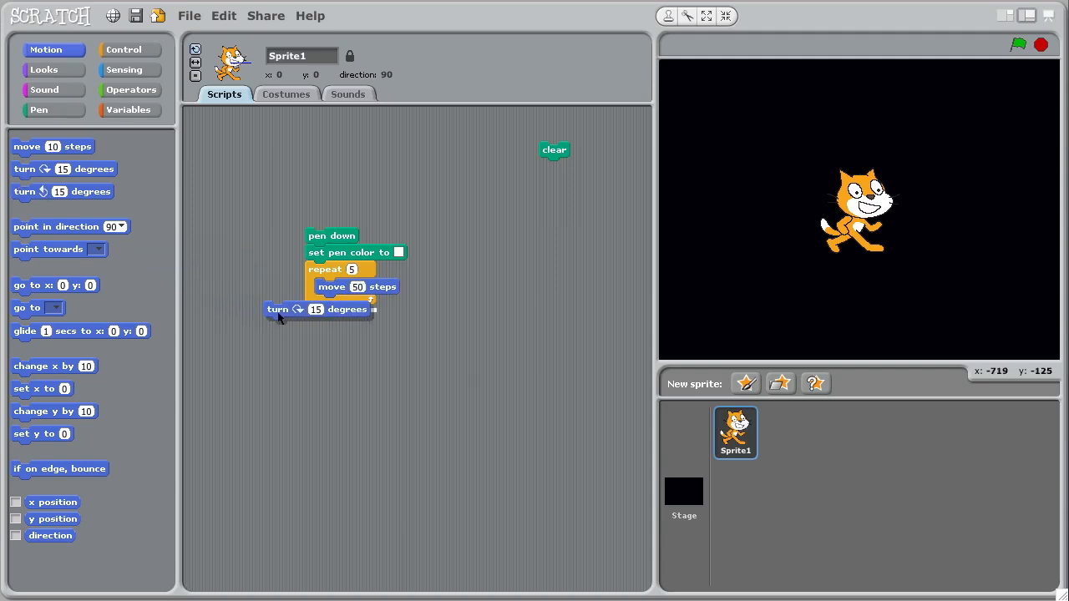
pyautogui.moveTo(278, 309); pyautogui.dragTo(333, 304)
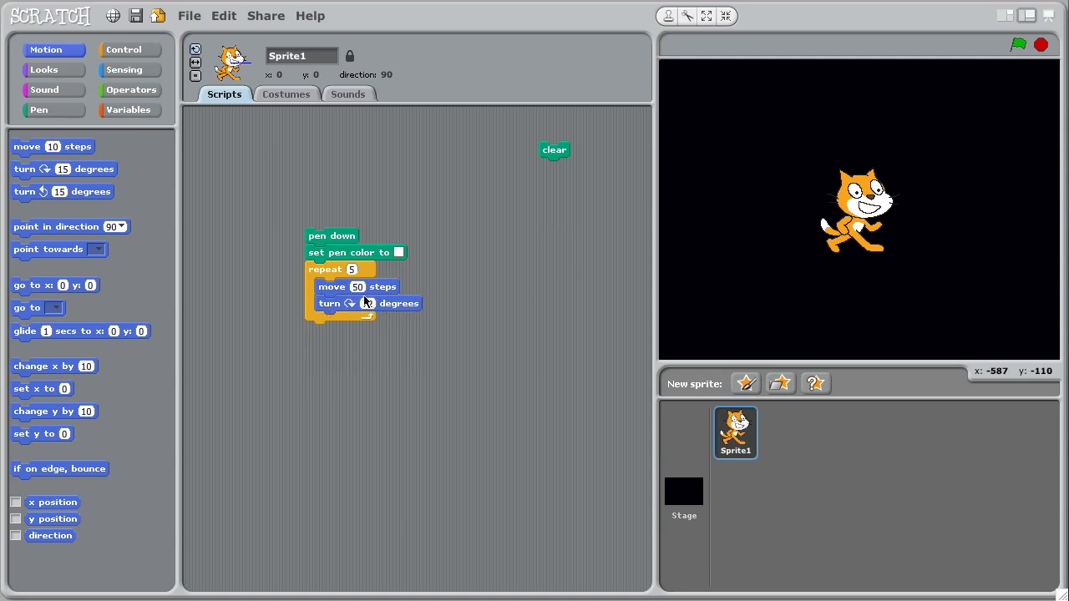
pyautogui.write('72')
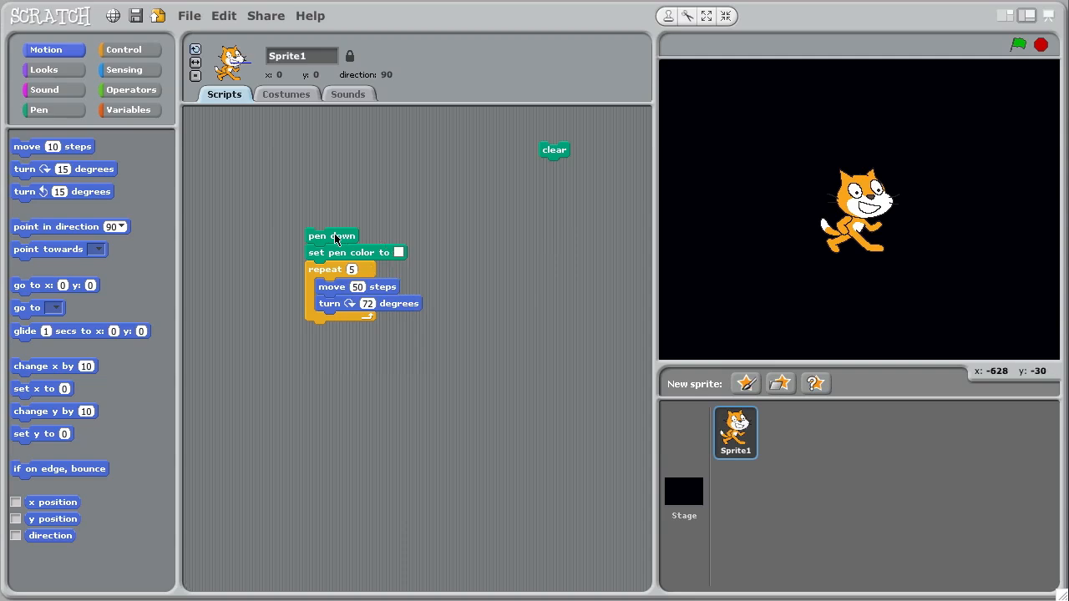
# Run the script to draw white pentagons, then clear the stage drawings
pyautogui.click(331, 236)
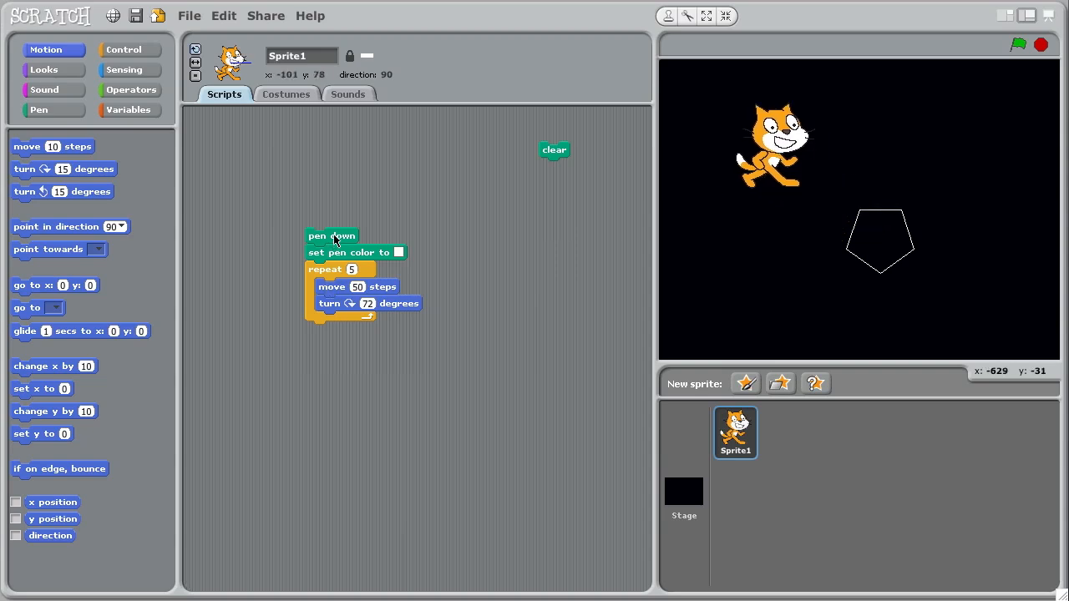
pyautogui.click(554, 151)
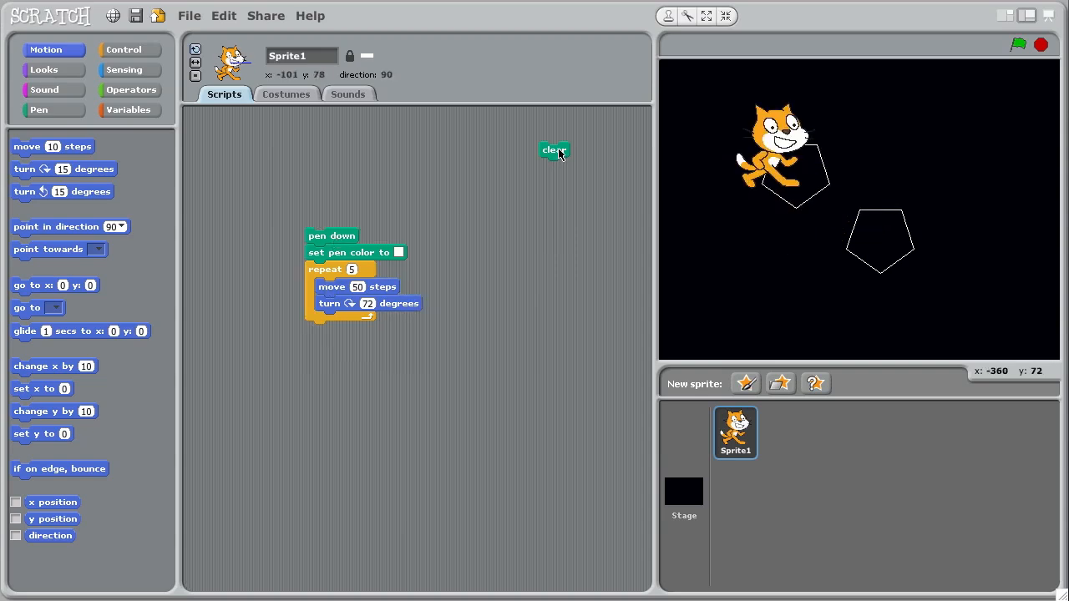
pyautogui.click(555, 151)
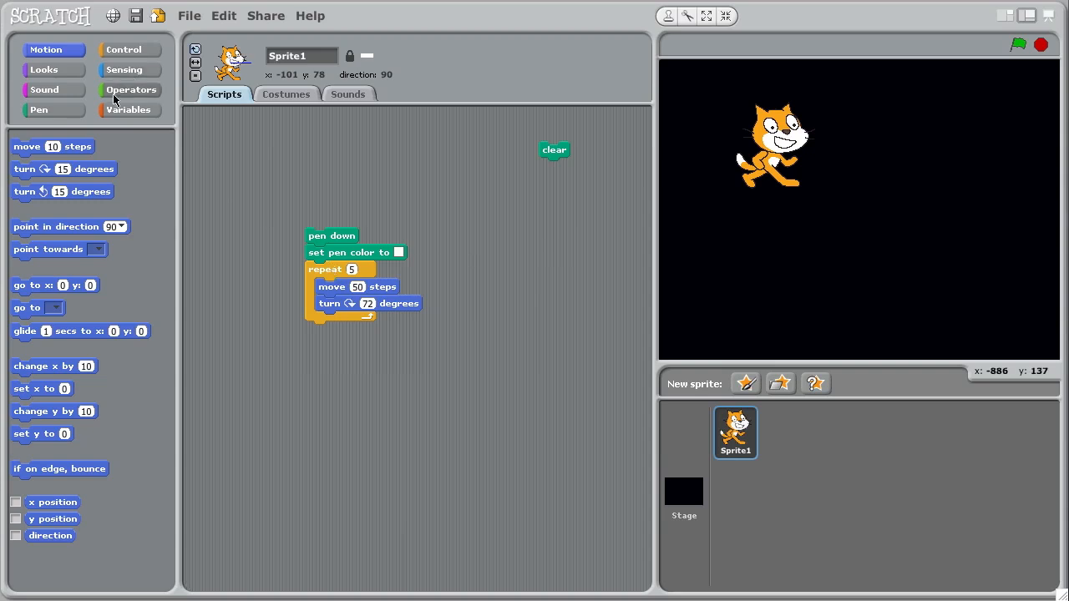
pyautogui.click(130, 50)
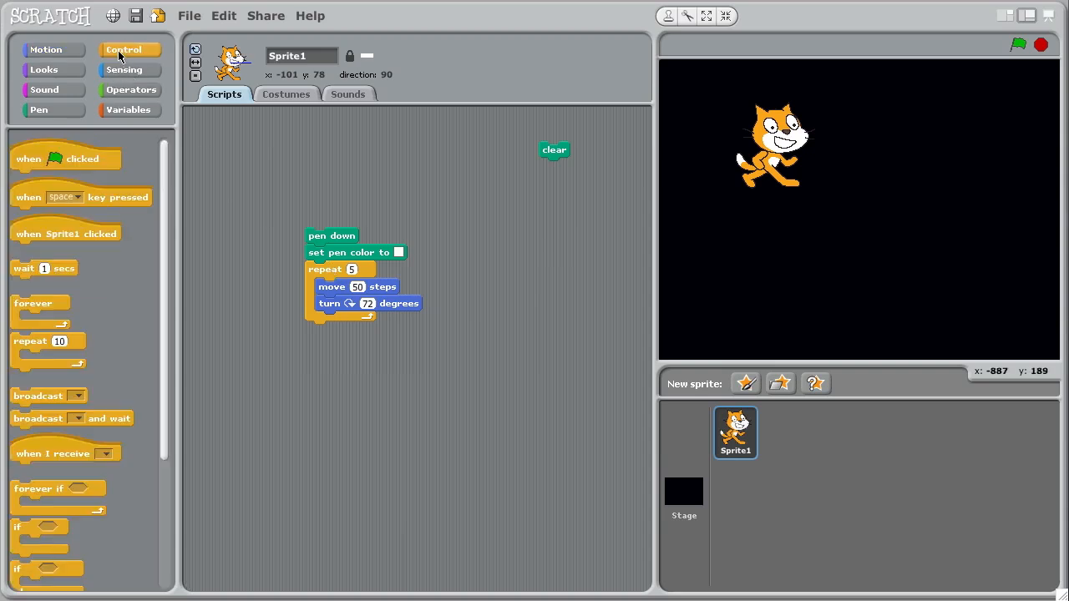
pyautogui.moveTo(116, 304)
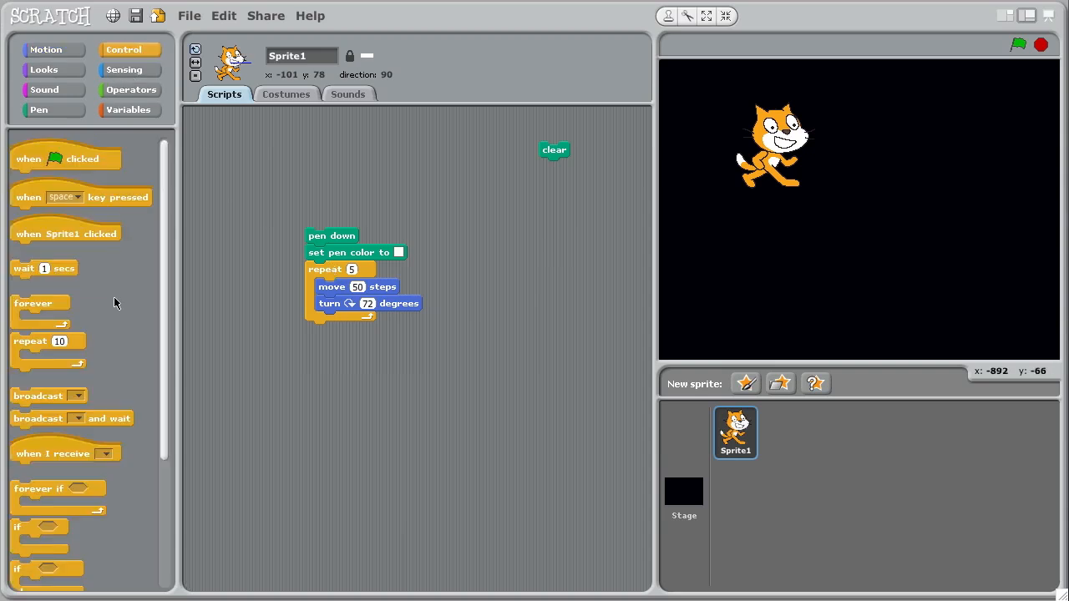
pyautogui.moveTo(37, 366)
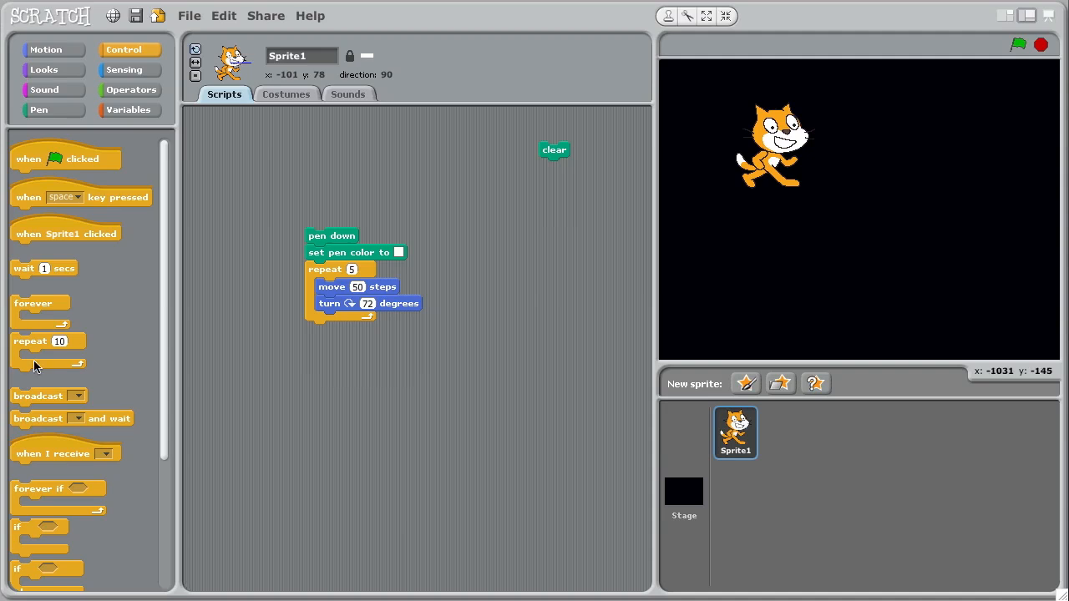
# Wrap the pentagon loop in an outer repeat 6 loop with a turn 60 degrees after each pentagon
pyautogui.moveTo(34, 341); pyautogui.dragTo(343, 288)
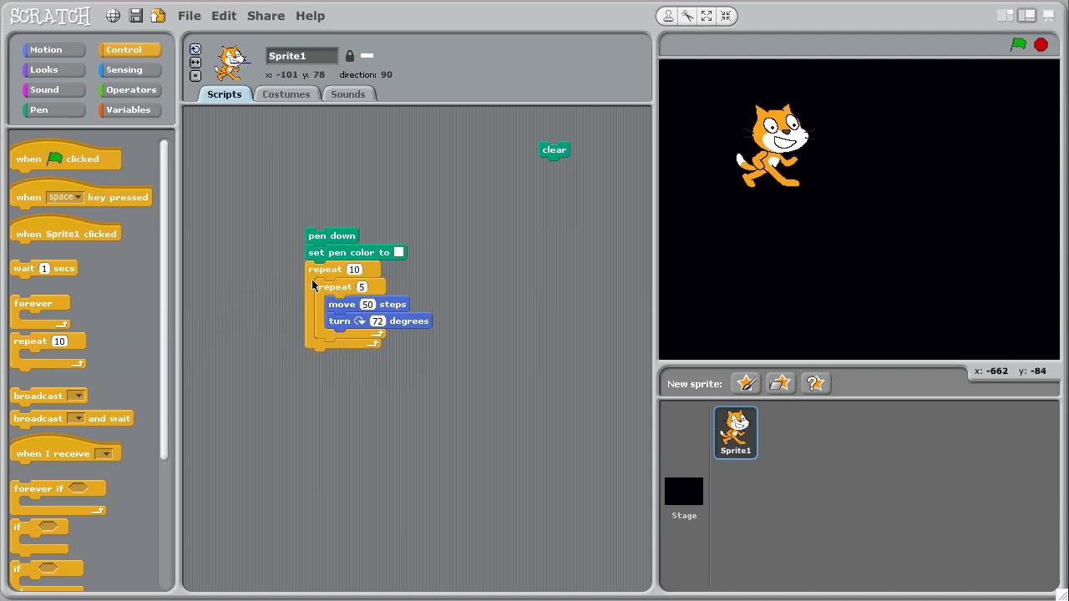
pyautogui.click(354, 269)
pyautogui.write('6')
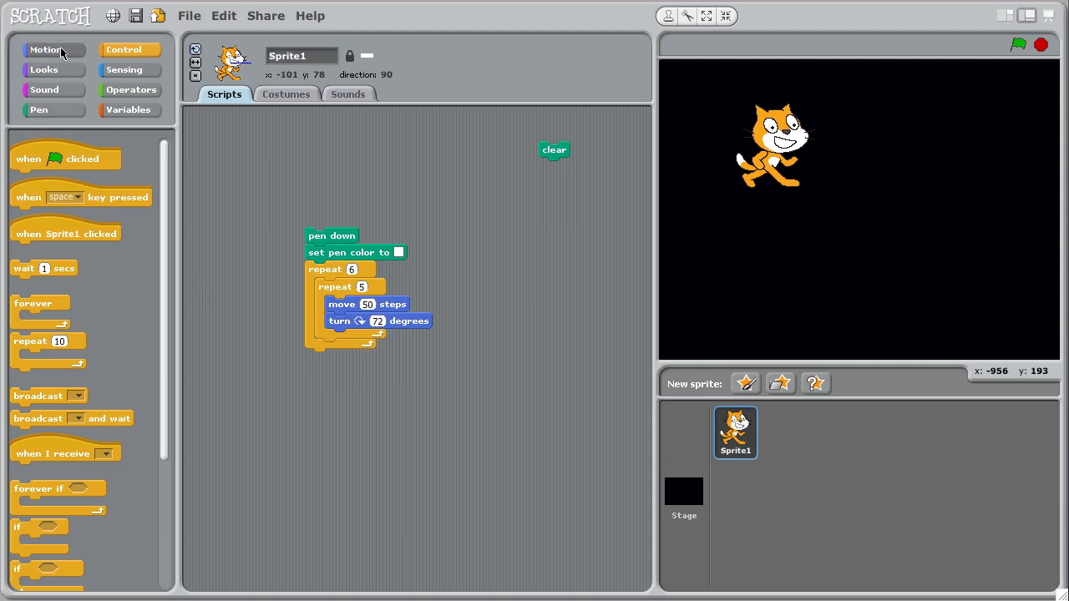
pyautogui.click(46, 50)
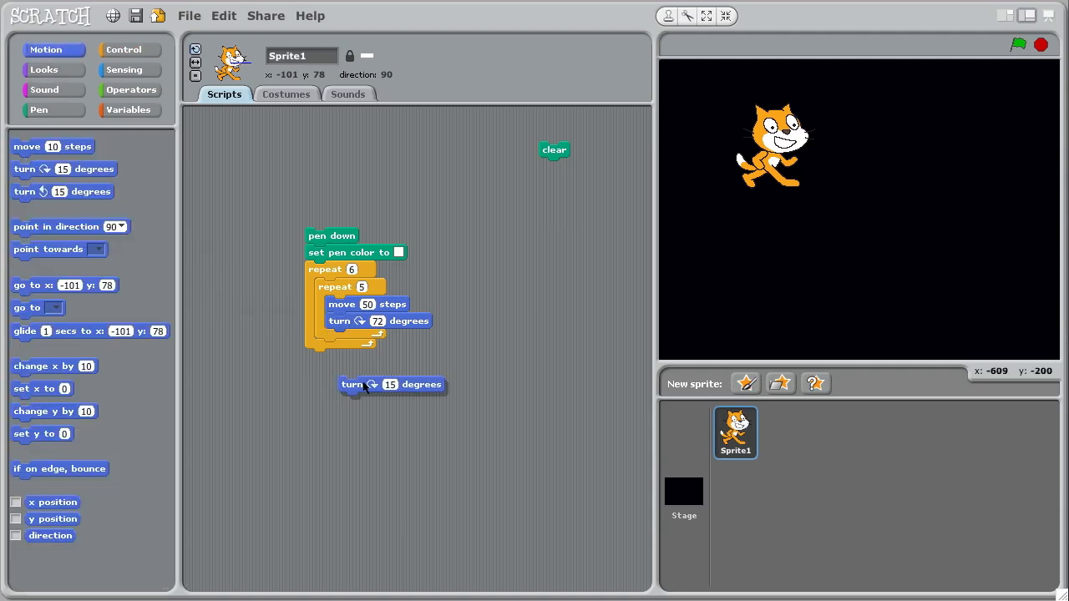
pyautogui.moveTo(393, 385); pyautogui.dragTo(367, 347)
pyautogui.write('60')
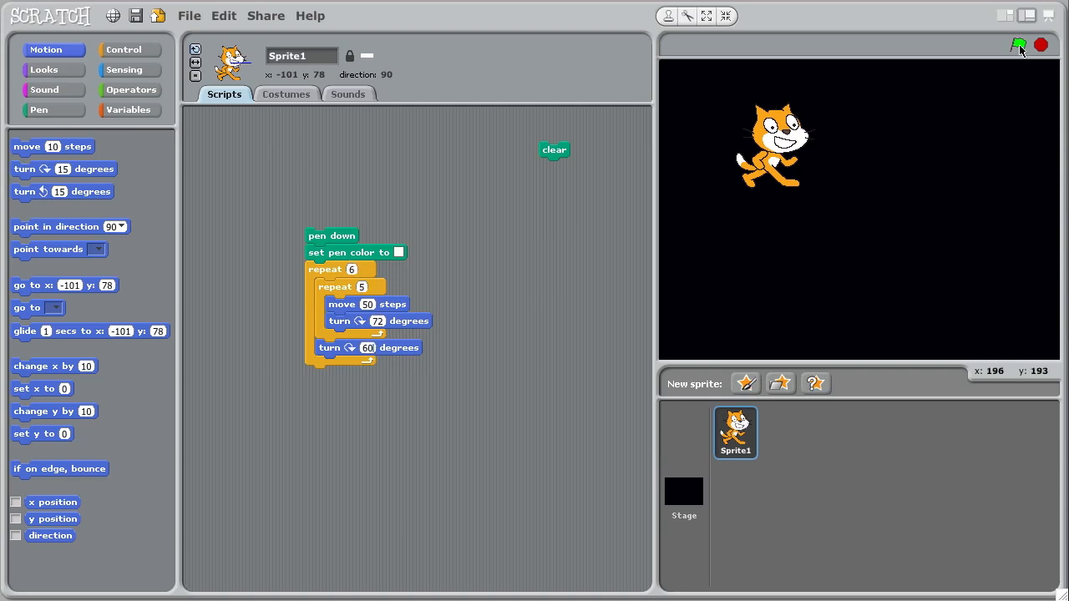
# Clear the stage and run the nested script twice to draw two six-pentagon snowflakes
pyautogui.click(1017, 45)
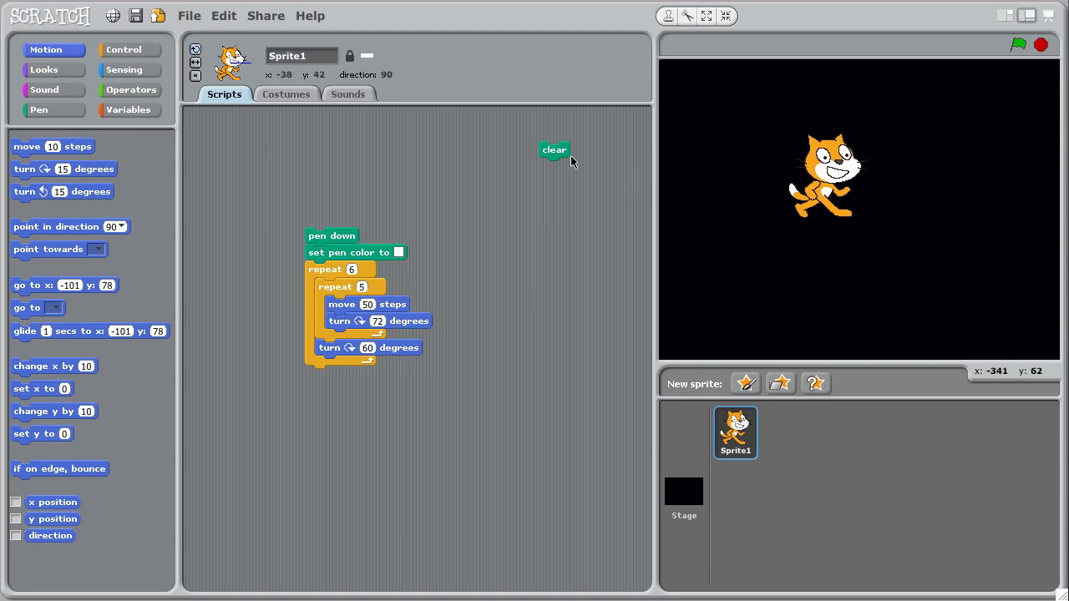
pyautogui.click(330, 236)
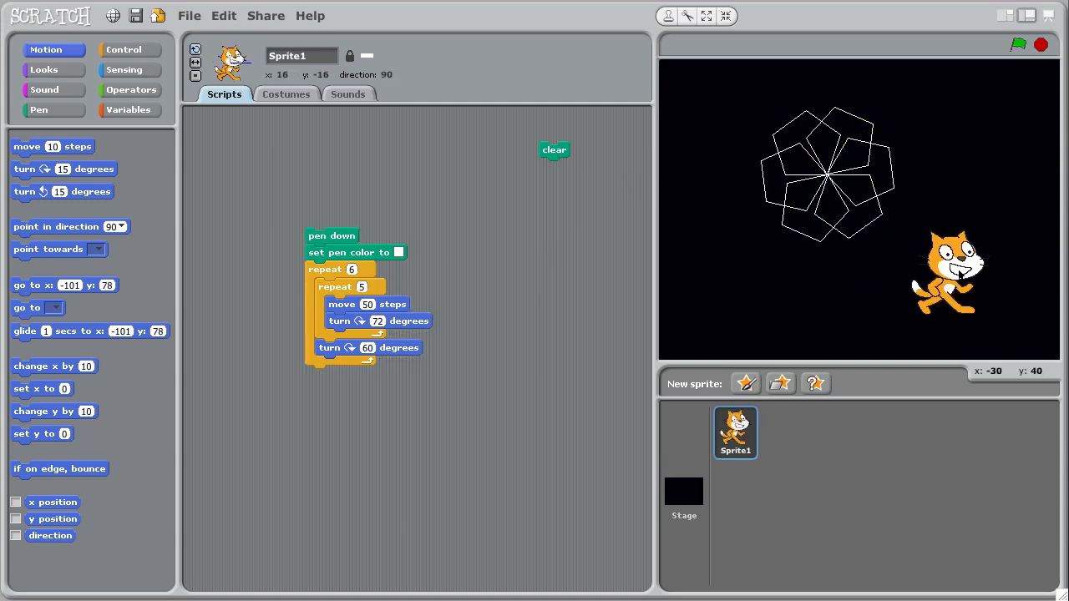
pyautogui.click(331, 235)
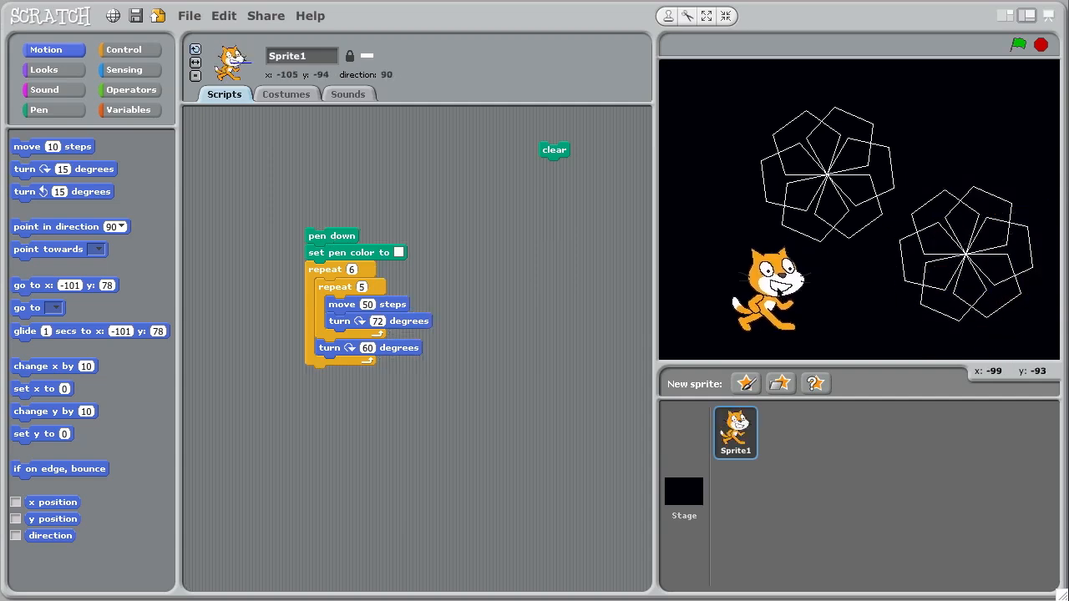
pyautogui.moveTo(488, 240)
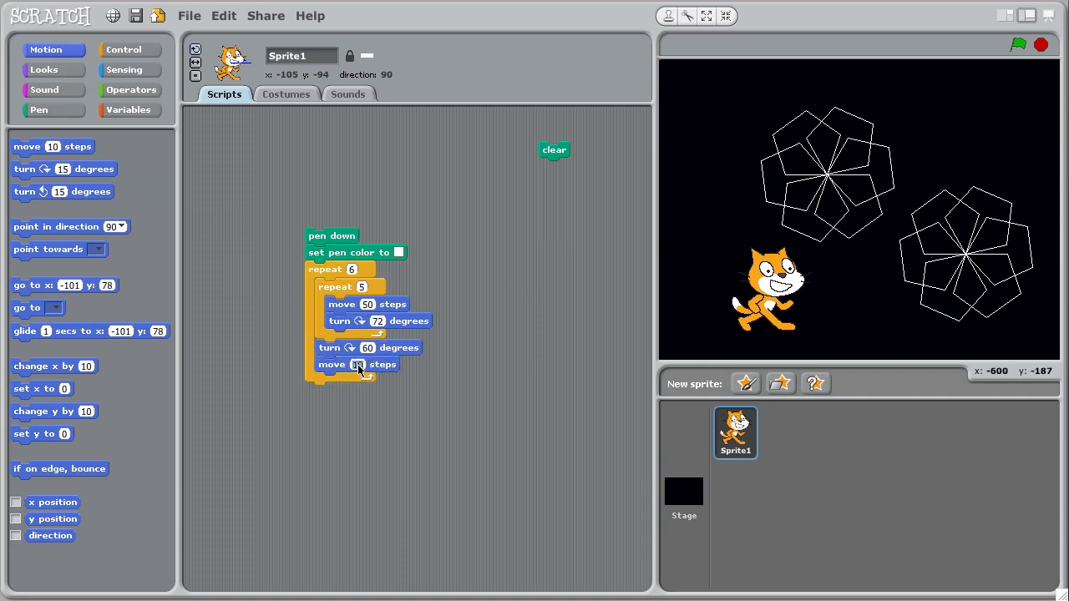
# Add a move 20 steps to the outer loop, test it, then set sides to 30 and outer move to 50
pyautogui.write('20')
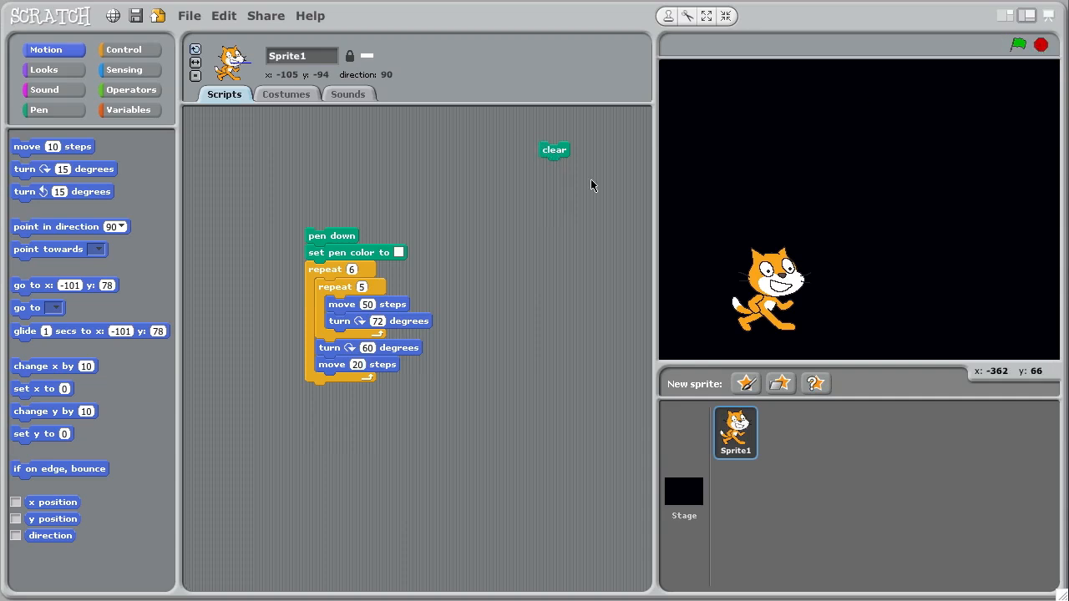
pyautogui.click(331, 235)
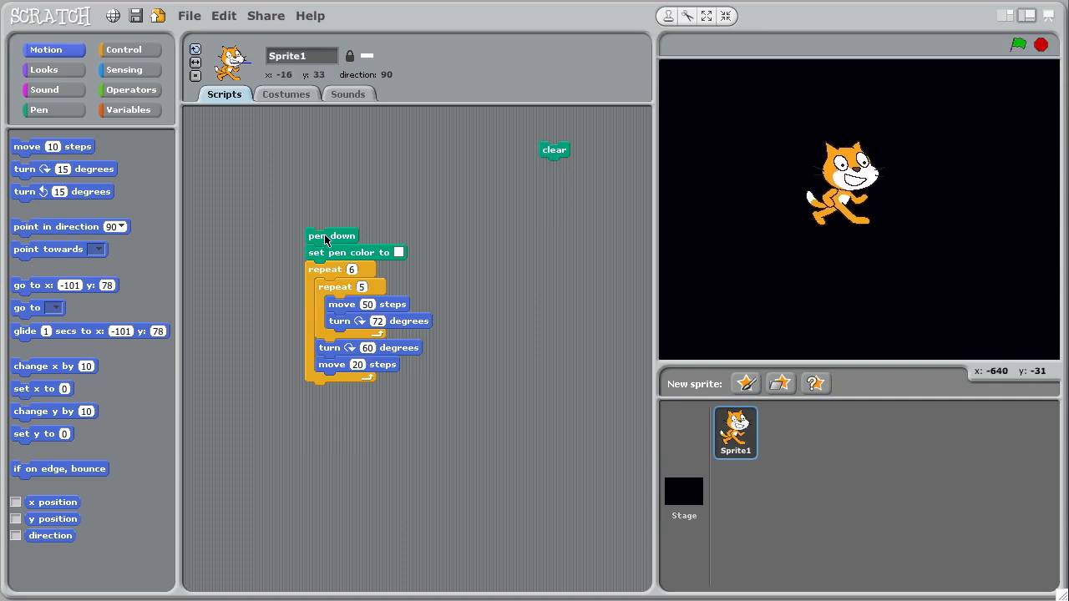
pyautogui.click(331, 235)
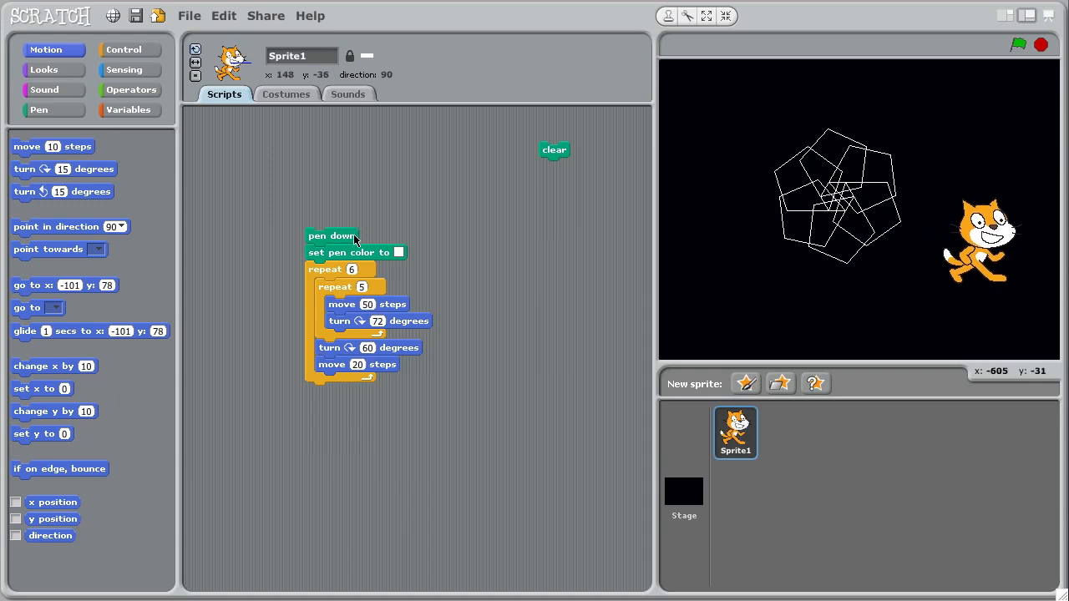
pyautogui.moveTo(769, 294)
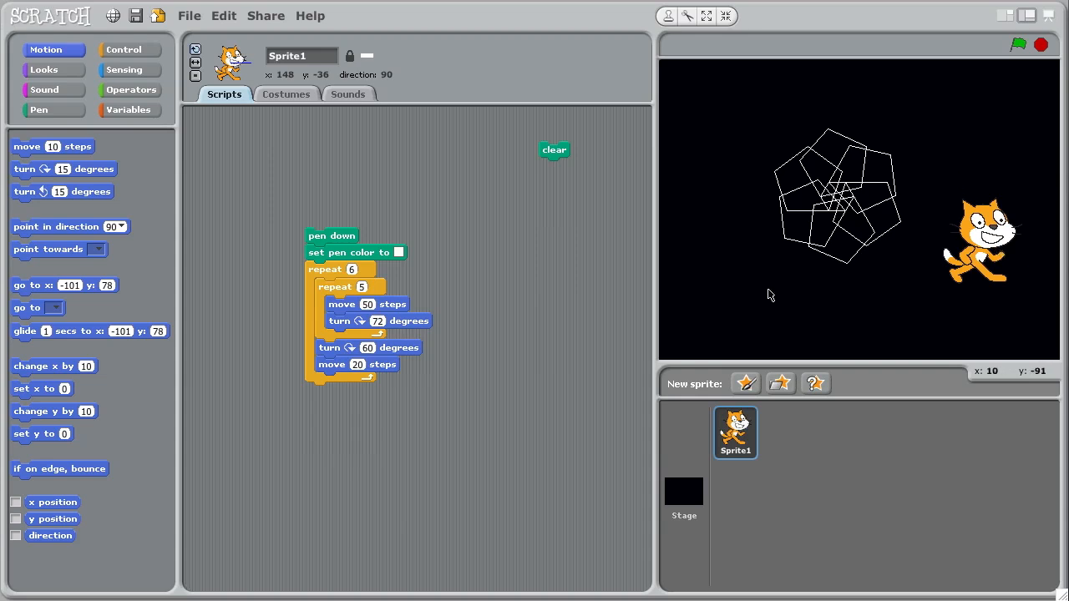
pyautogui.moveTo(426, 257)
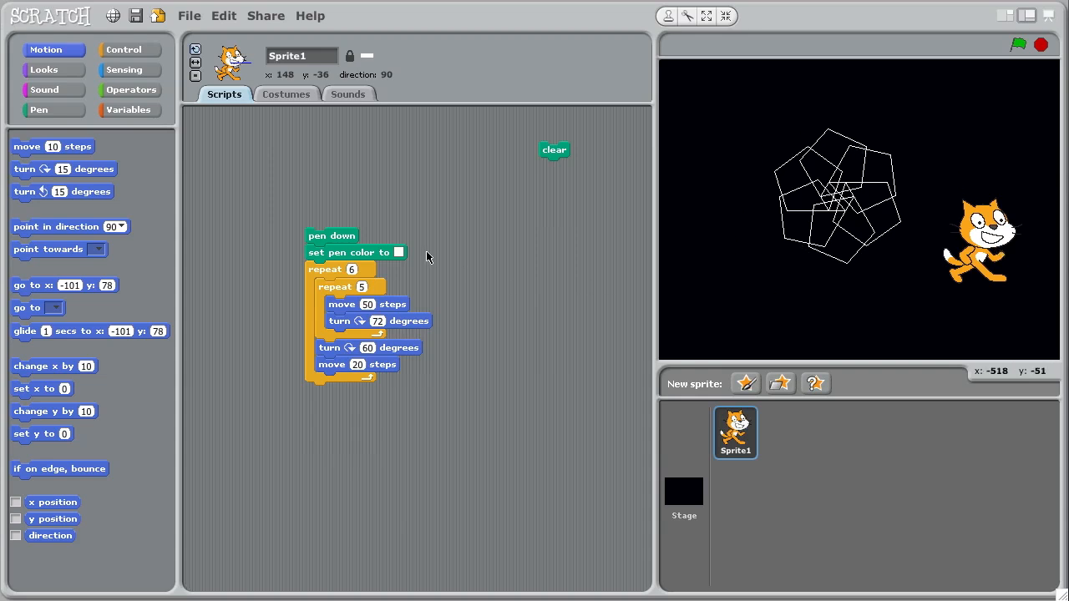
pyautogui.moveTo(353, 304)
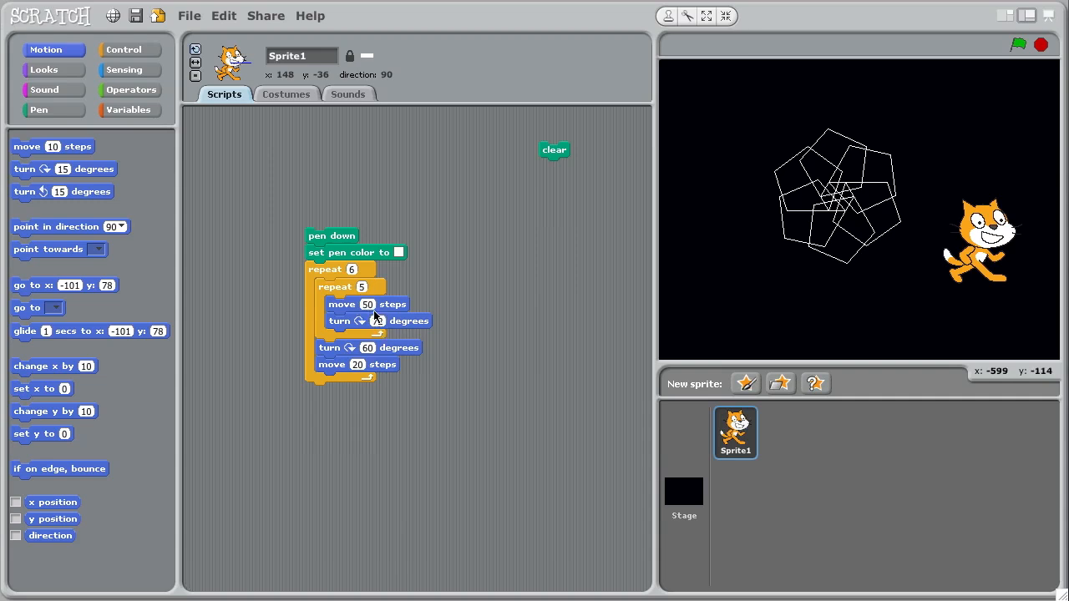
pyautogui.write('72')
pyautogui.write('30')
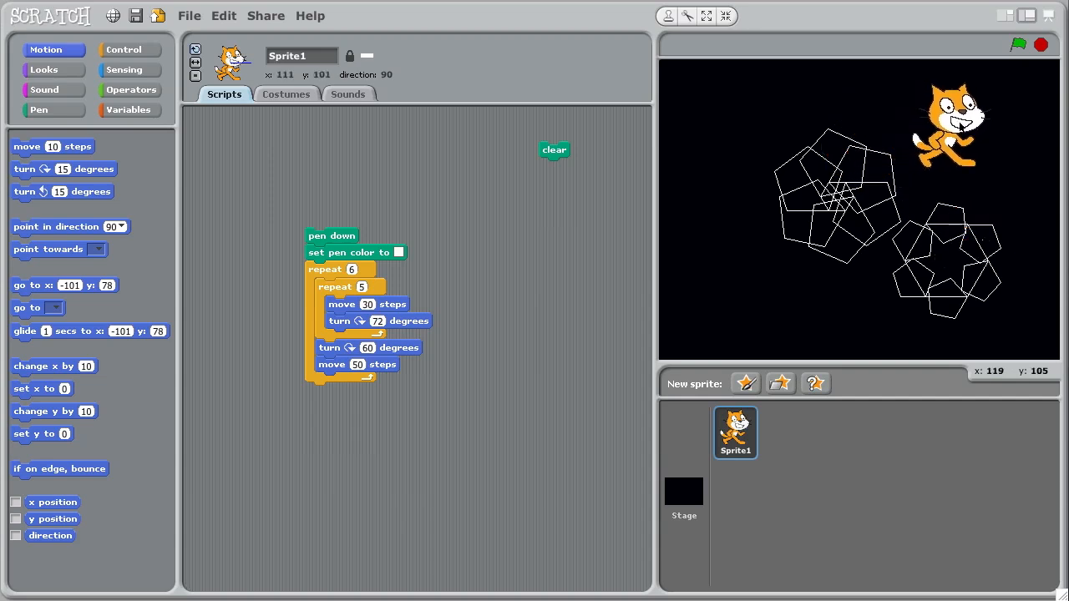
pyautogui.moveTo(281, 233)
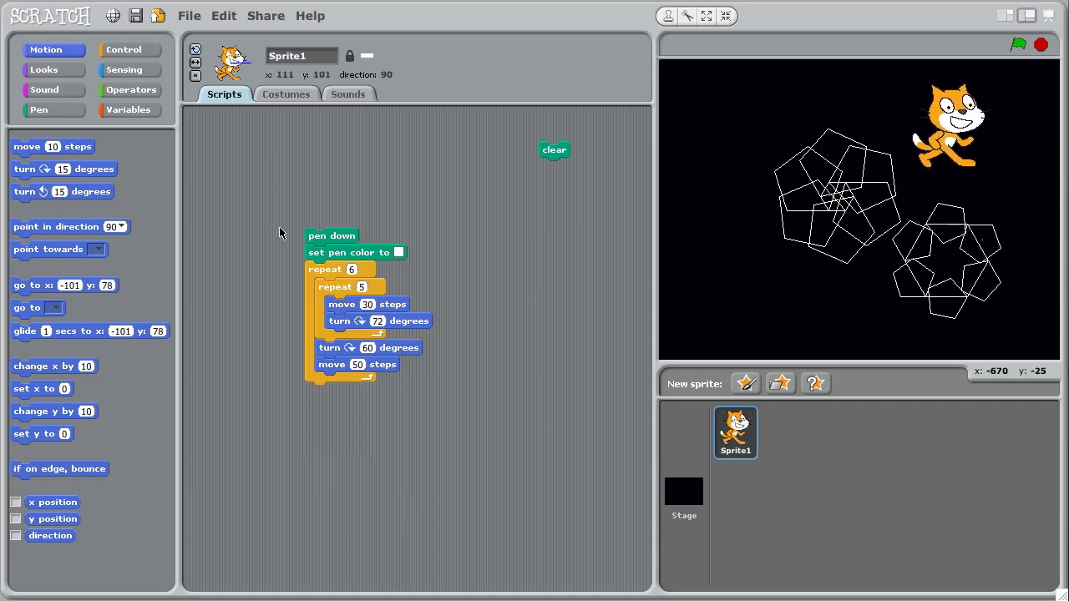
pyautogui.moveTo(249, 159)
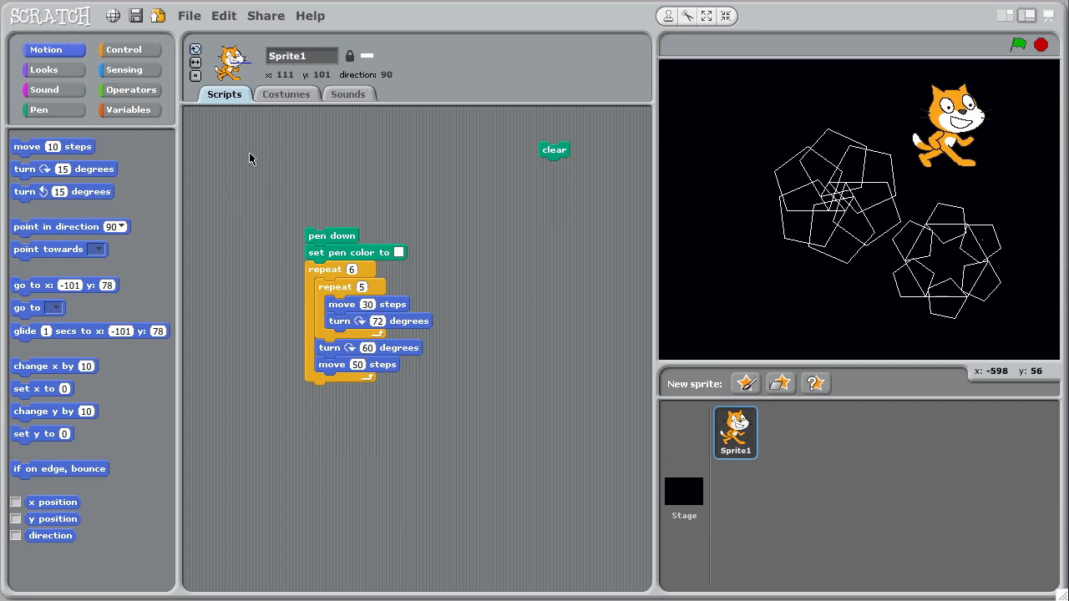
pyautogui.moveTo(127, 110)
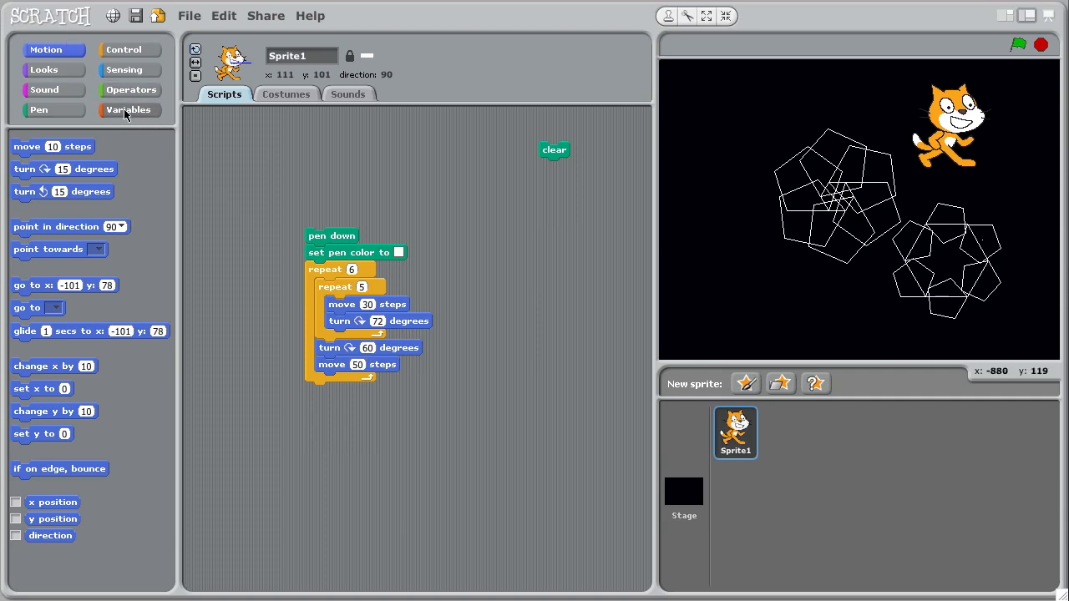
# Create three variables named side, numberofsides and step
pyautogui.click(54, 143)
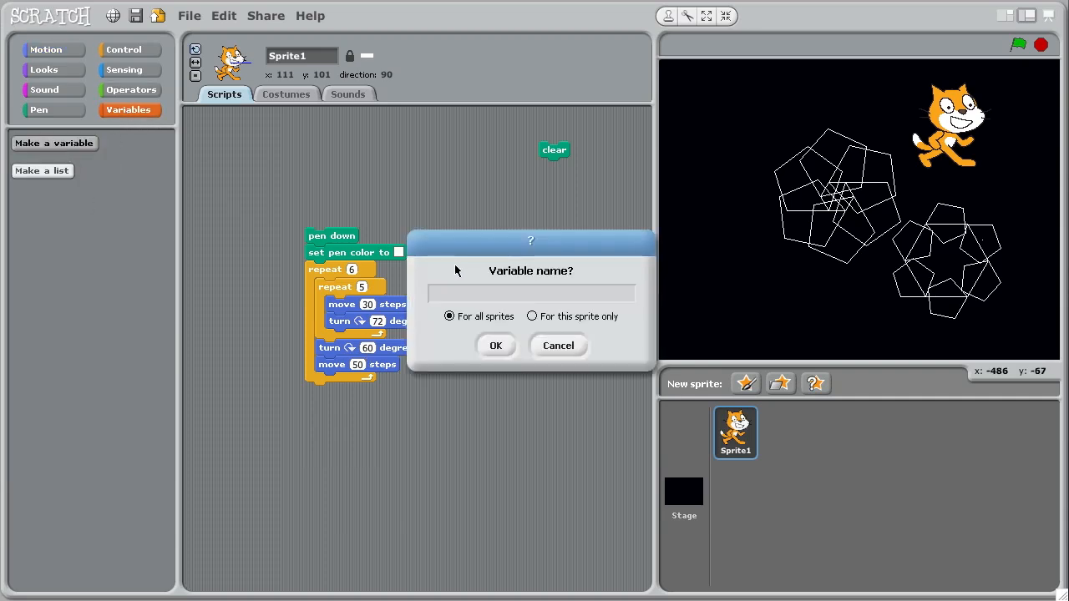
pyautogui.write('sides')
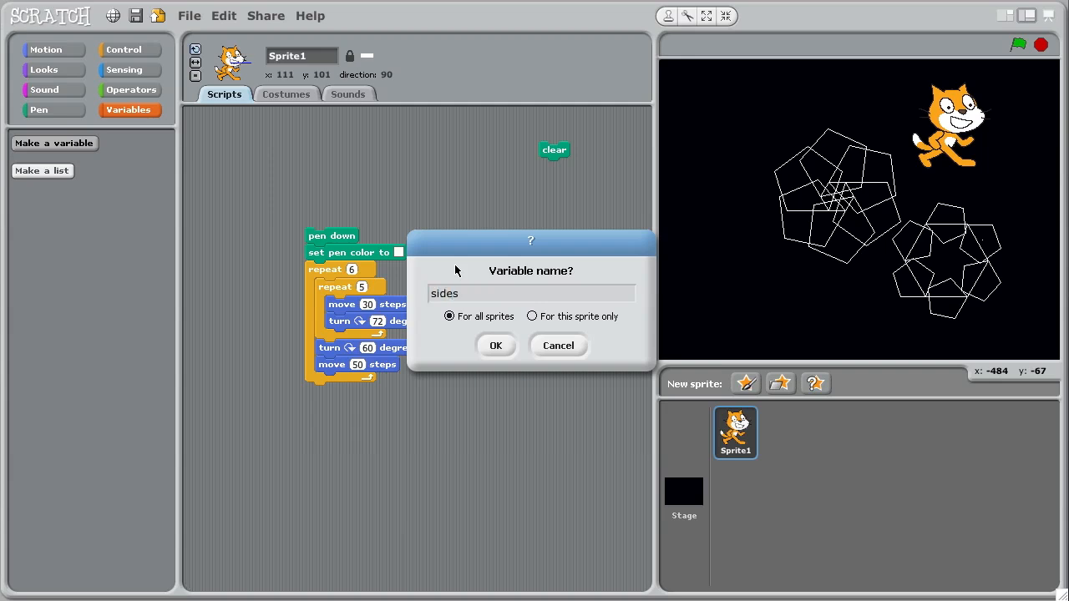
pyautogui.click(494, 344)
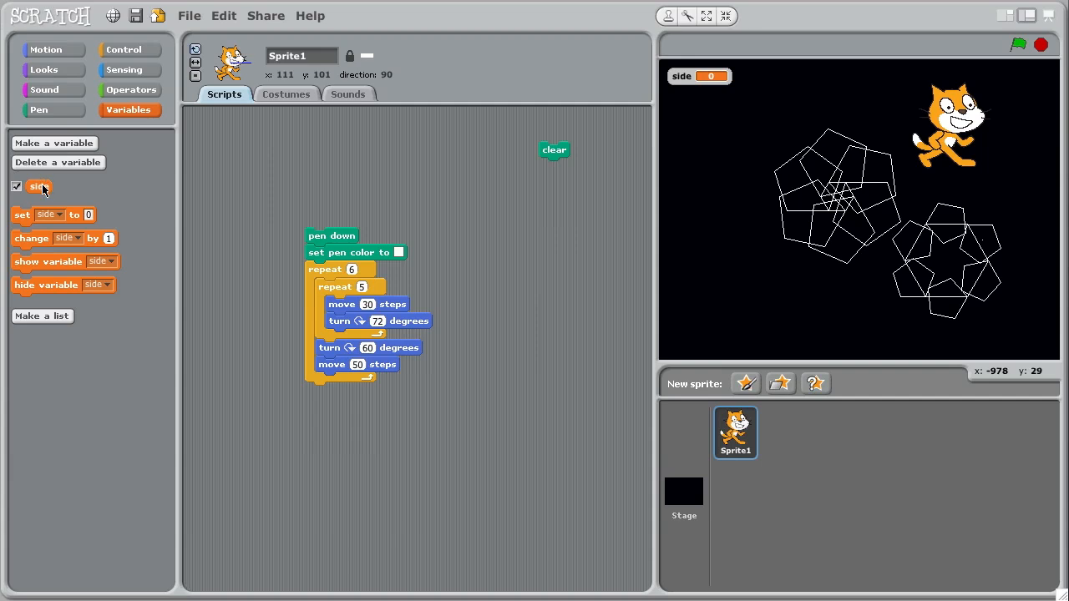
pyautogui.moveTo(47, 193)
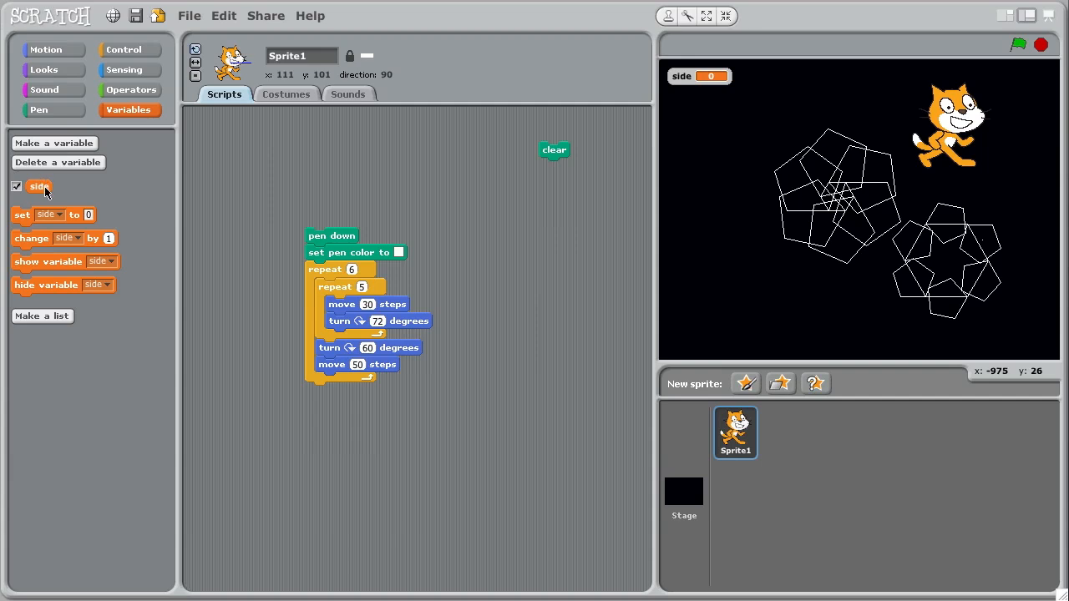
pyautogui.moveTo(50, 143)
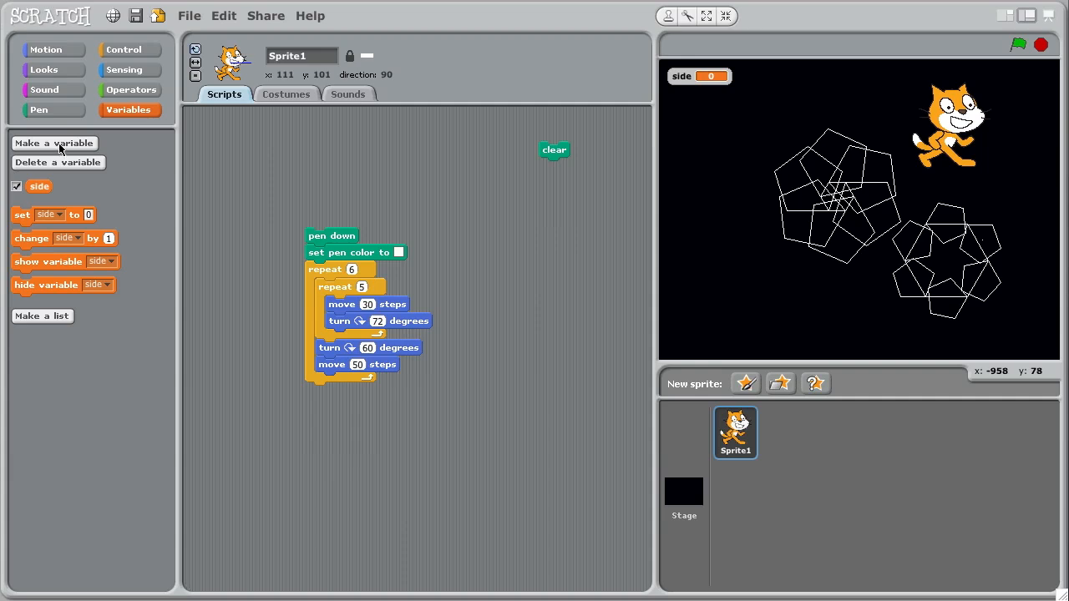
pyautogui.click(54, 144)
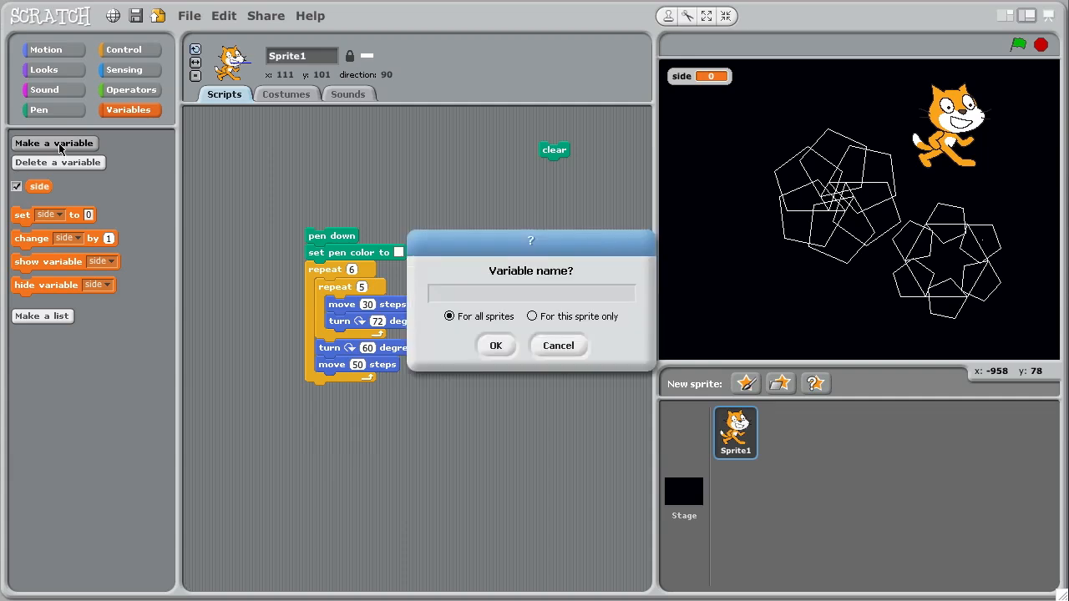
pyautogui.write('numberofsides')
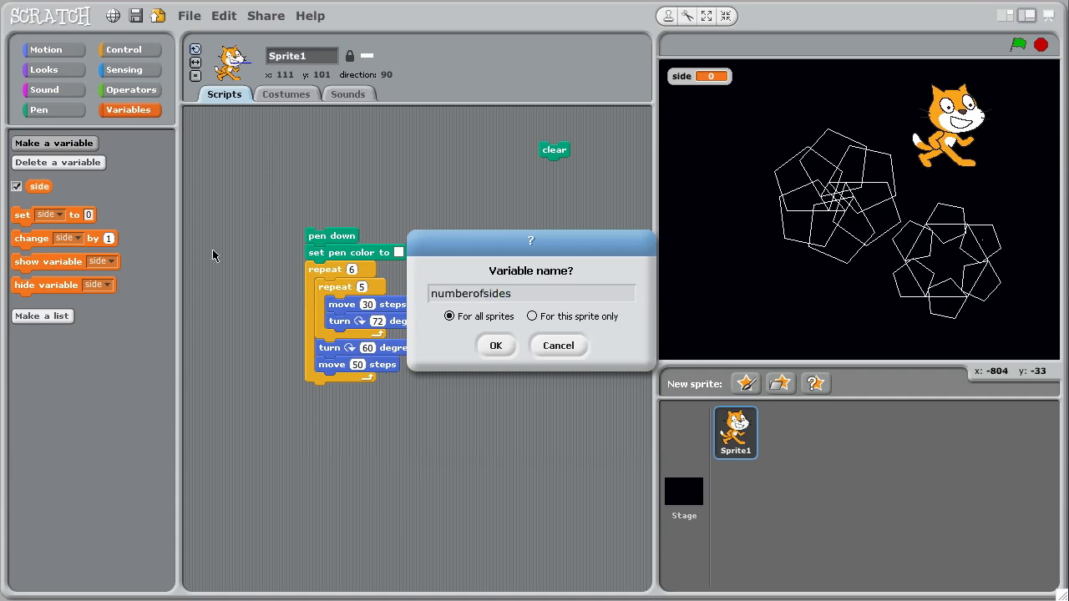
pyautogui.click(494, 344)
pyautogui.write('step')
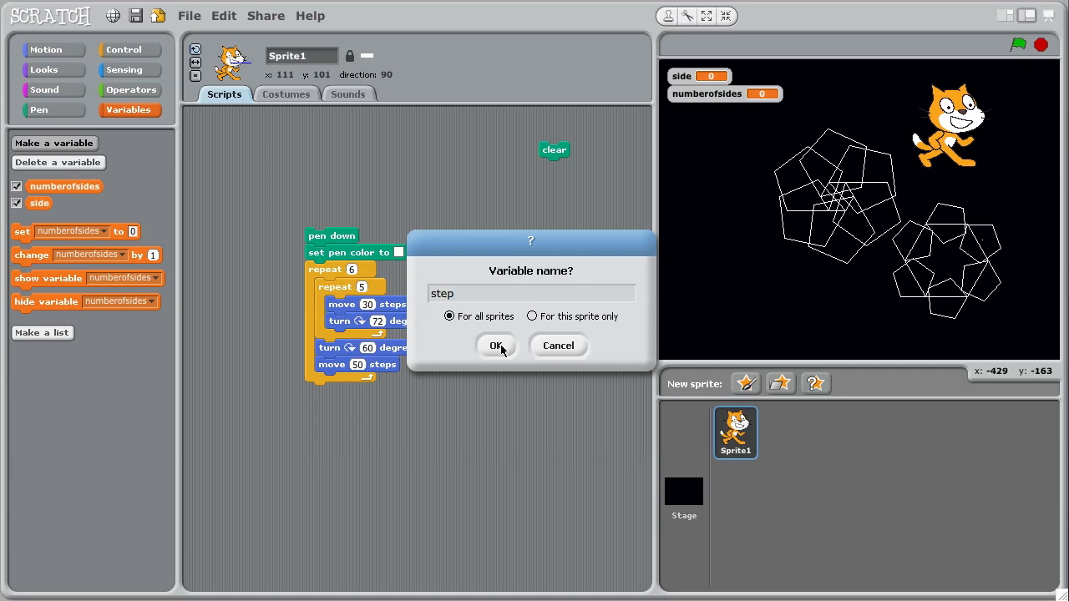
pyautogui.click(496, 346)
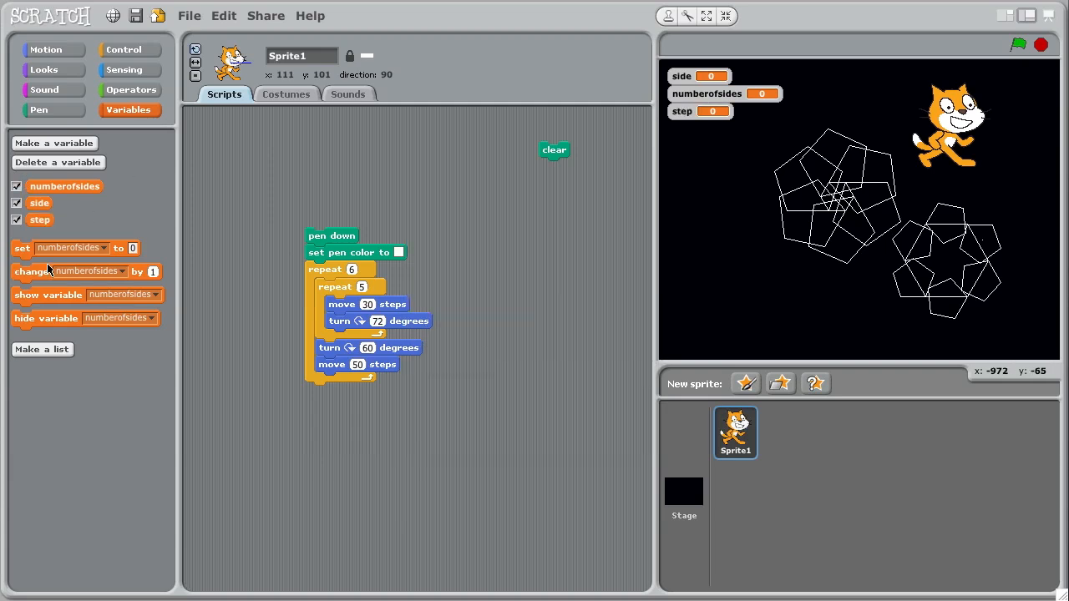
pyautogui.moveTo(130, 50)
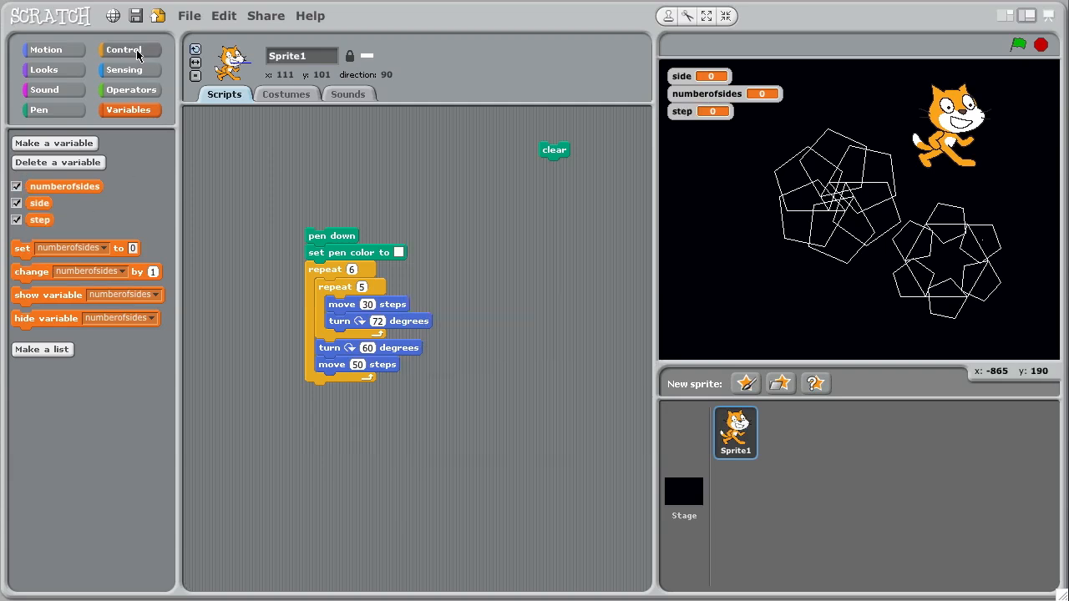
# Start the script with clear, then set numberofsides to 5, side to 50 and step to 20
pyautogui.click(124, 51)
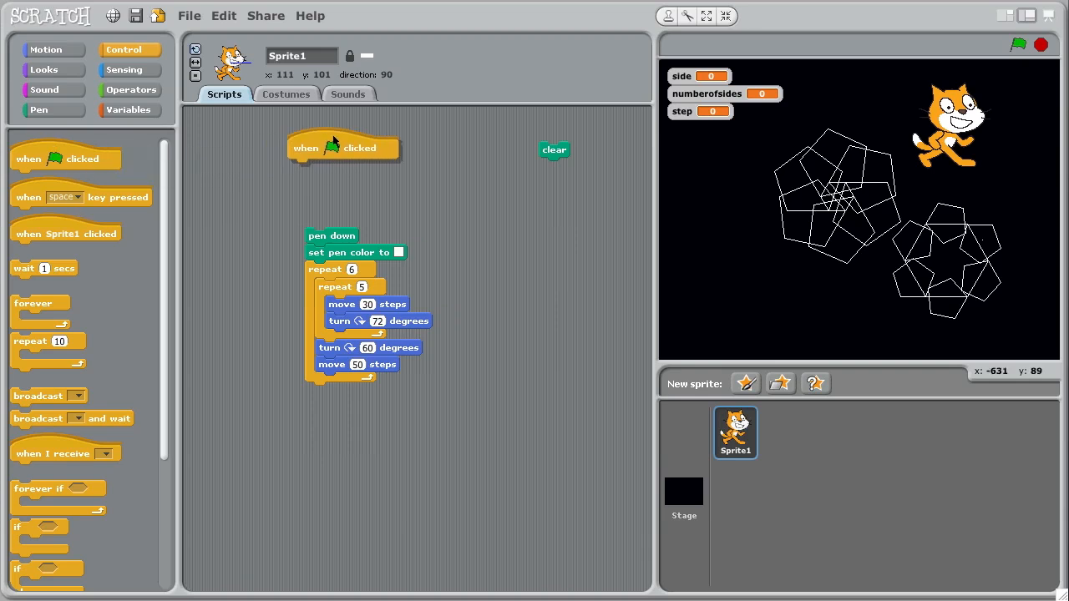
pyautogui.moveTo(555, 151); pyautogui.dragTo(305, 181)
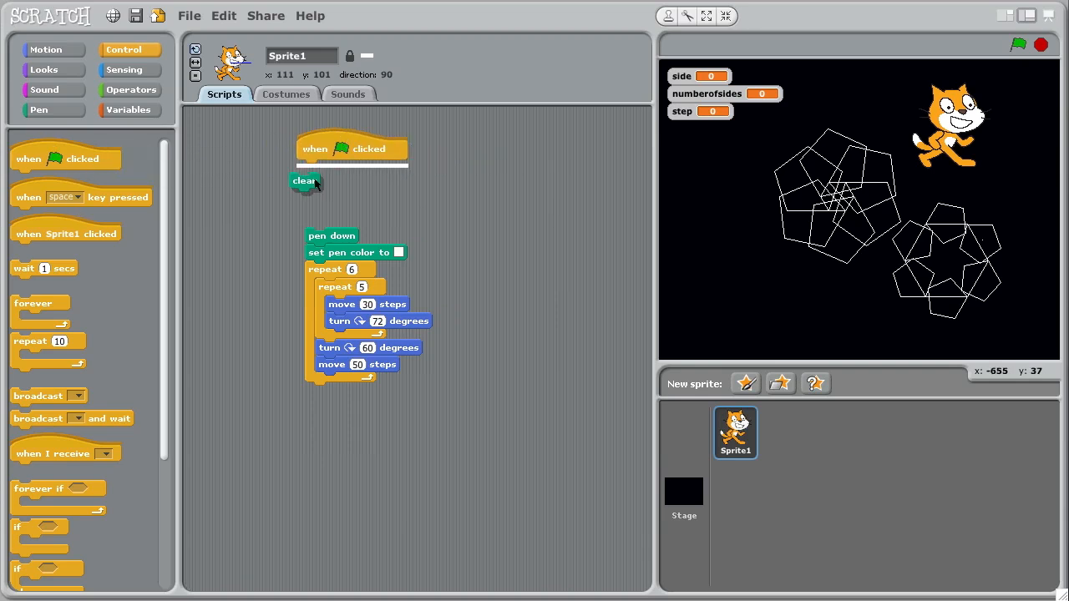
pyautogui.click(131, 110)
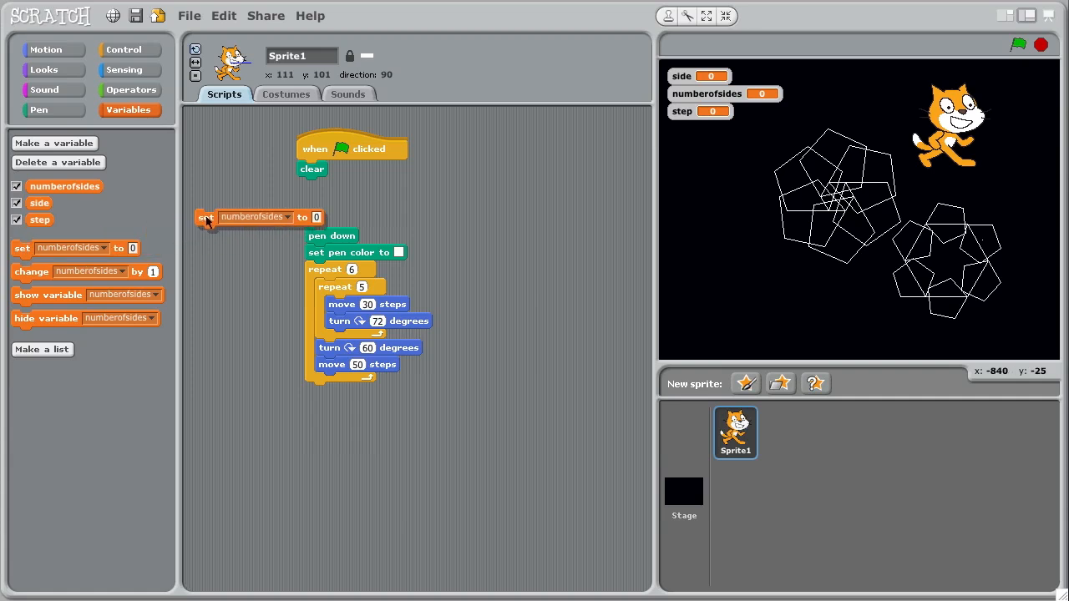
pyautogui.moveTo(207, 217); pyautogui.dragTo(307, 184)
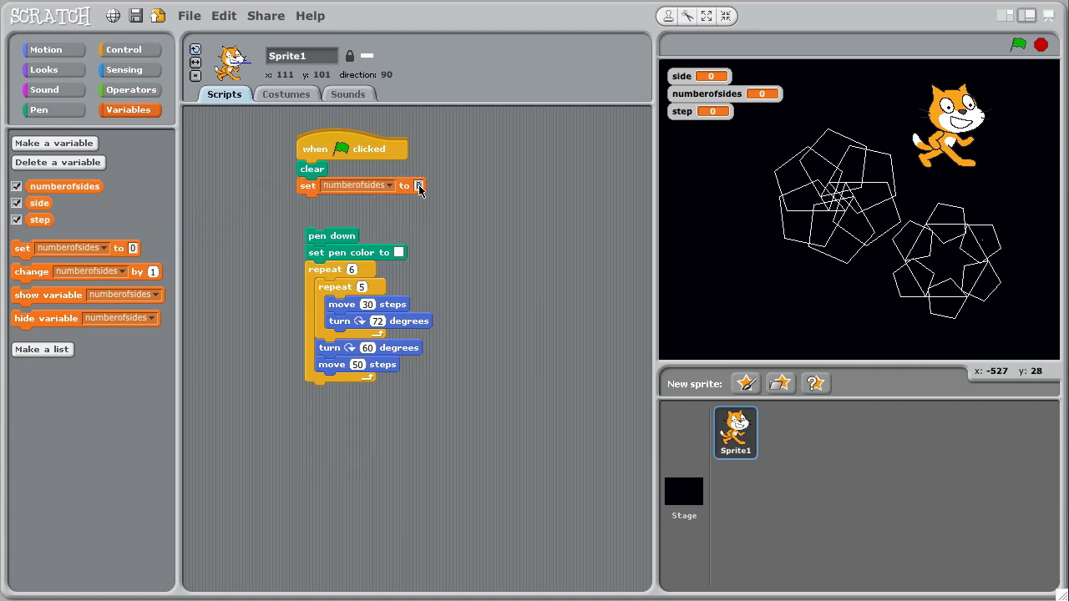
pyautogui.write('5')
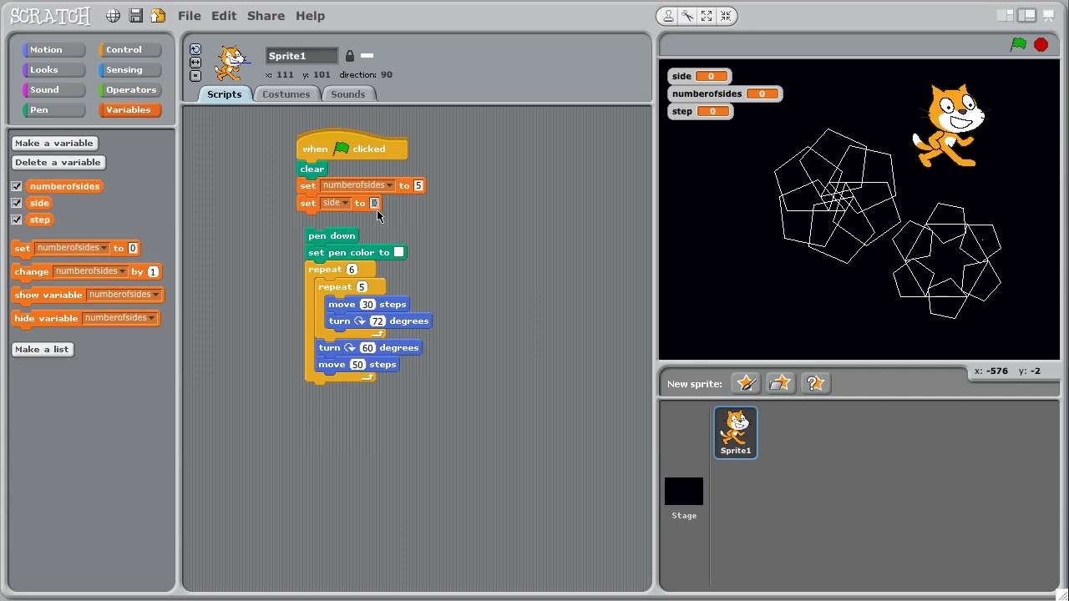
pyautogui.write('50')
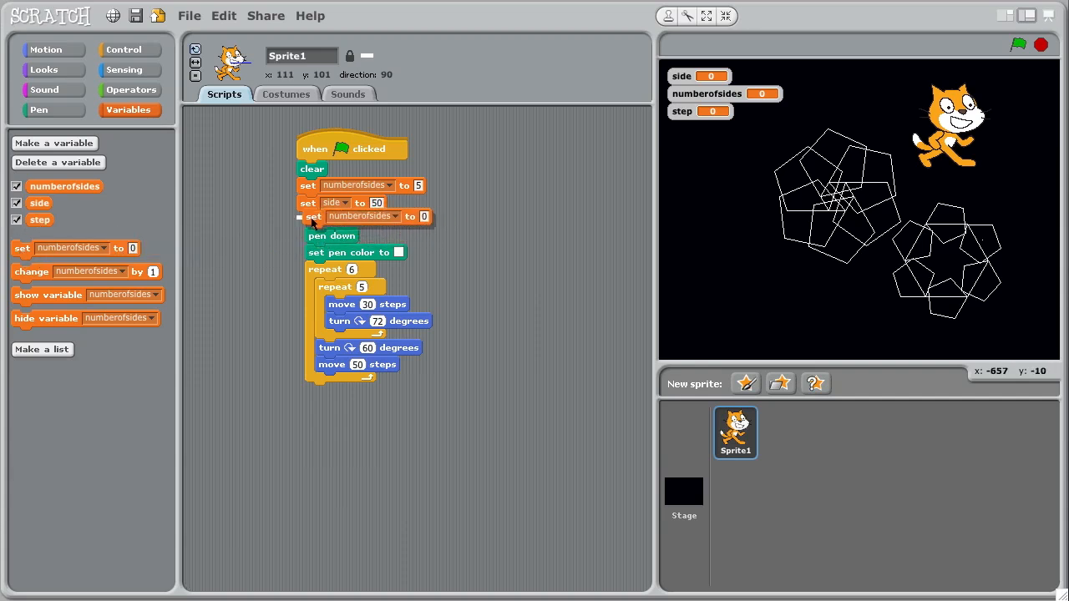
pyautogui.click(388, 217)
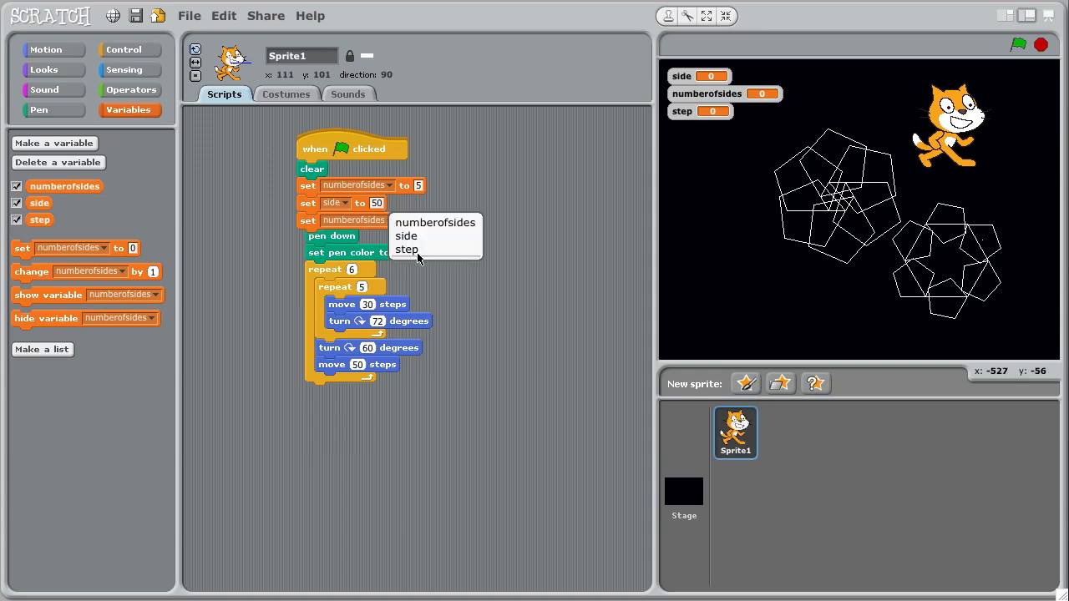
pyautogui.click(408, 250)
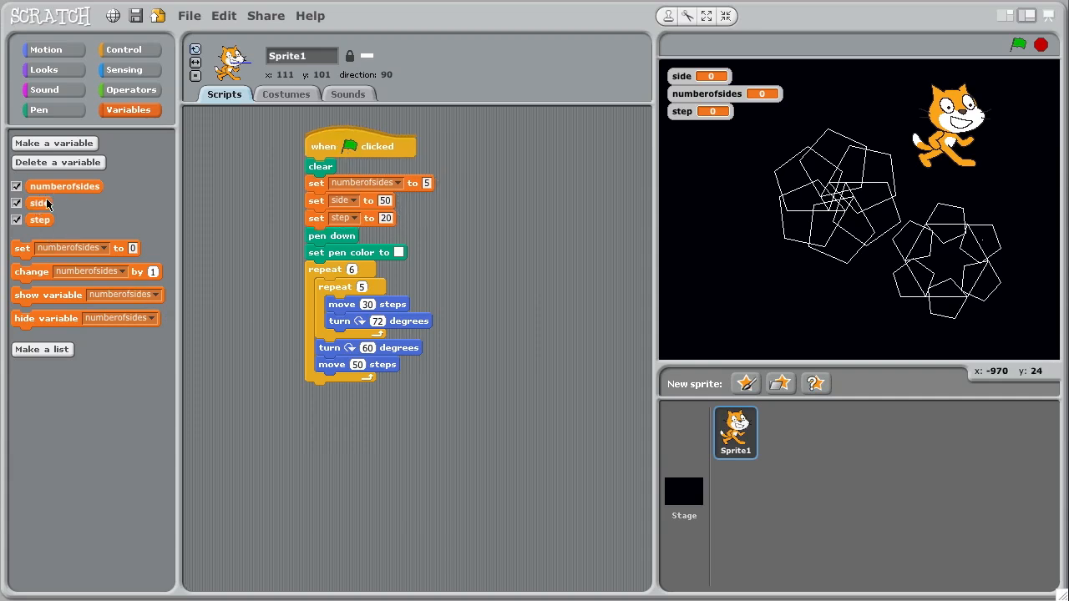
# Make the loops repeat numberofsides, move side and step, and turn 360 / numberofsides degrees
pyautogui.moveTo(38, 203); pyautogui.dragTo(374, 304)
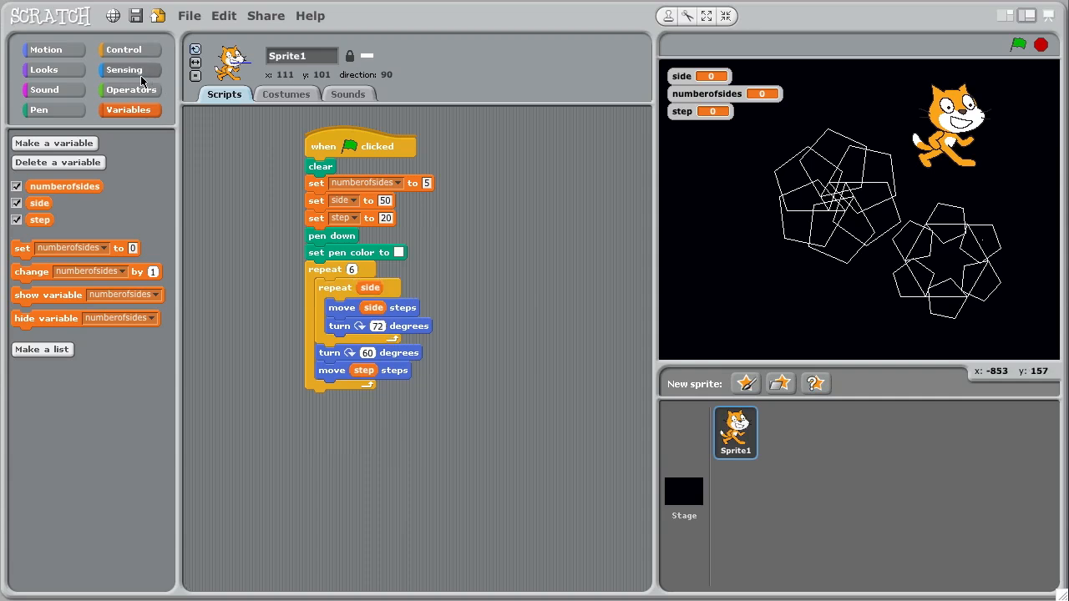
pyautogui.moveTo(380, 294)
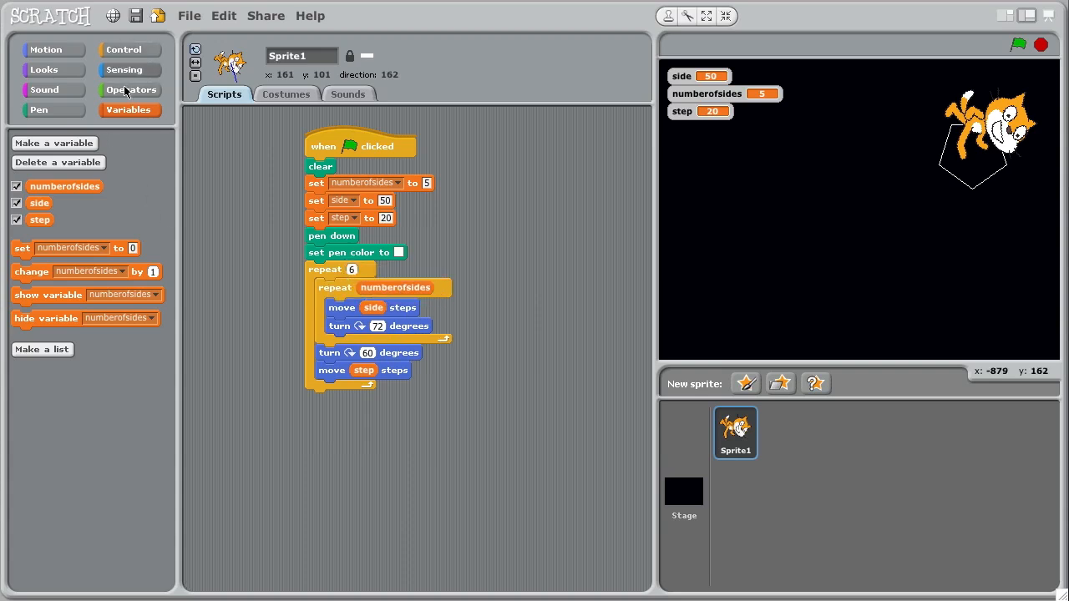
pyautogui.click(130, 90)
pyautogui.write('360')
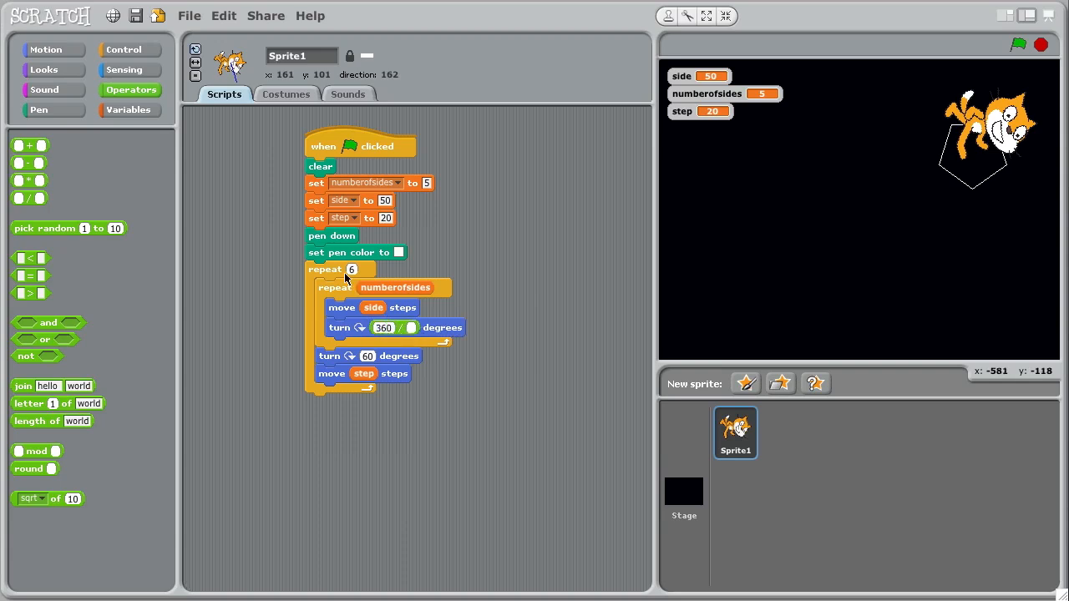
pyautogui.click(128, 110)
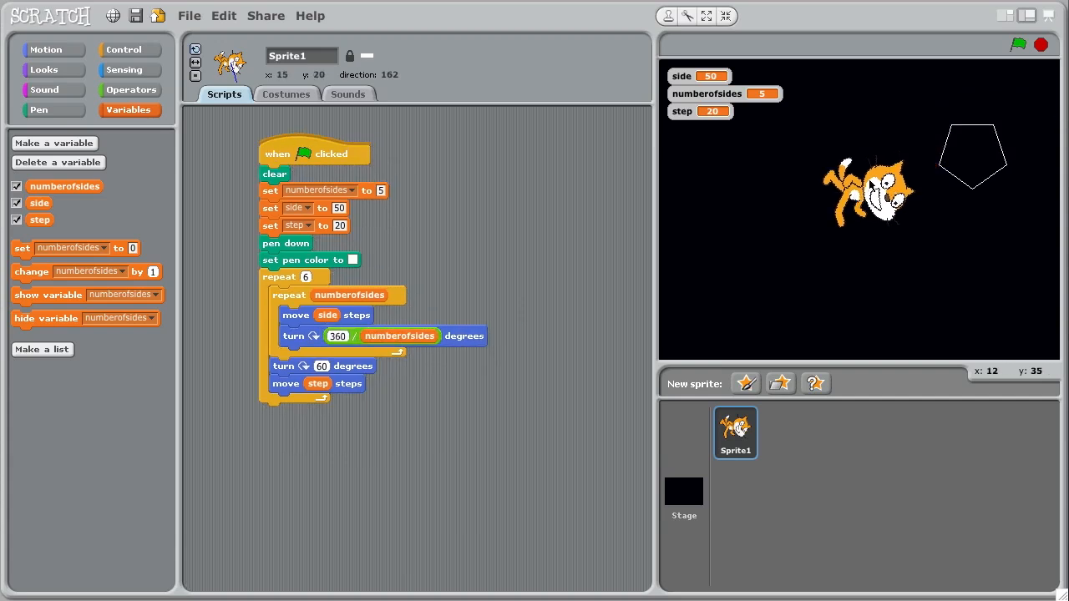
# Run the script from the green flag to draw a six-pentagon snowflake
pyautogui.click(1018, 45)
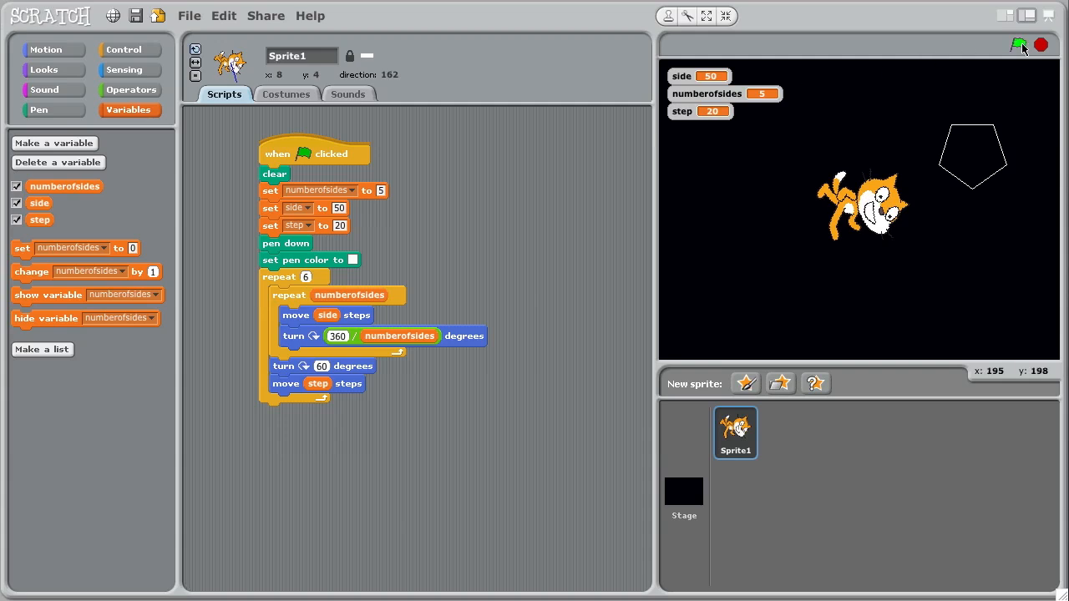
pyautogui.click(1019, 45)
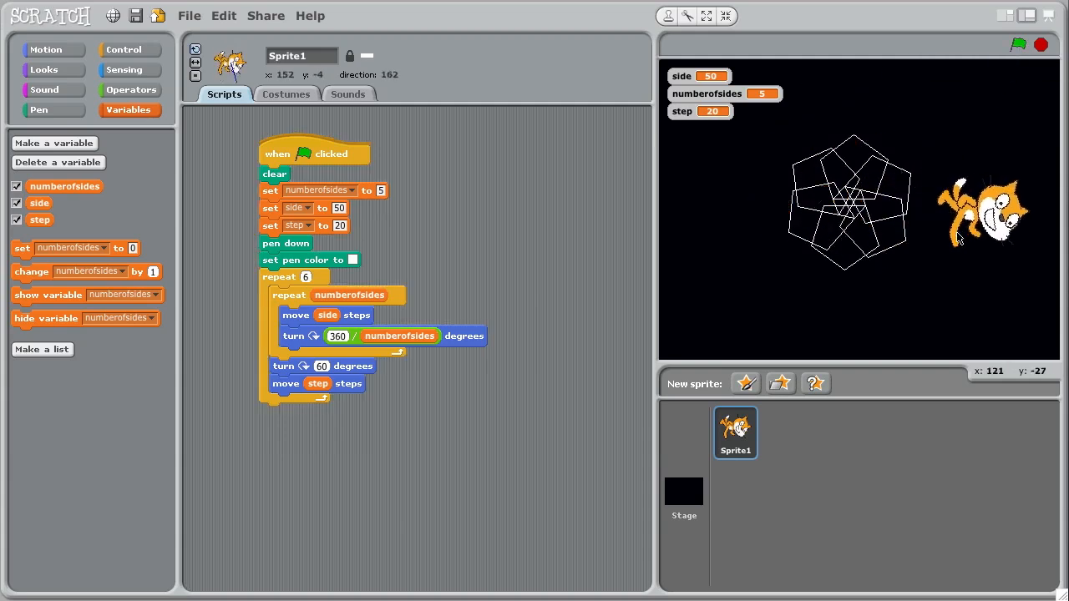
pyautogui.moveTo(358, 181)
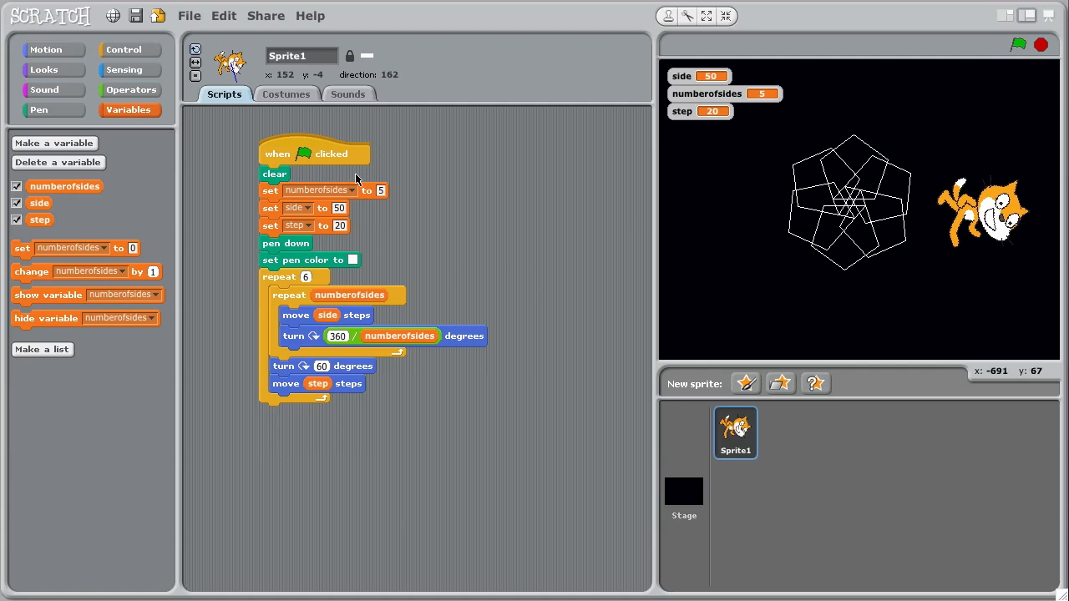
pyautogui.moveTo(370, 199)
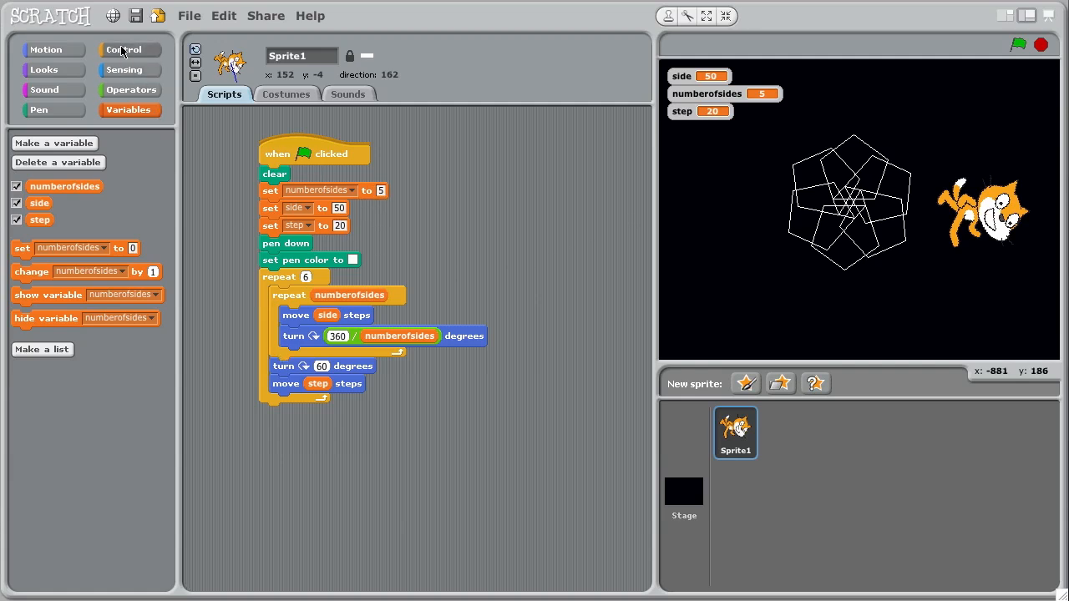
# Set numberofsides to pick random 3 to 10 and side to pick random 10 to 40
pyautogui.click(130, 90)
pyautogui.write('3')
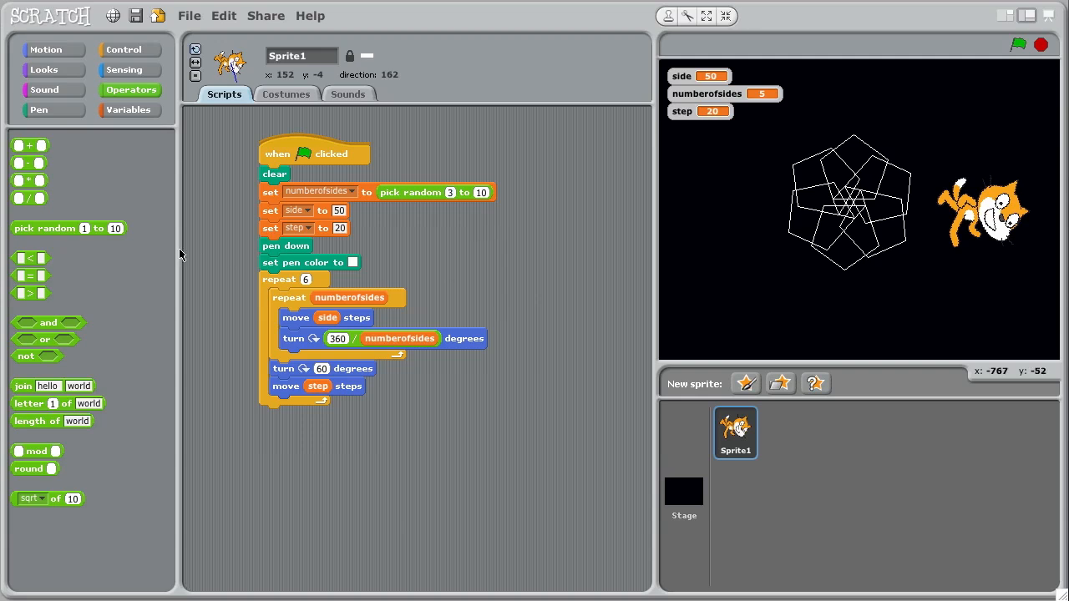
pyautogui.moveTo(325, 217)
pyautogui.write('10')
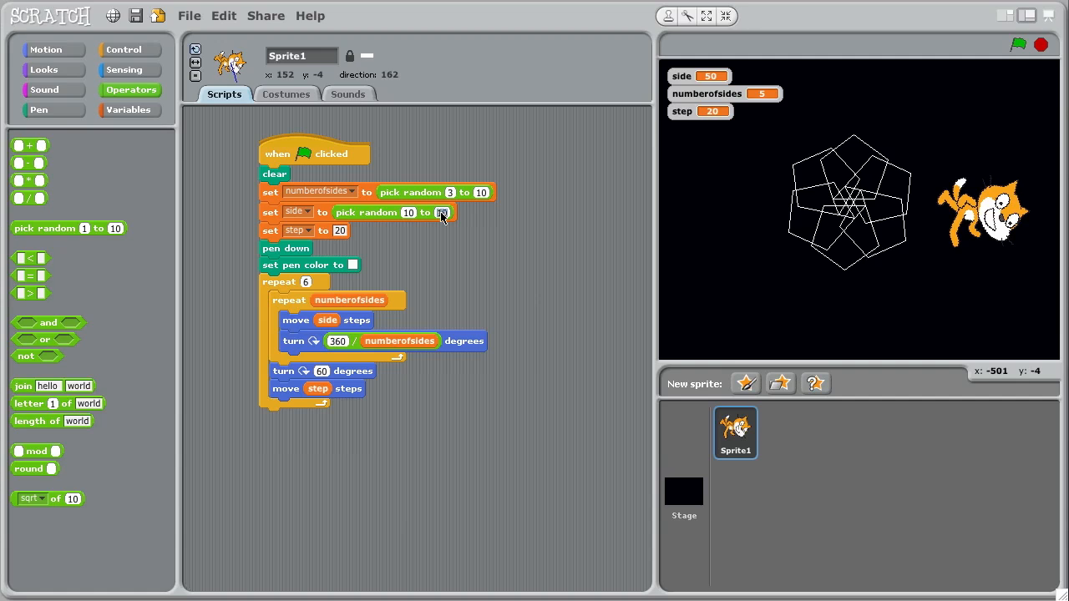
pyautogui.write('40')
pyautogui.write('30')
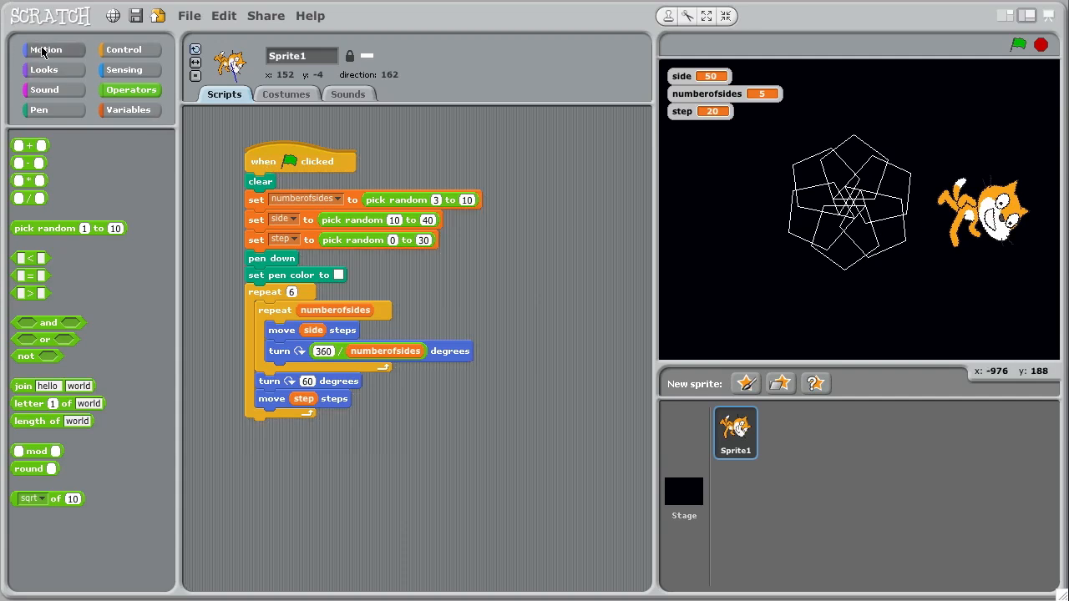
# Insert a go to x:0 y:0 block after clear so drawing starts at the stage centre
pyautogui.click(52, 50)
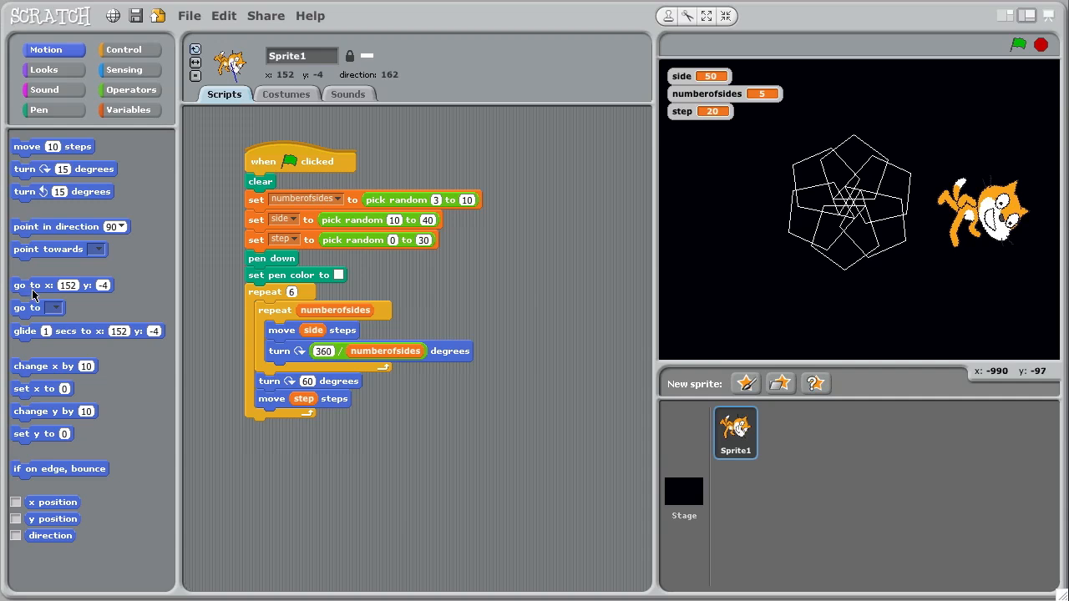
pyautogui.moveTo(34, 284); pyautogui.dragTo(214, 291)
pyautogui.write('0')
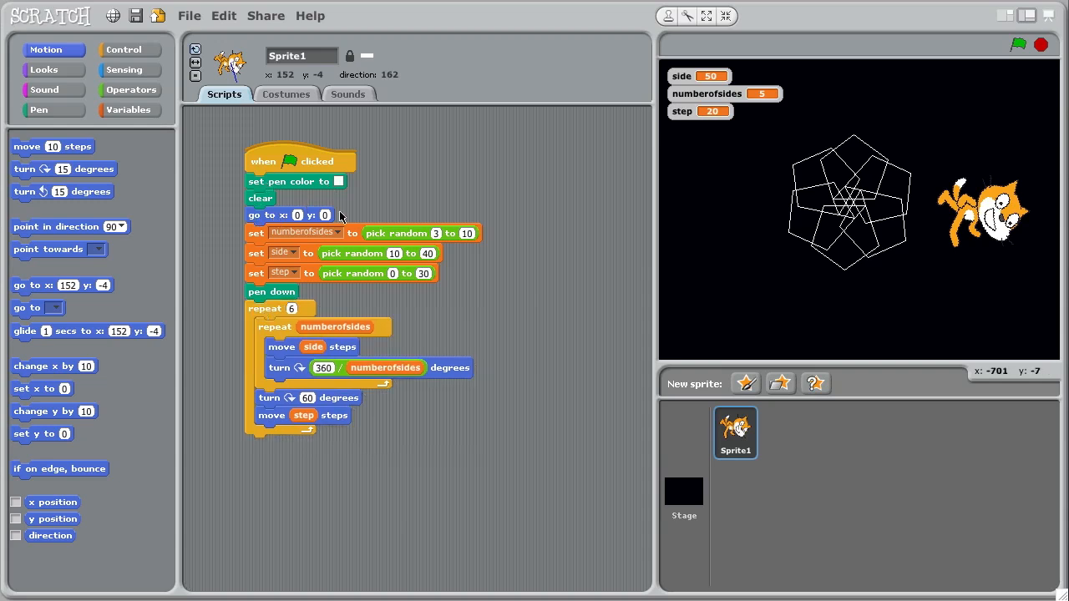
pyautogui.moveTo(258, 428)
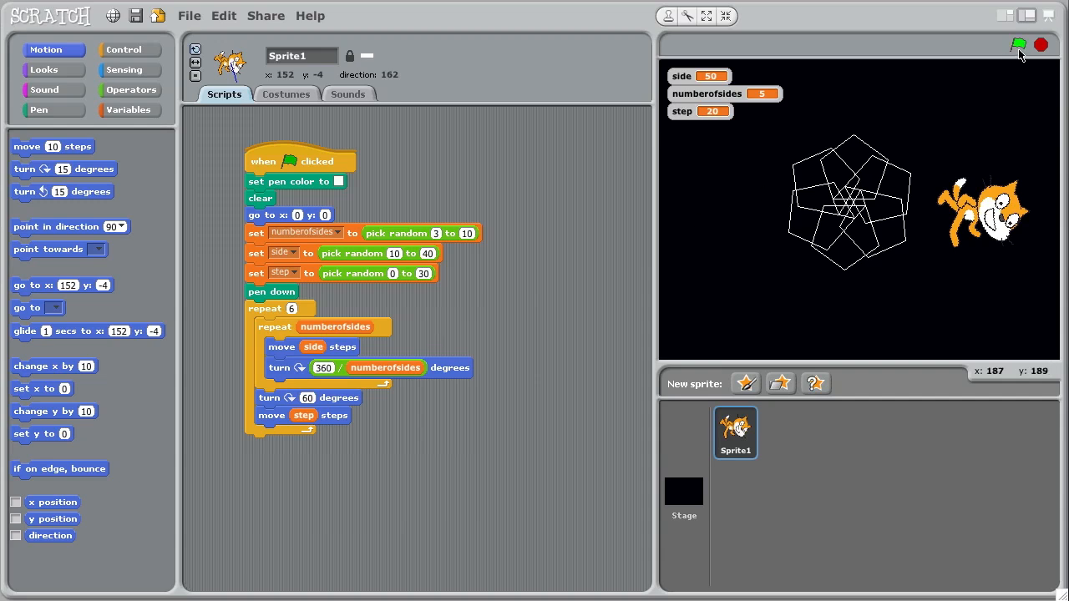
# Run the script, then add a pen up block at the end of the script
pyautogui.click(1017, 43)
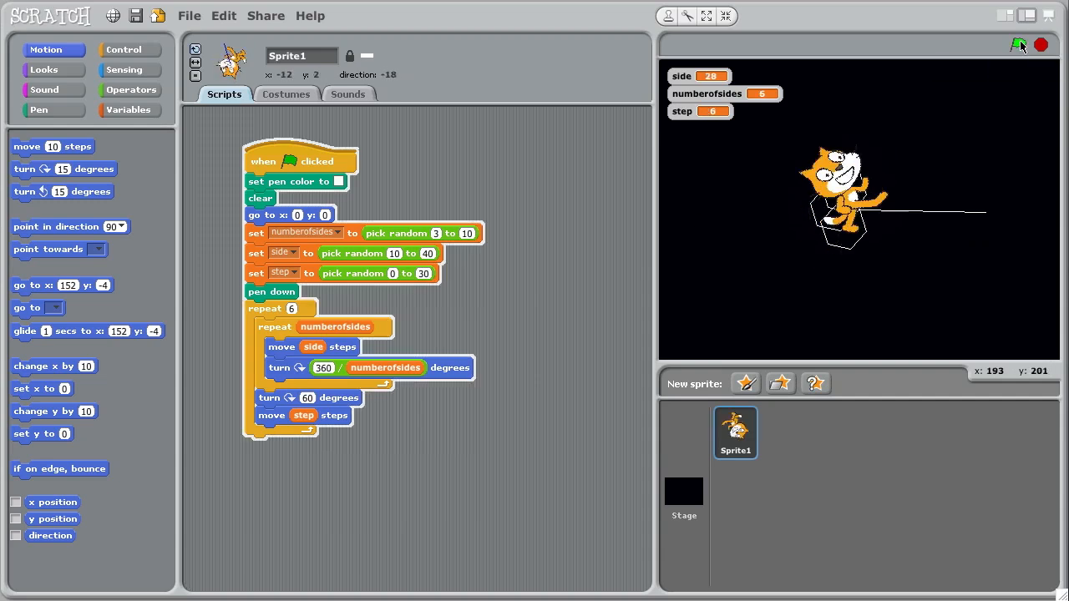
pyautogui.click(1019, 44)
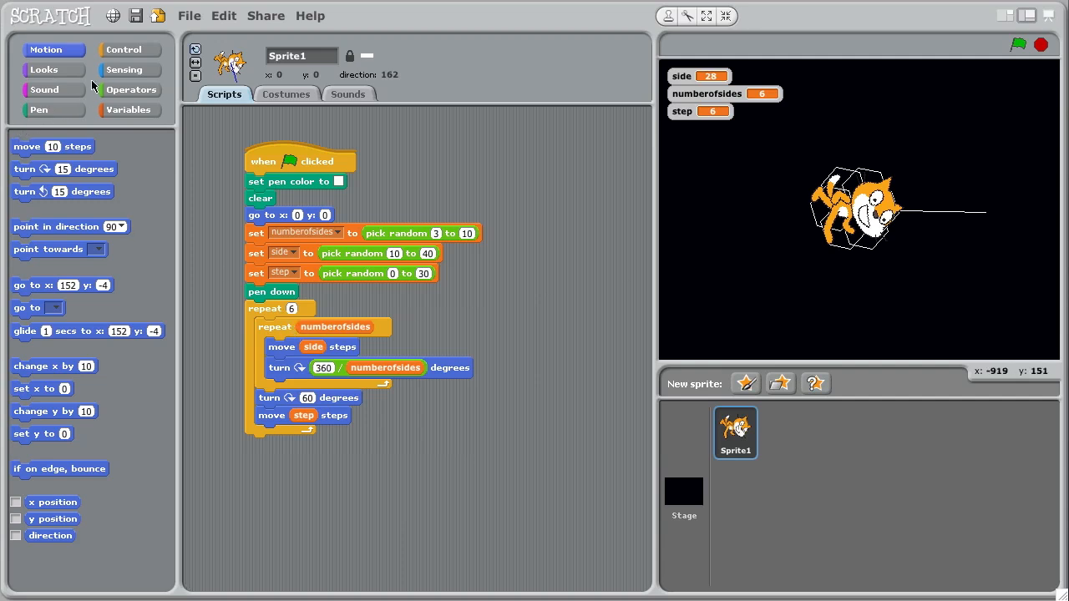
pyautogui.click(37, 111)
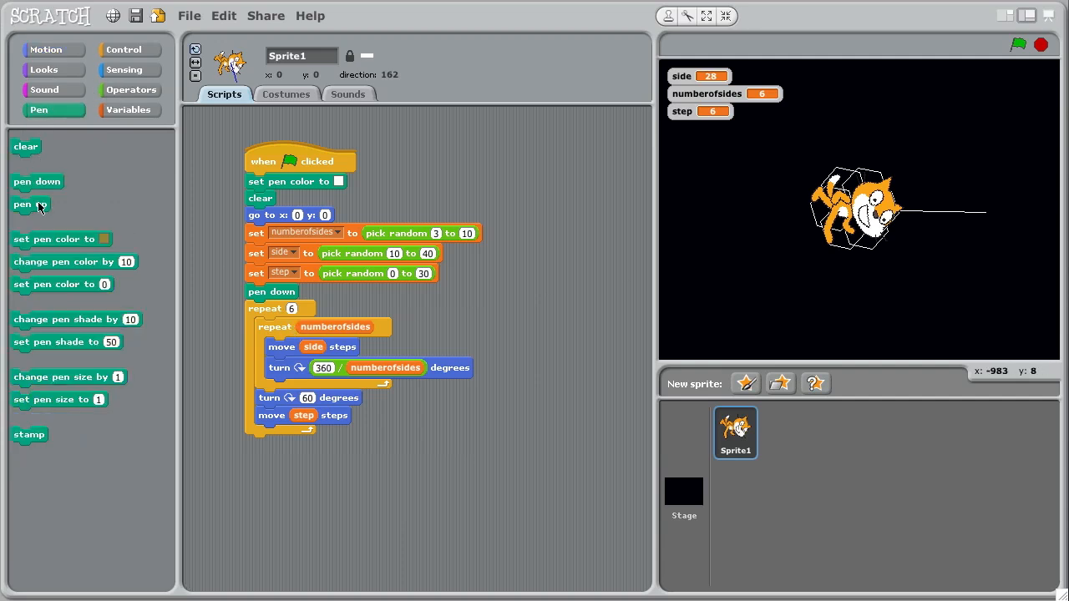
pyautogui.moveTo(24, 204); pyautogui.dragTo(270, 444)
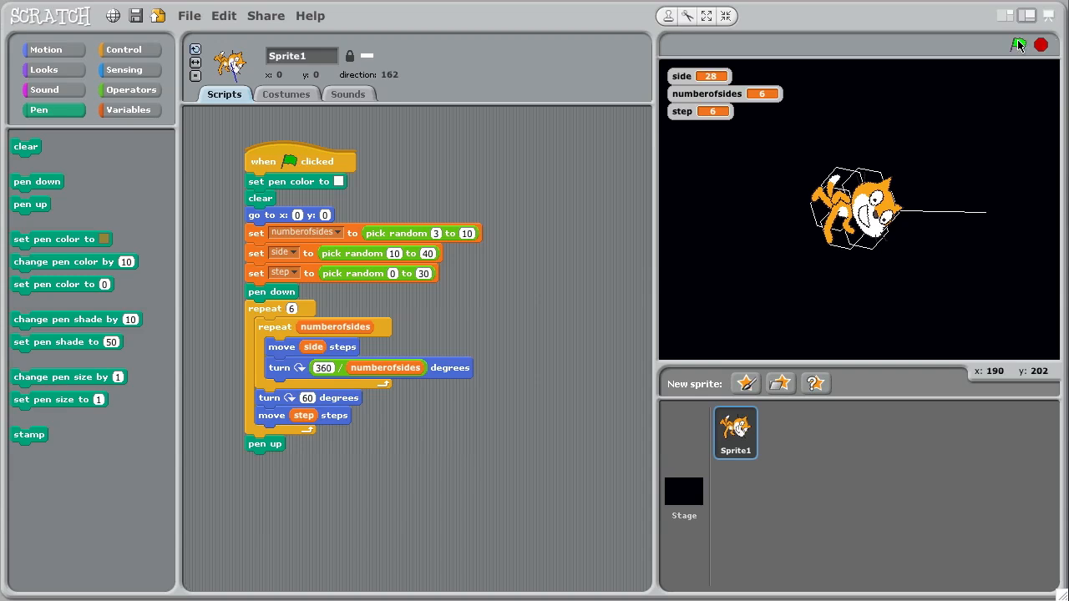
# Run the script several times to draw small random polygon snowflakes at the centre
pyautogui.click(1019, 43)
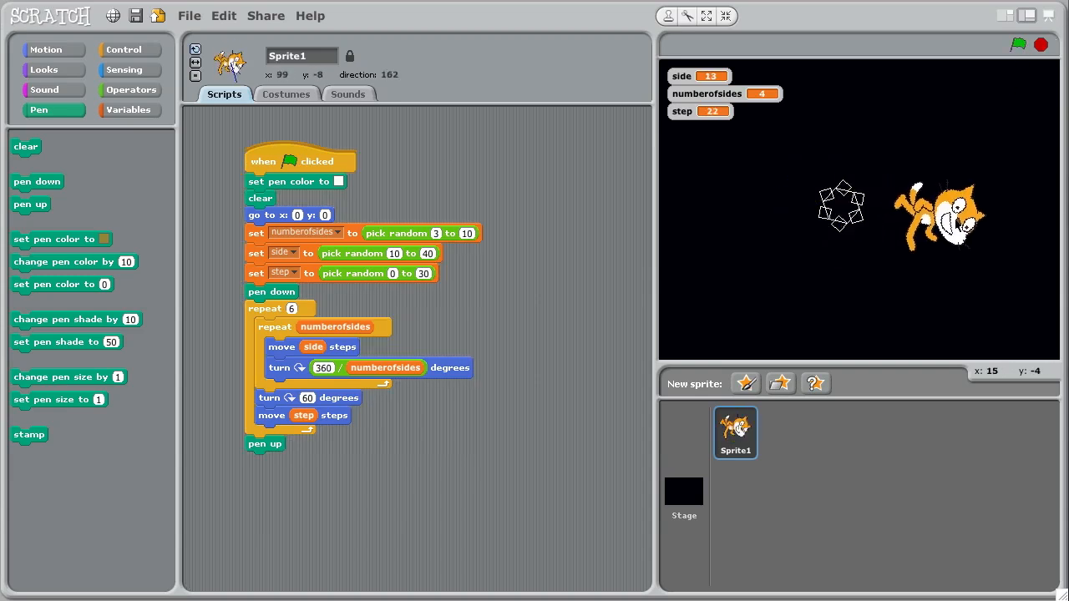
pyautogui.click(1017, 45)
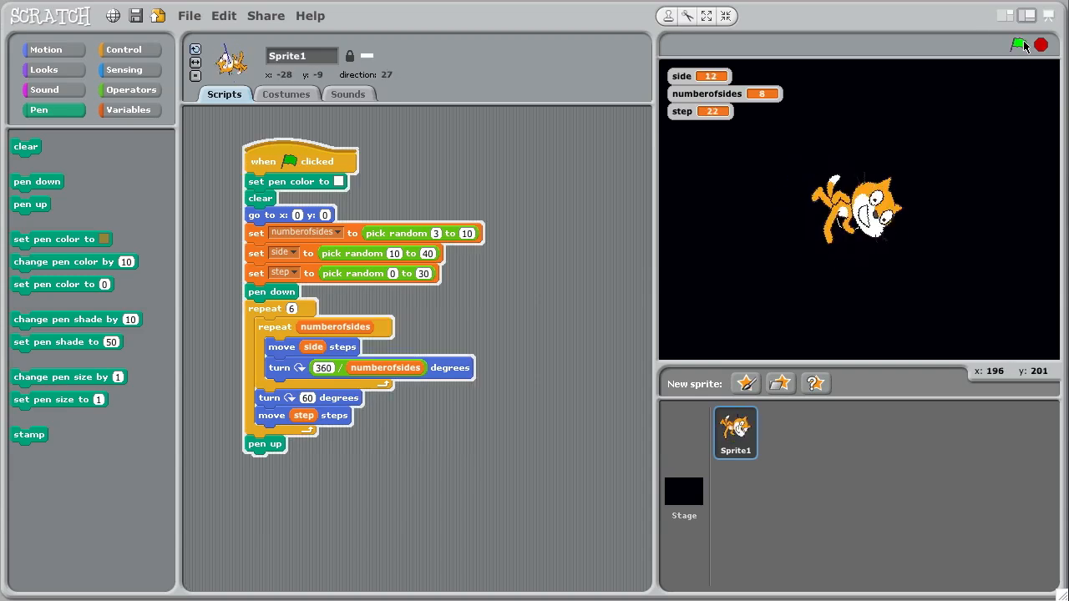
pyautogui.click(1018, 45)
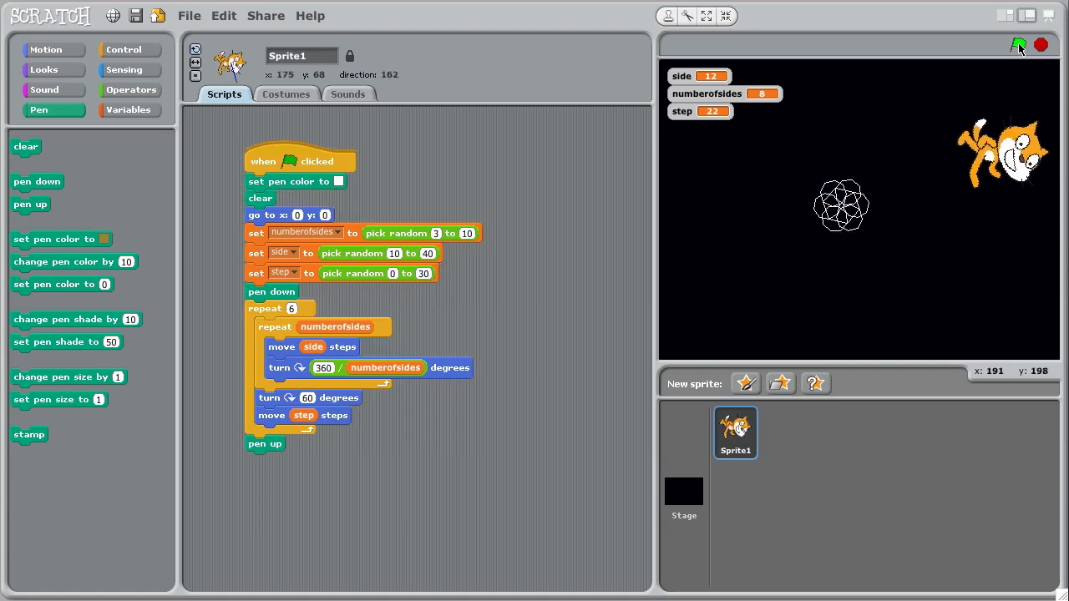
pyautogui.click(1019, 45)
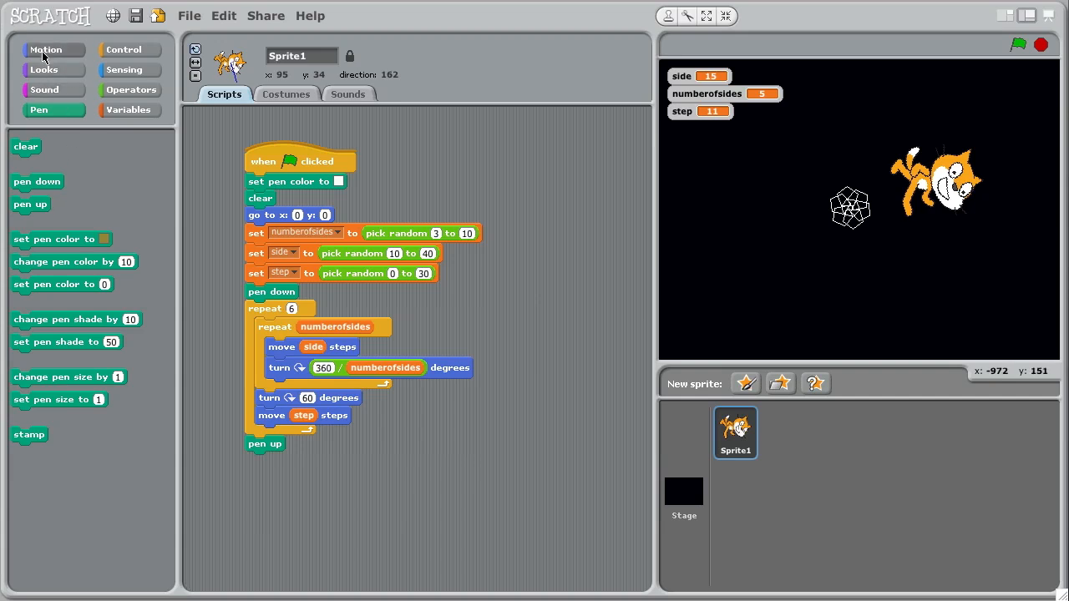
pyautogui.moveTo(42, 80)
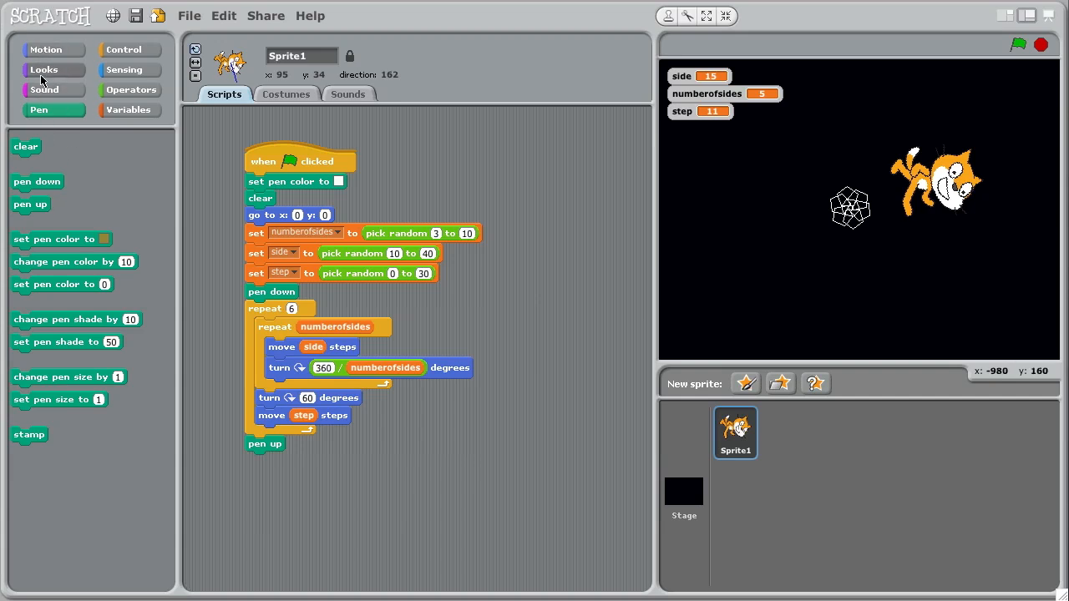
# Add a hide block under 'when flag clicked' and rerun to confirm the cat disappears
pyautogui.click(43, 71)
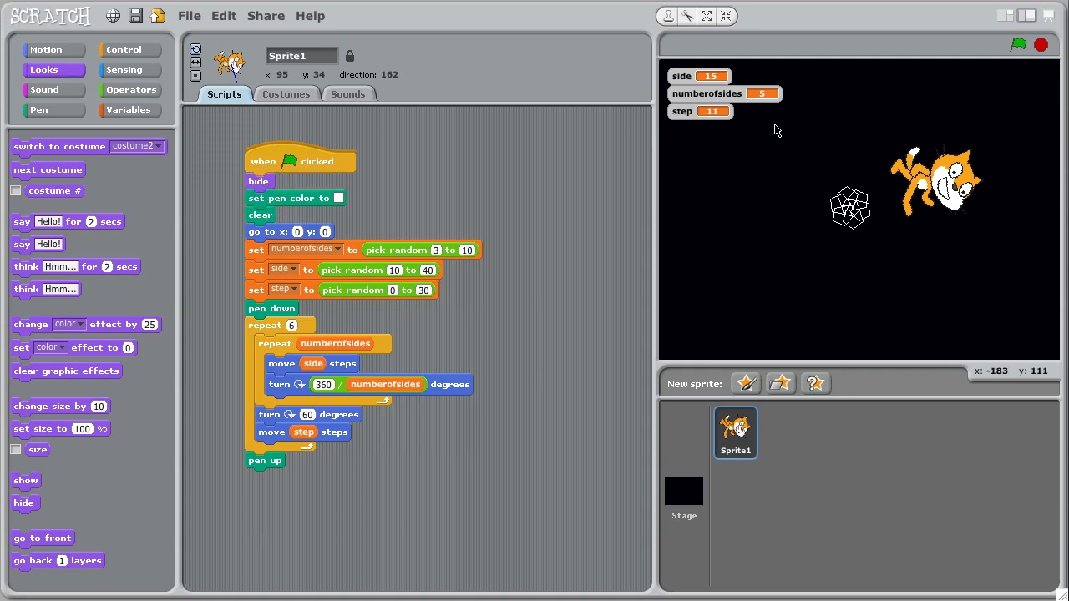
pyautogui.click(1019, 44)
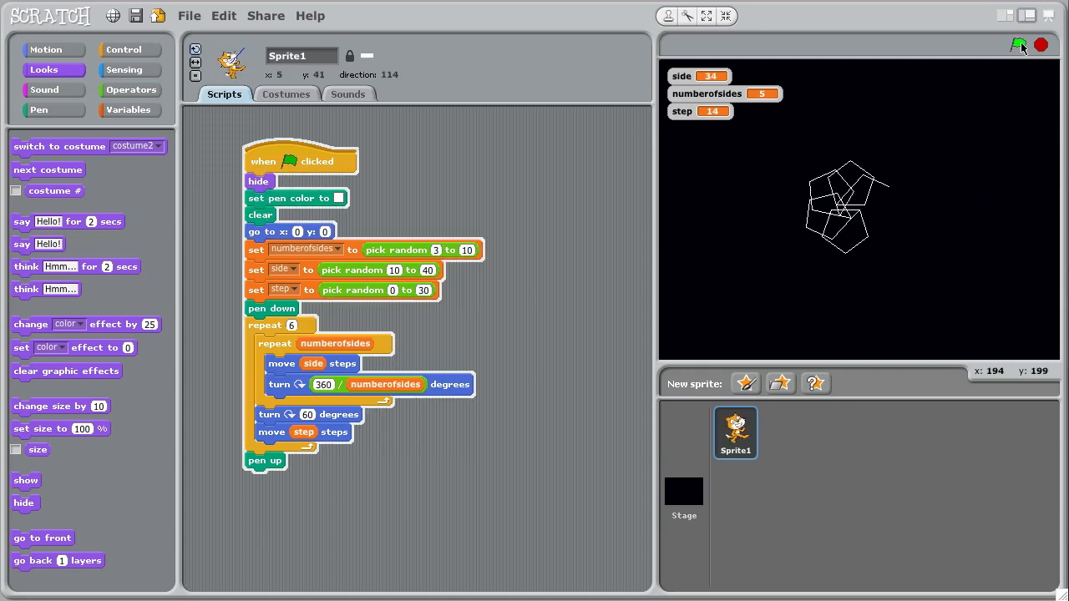
pyautogui.click(1019, 45)
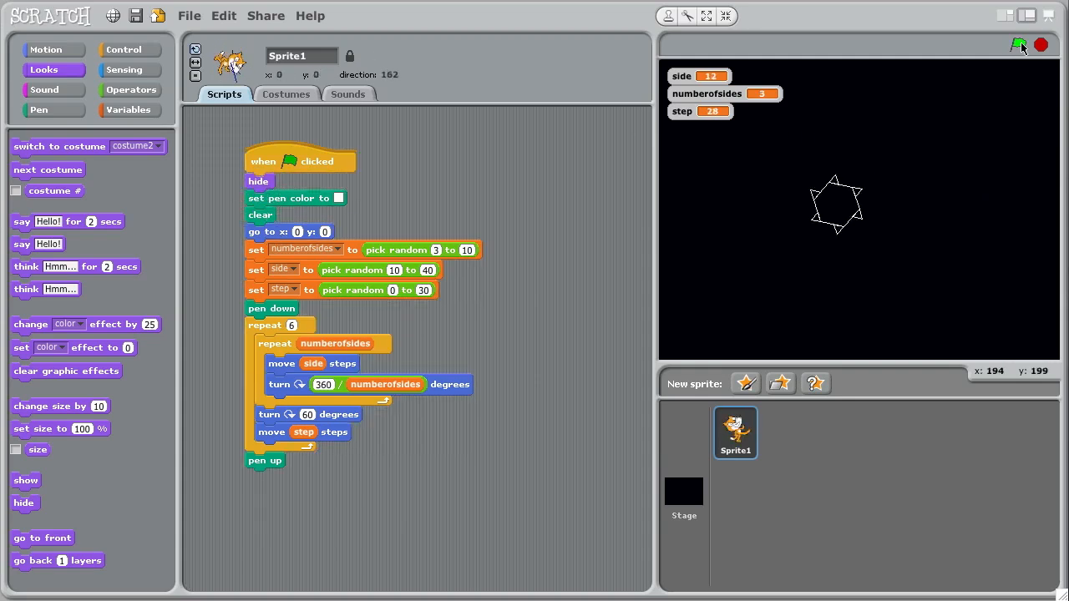
pyautogui.click(1019, 45)
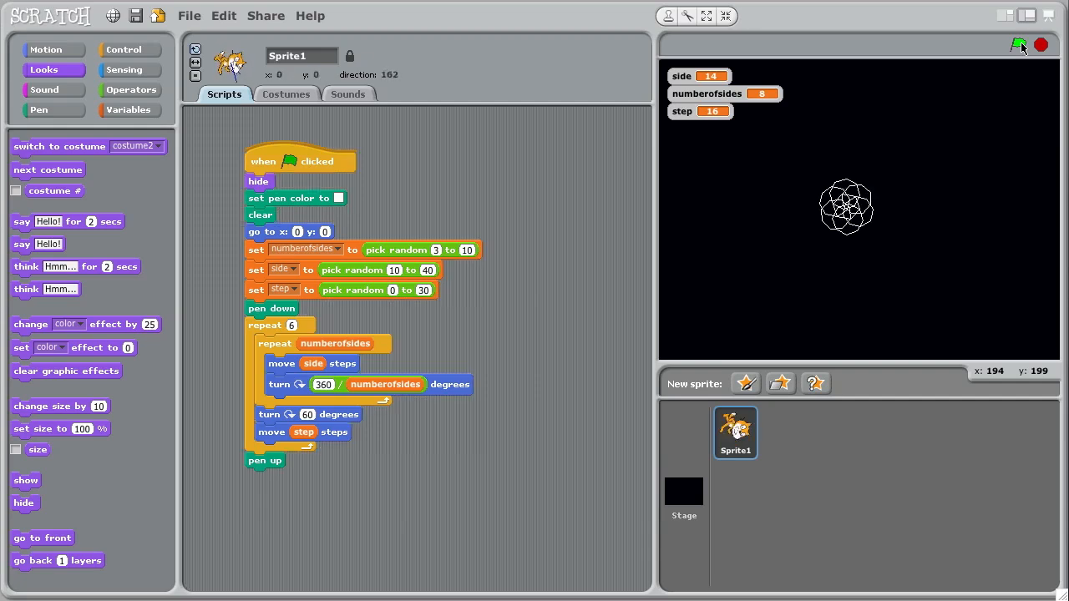
pyautogui.click(1020, 45)
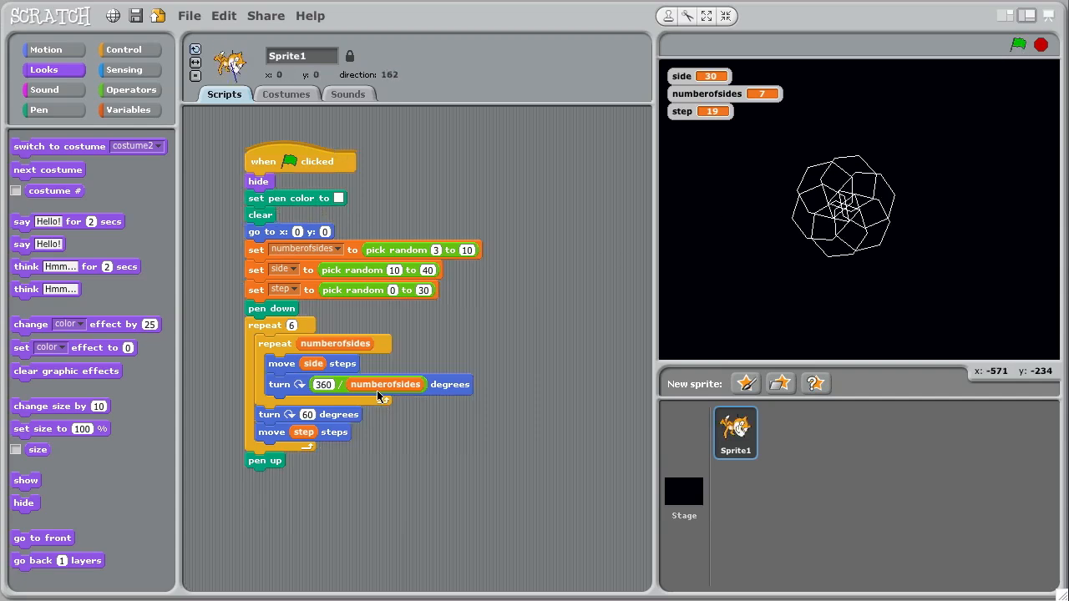
pyautogui.moveTo(264, 448)
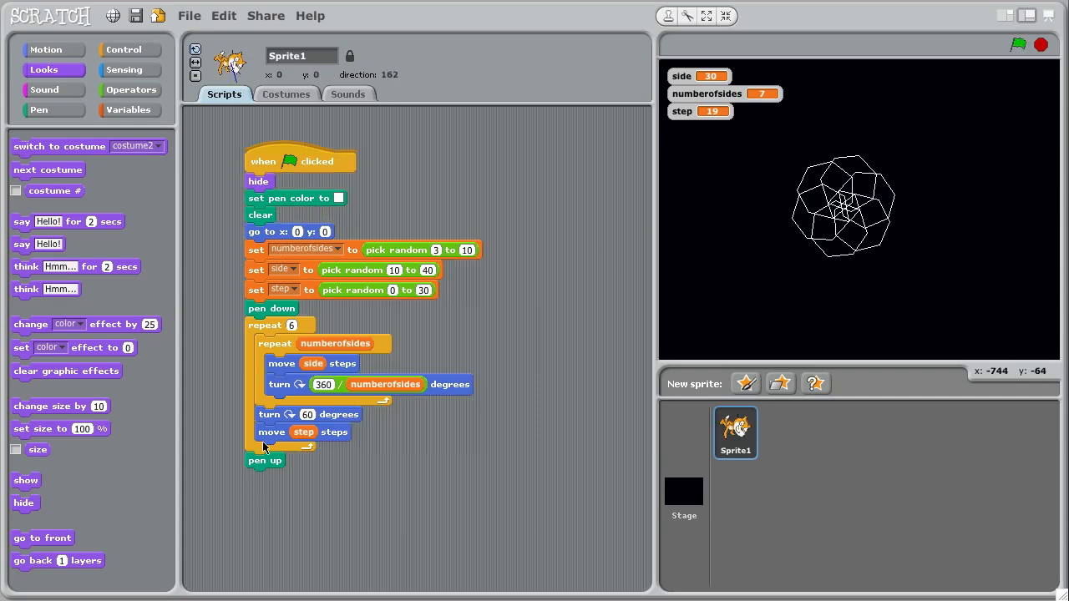
pyautogui.moveTo(130, 63)
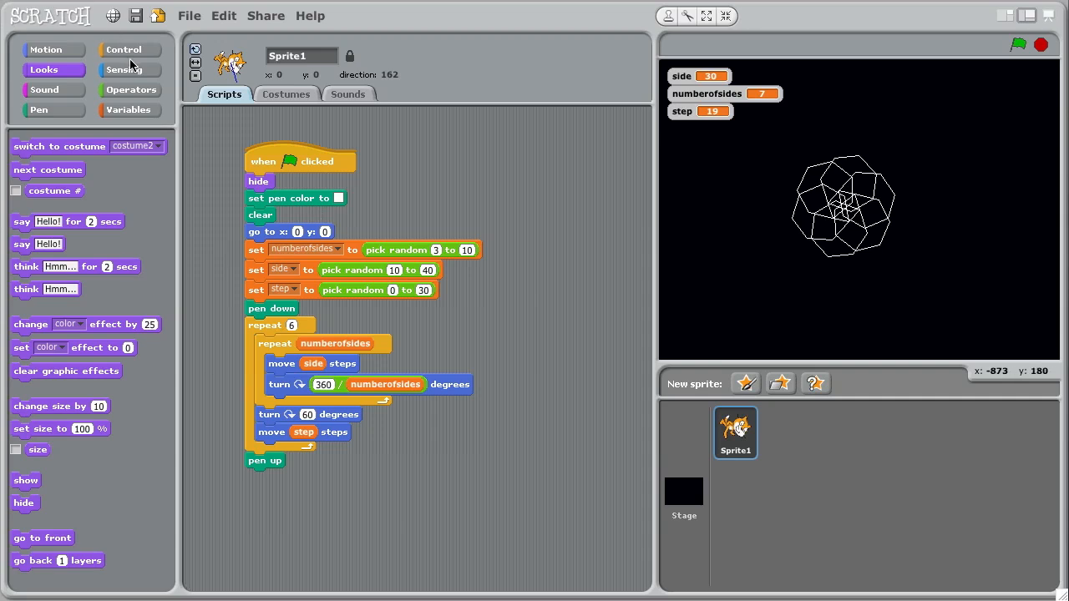
# Wrap the go to, set and drawing blocks in a repeat 10 loop from Control
pyautogui.click(127, 50)
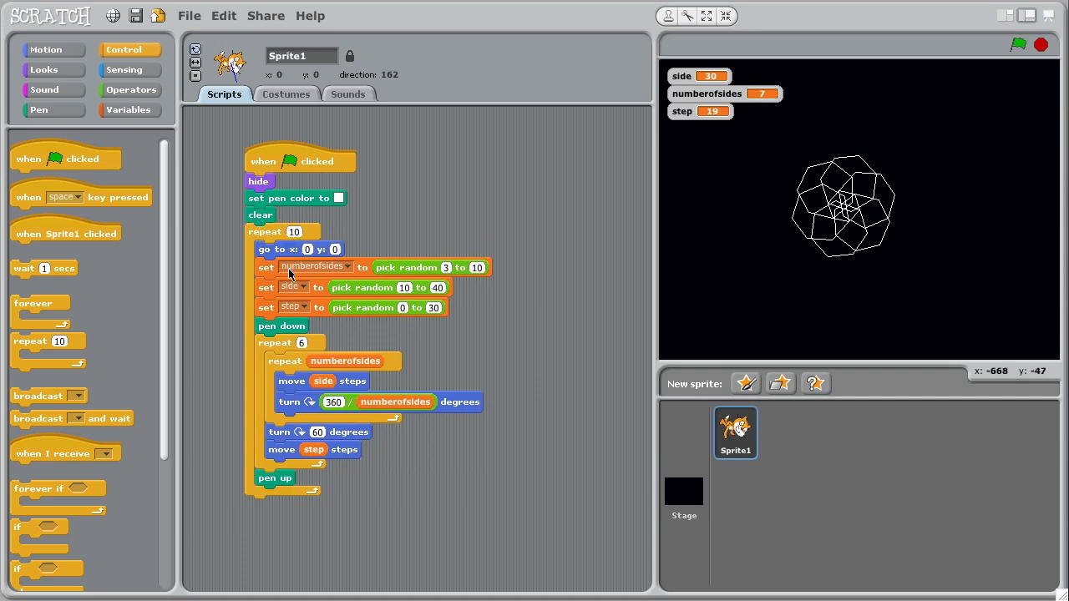
pyautogui.moveTo(315, 257)
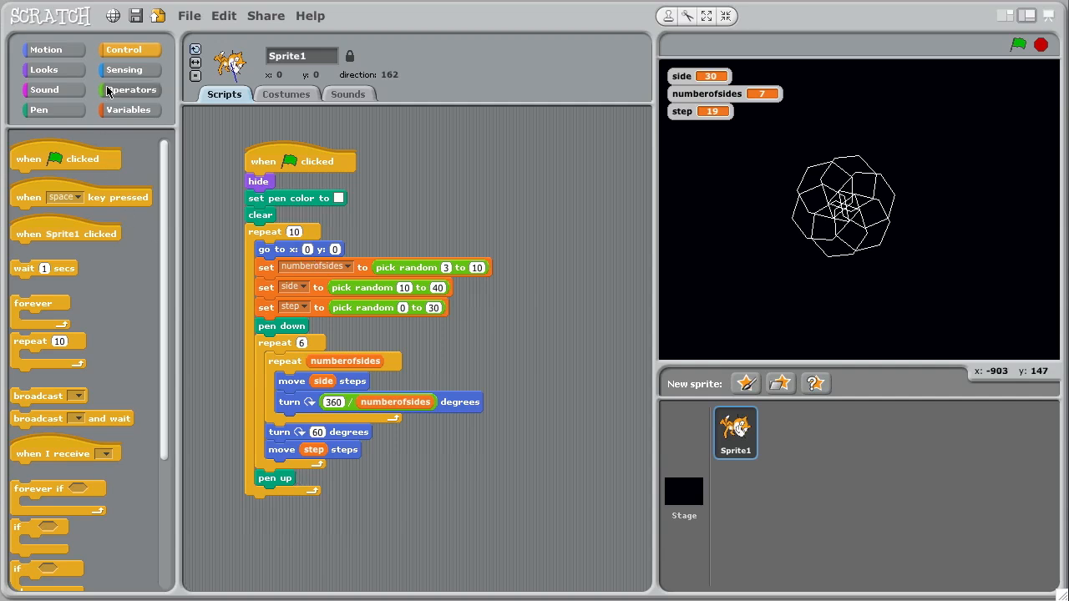
pyautogui.moveTo(123, 70)
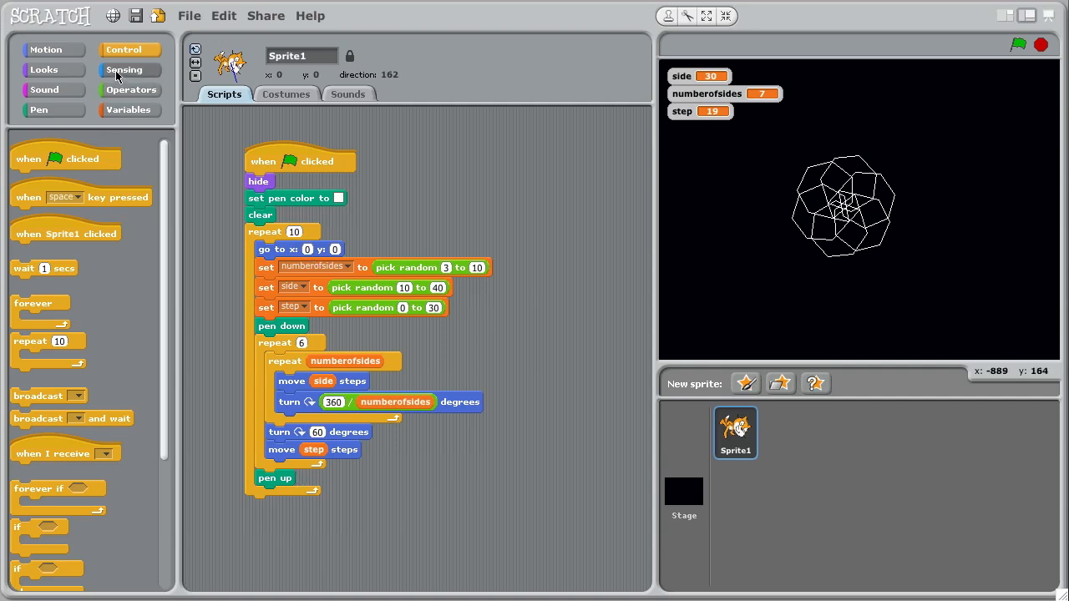
pyautogui.click(131, 90)
pyautogui.write('240')
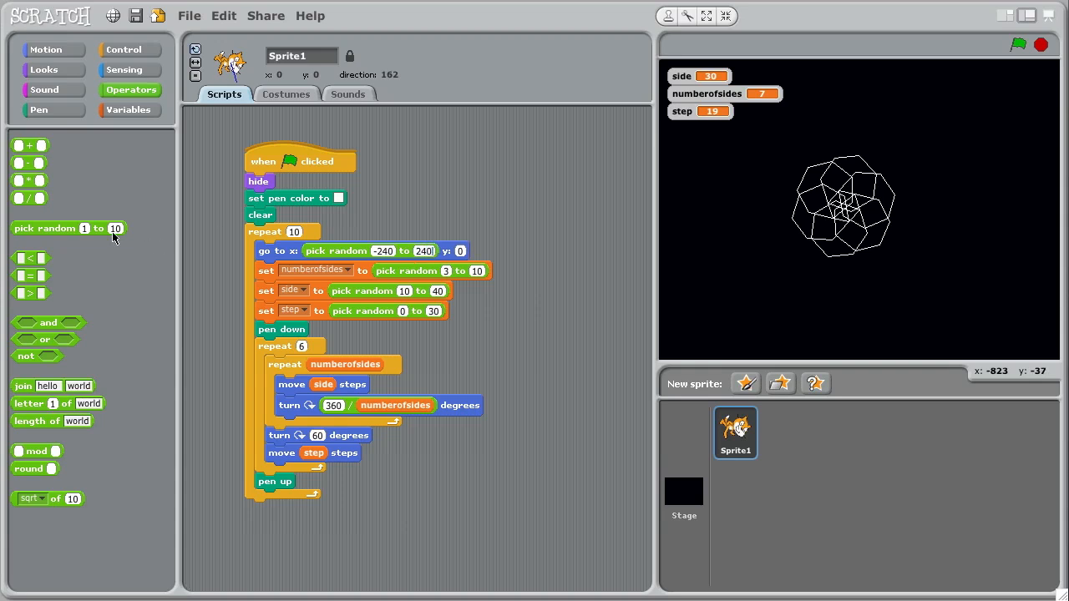
# Make the go to y position pick random -180 to 180
pyautogui.moveTo(67, 228); pyautogui.dragTo(501, 248)
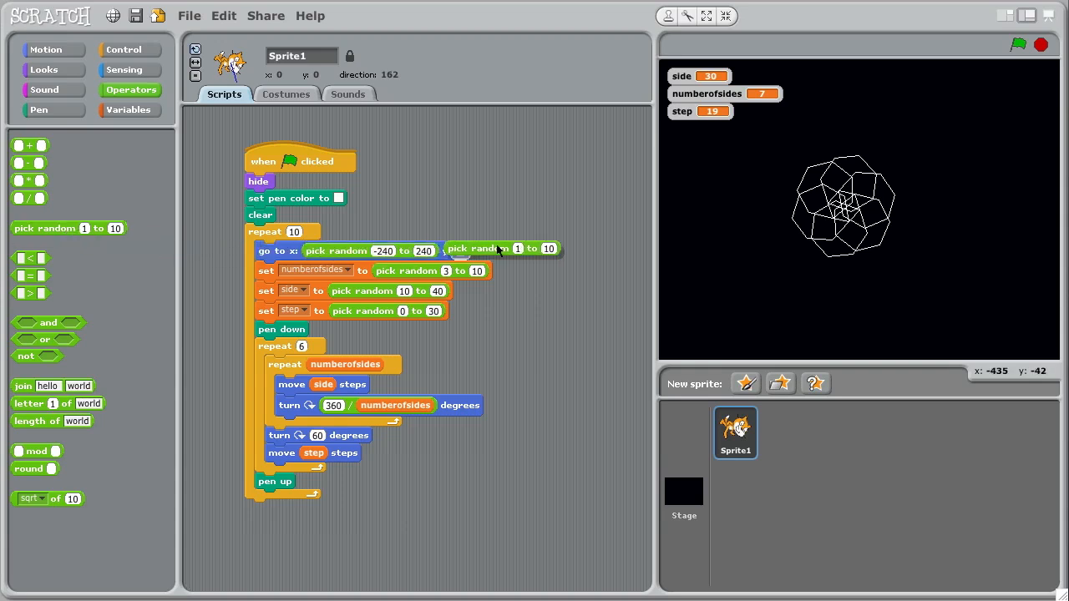
pyautogui.moveTo(501, 247); pyautogui.dragTo(532, 251)
pyautogui.write('180')
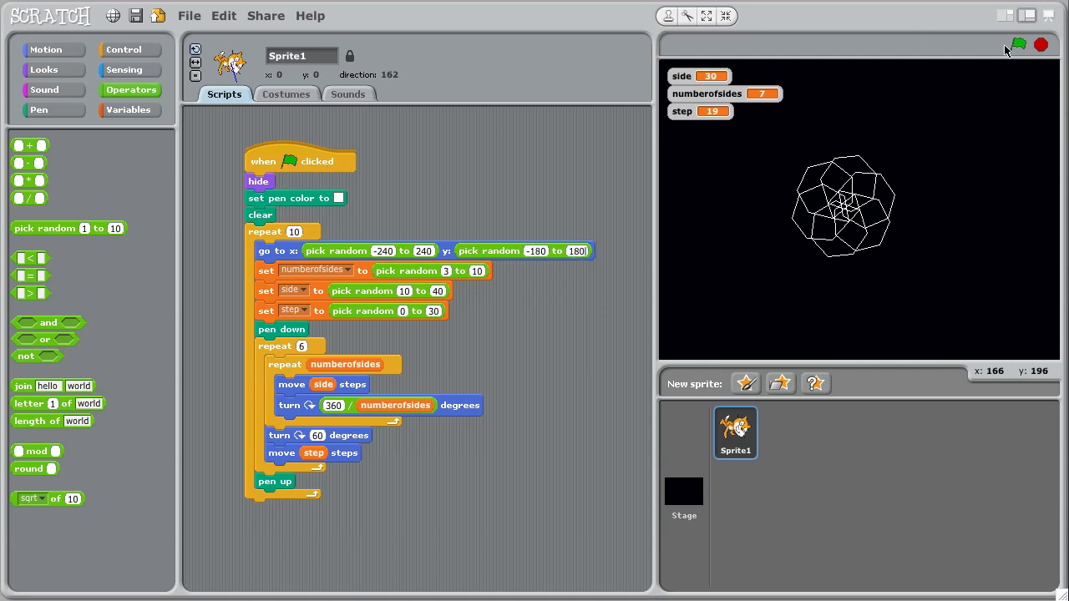
# Run the script repeatedly to scatter ten random snowflakes across the black stage
pyautogui.click(1019, 43)
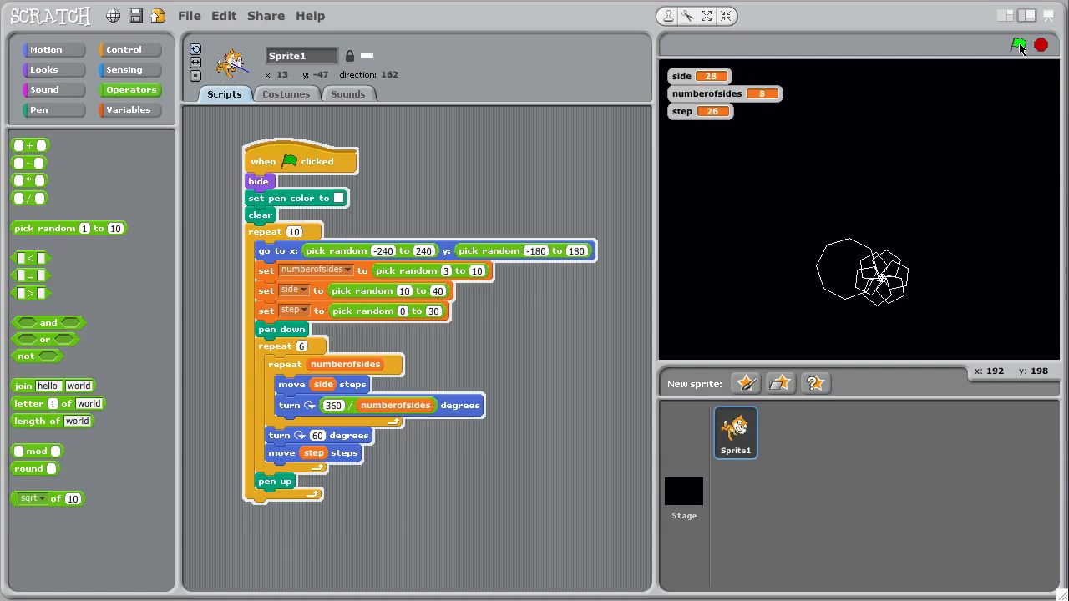
pyautogui.click(1020, 45)
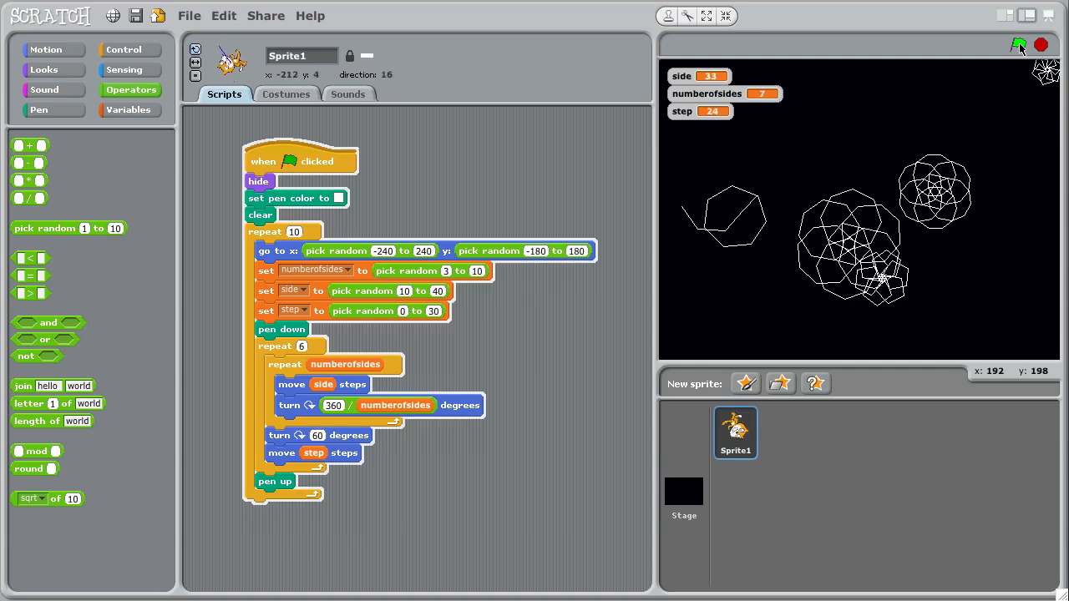
pyautogui.click(1021, 45)
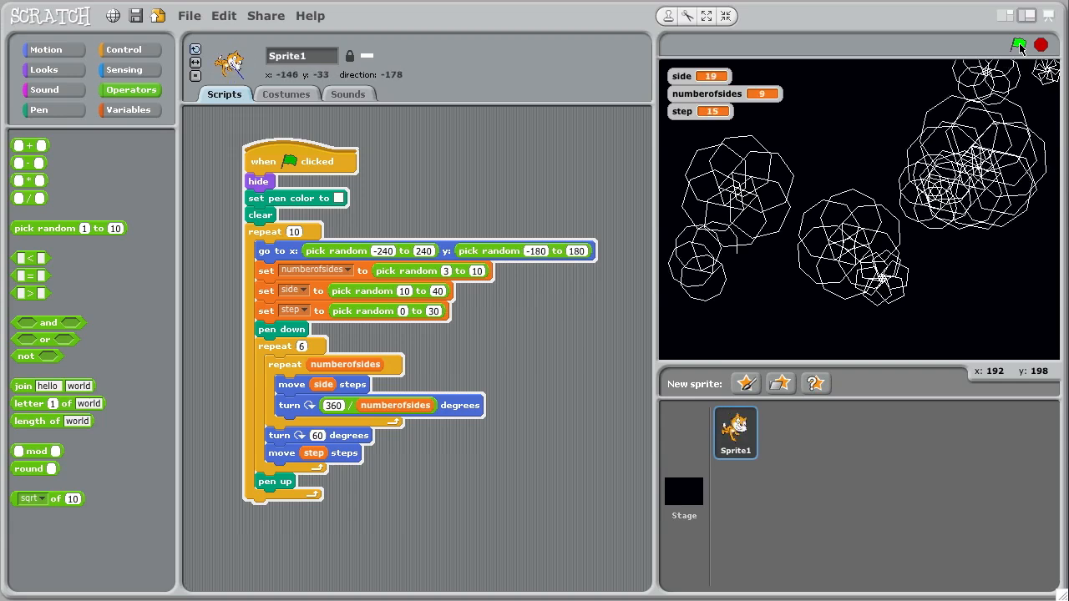
pyautogui.click(1019, 45)
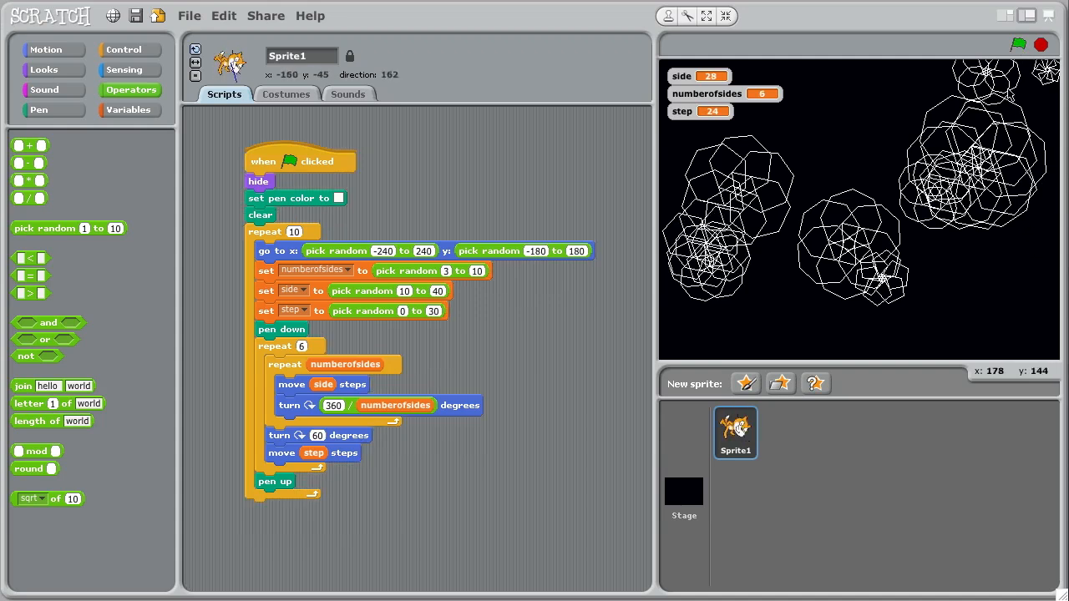
pyautogui.click(1017, 43)
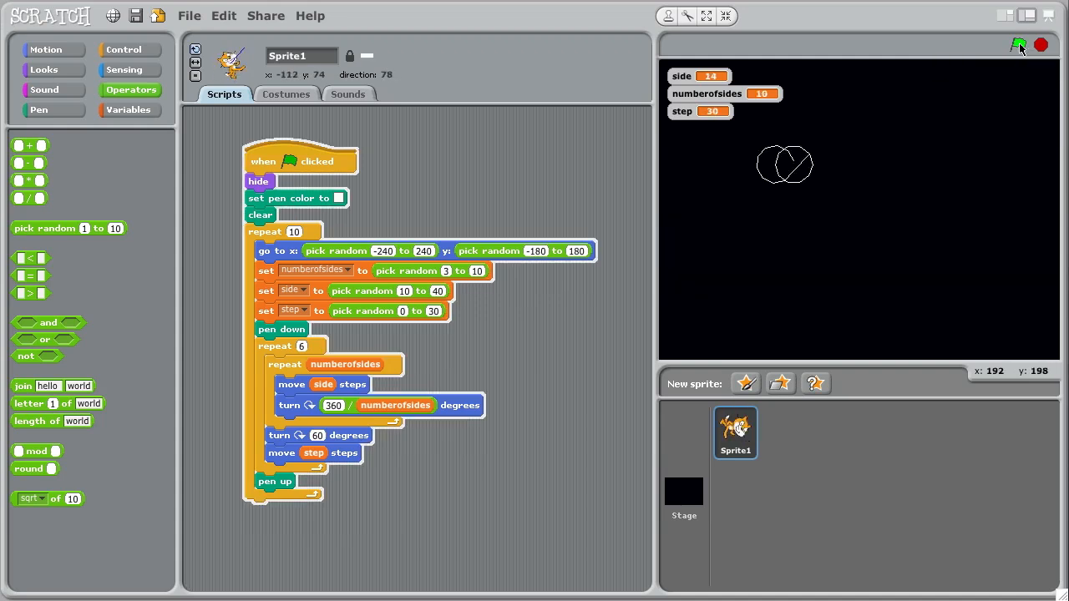
pyautogui.click(1019, 45)
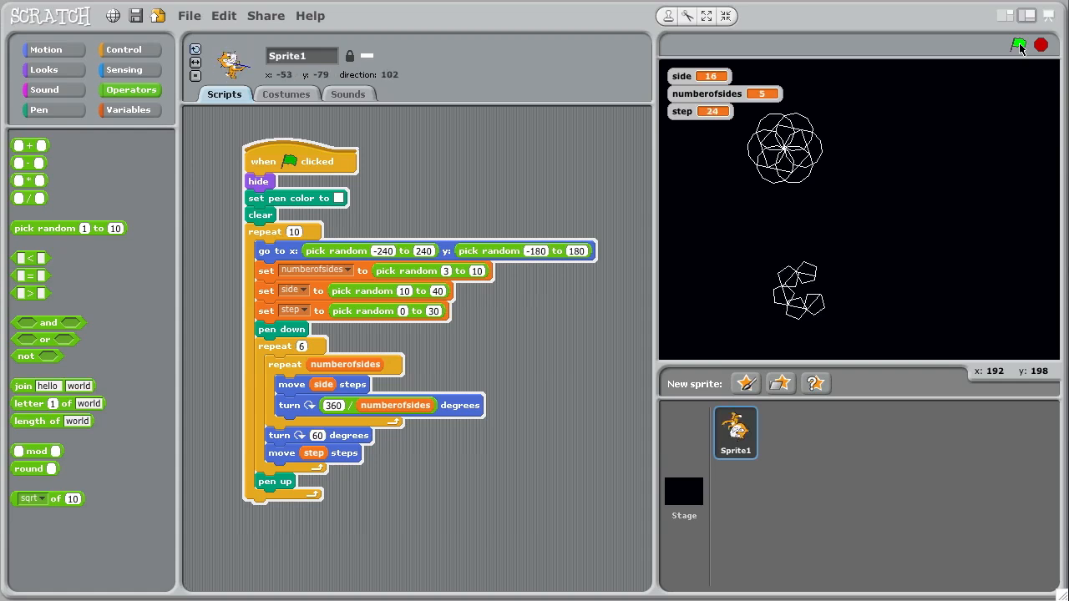
pyautogui.click(1019, 45)
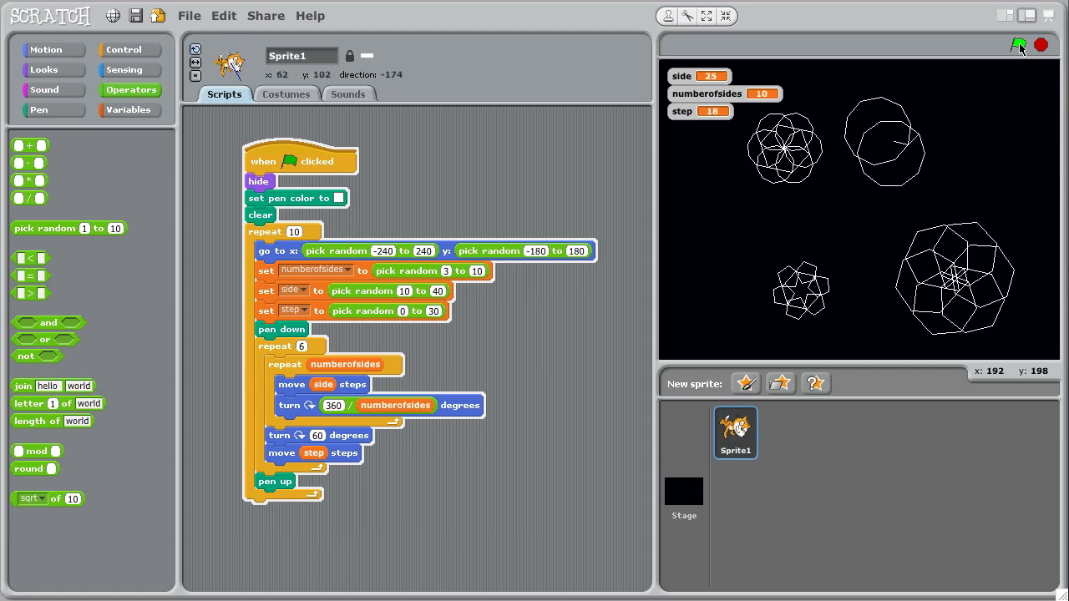
pyautogui.click(1019, 45)
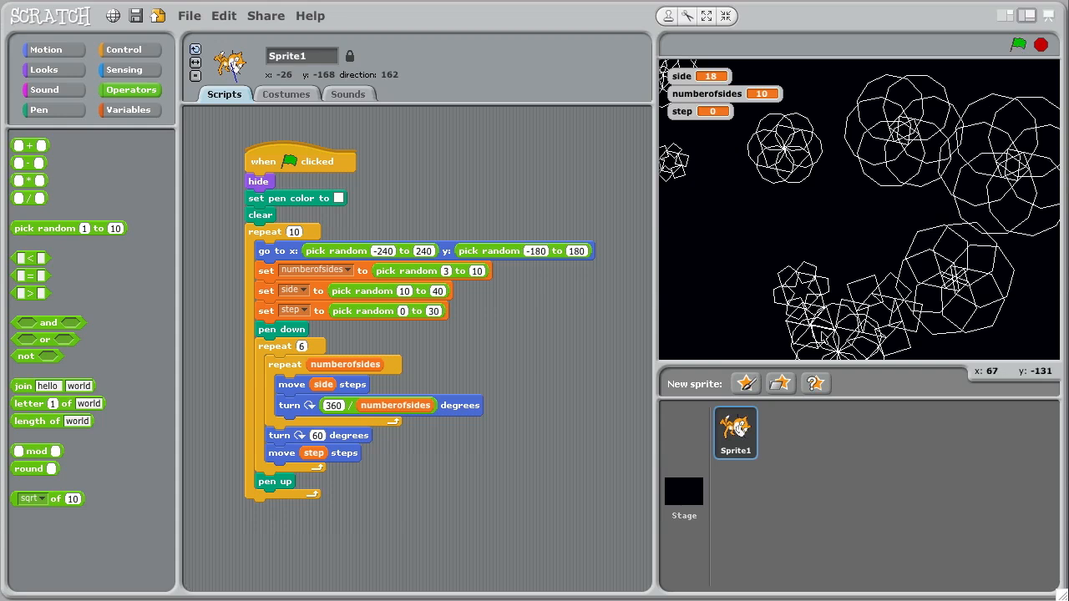
pyautogui.moveTo(822, 337)
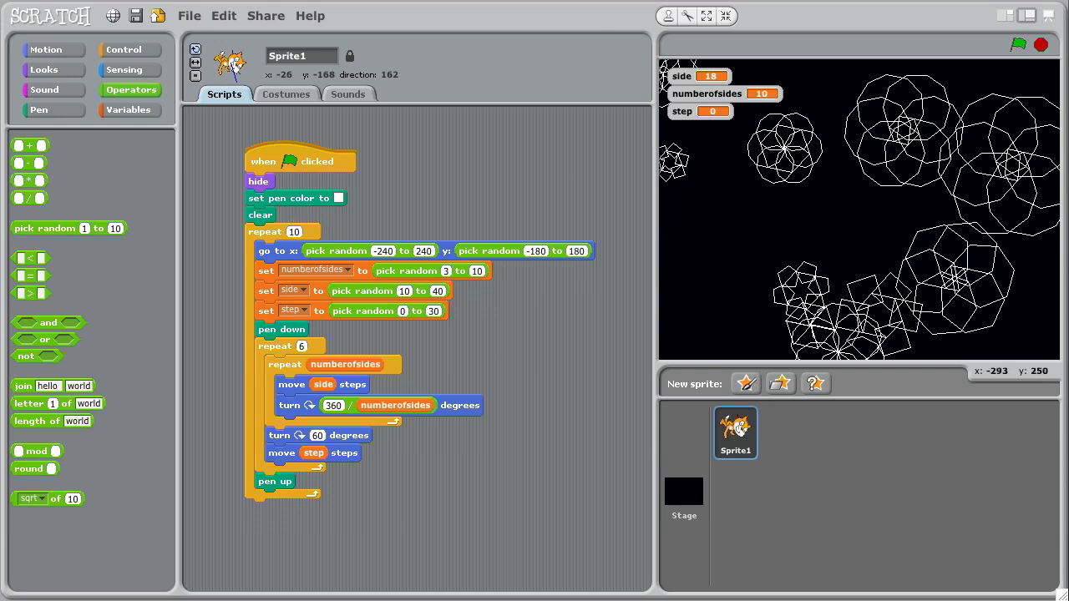